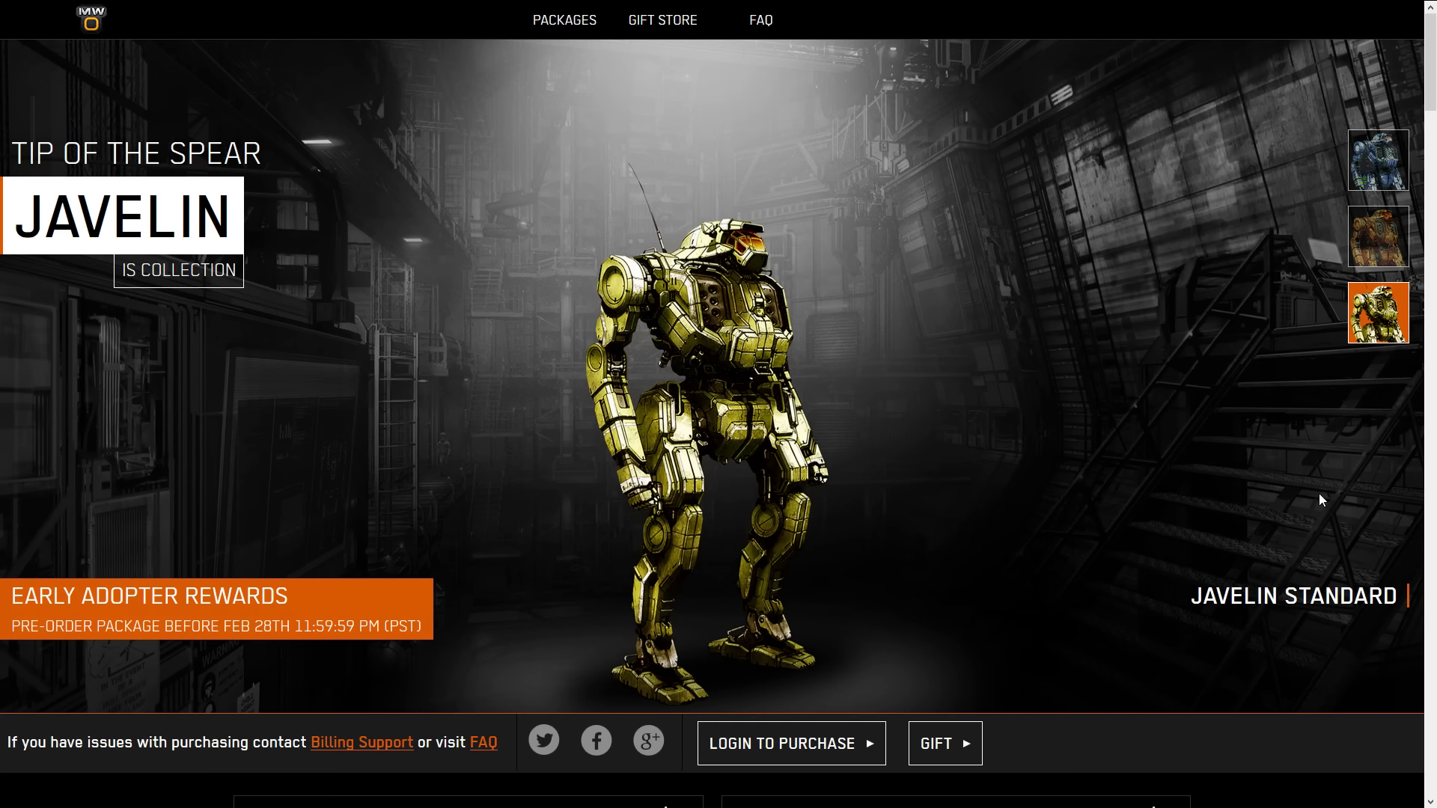
mouse_move(1337, 205)
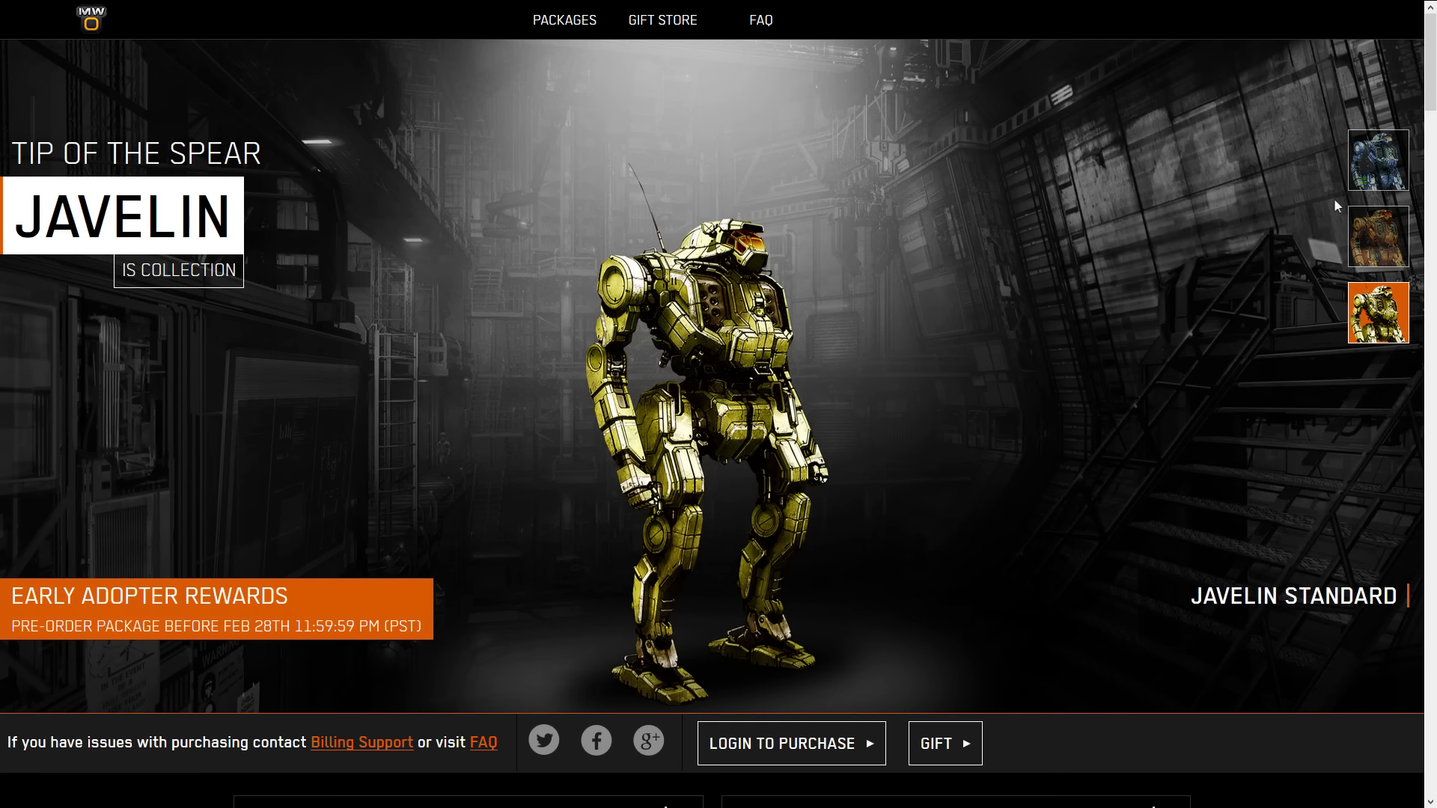
Show the blue-and-green Javelin Hero art from the thumbnail strip
click(1376, 160)
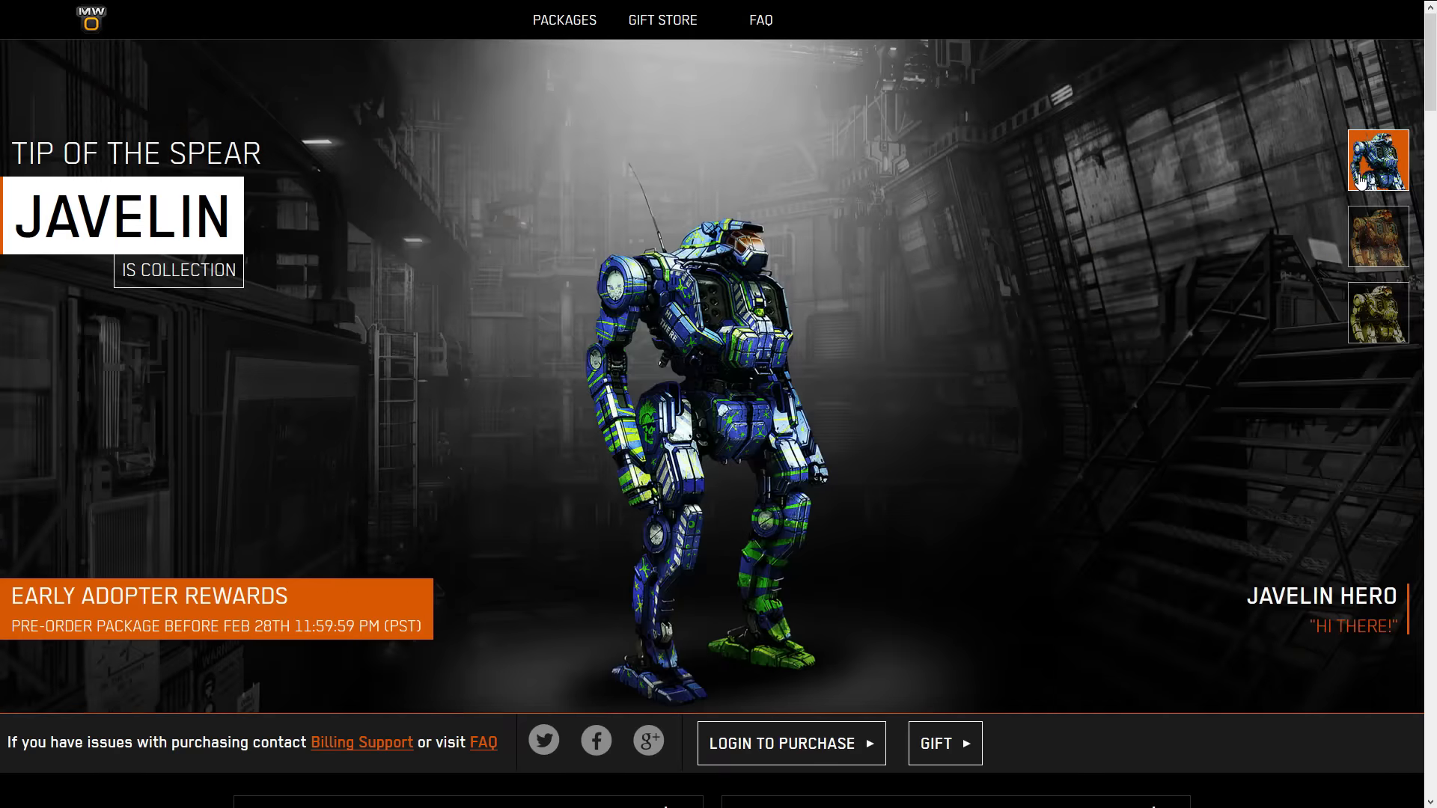
mouse_move(1124, 383)
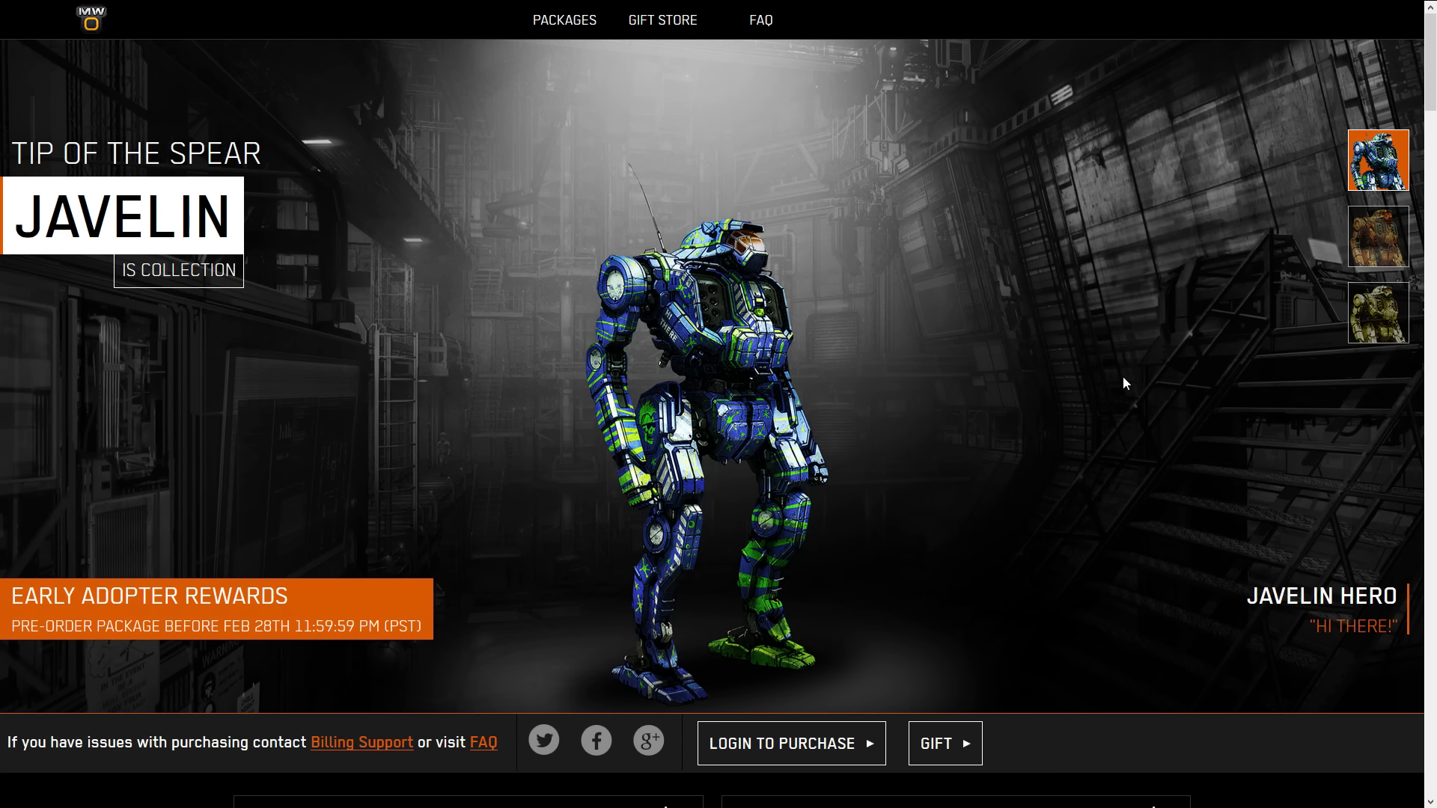
mouse_move(1294, 640)
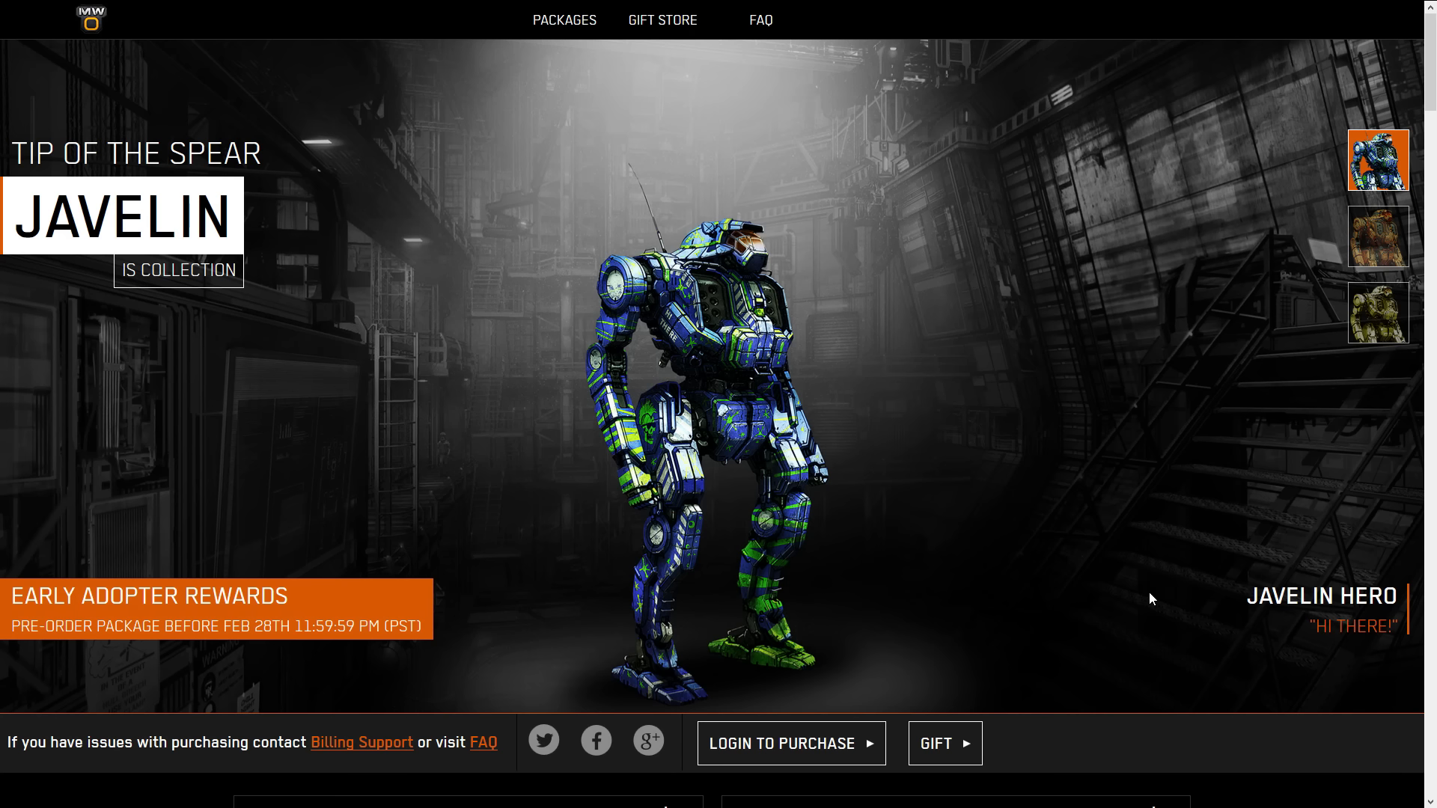
mouse_move(934, 488)
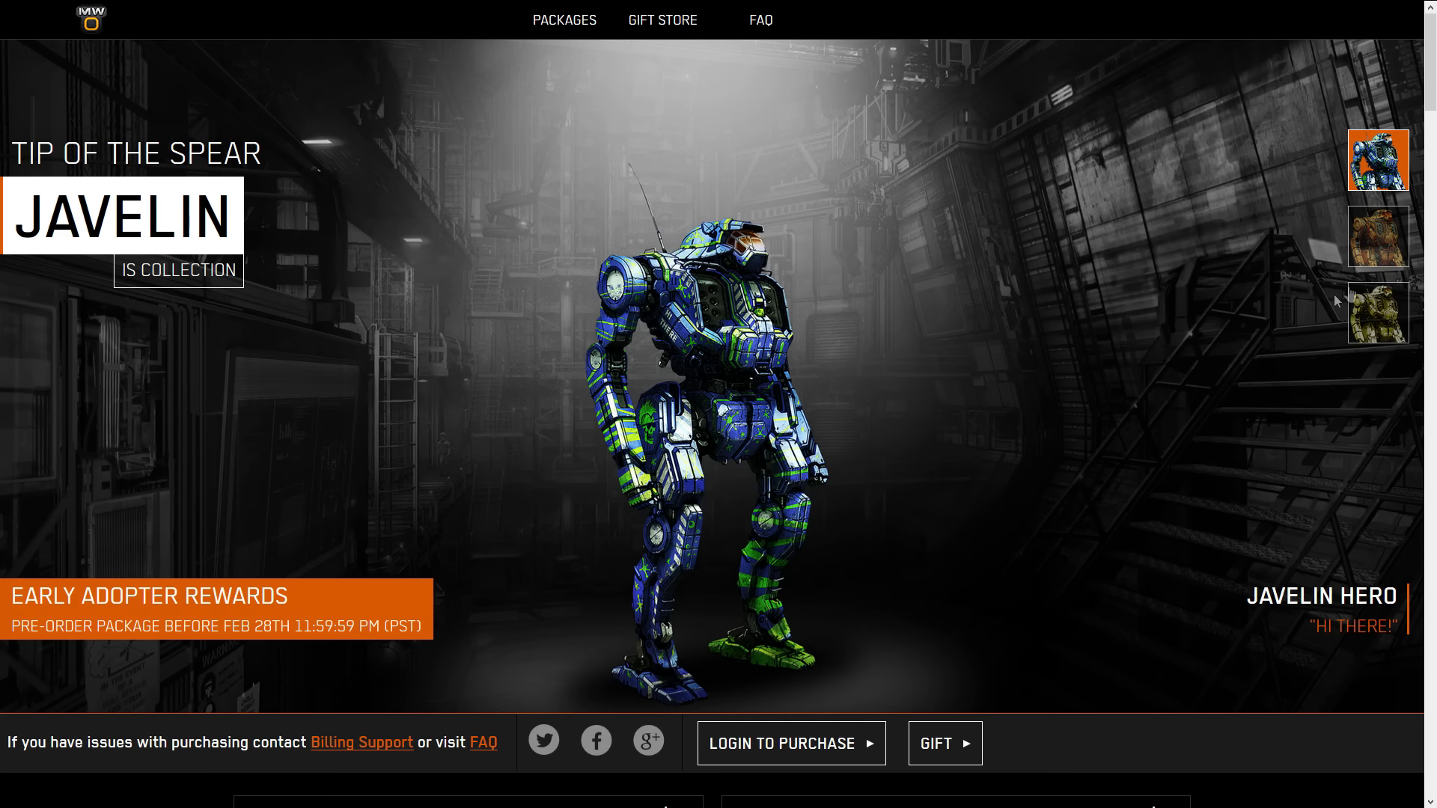
Show the orange Javelin Special art, then return to the Javelin Standard art
click(1377, 236)
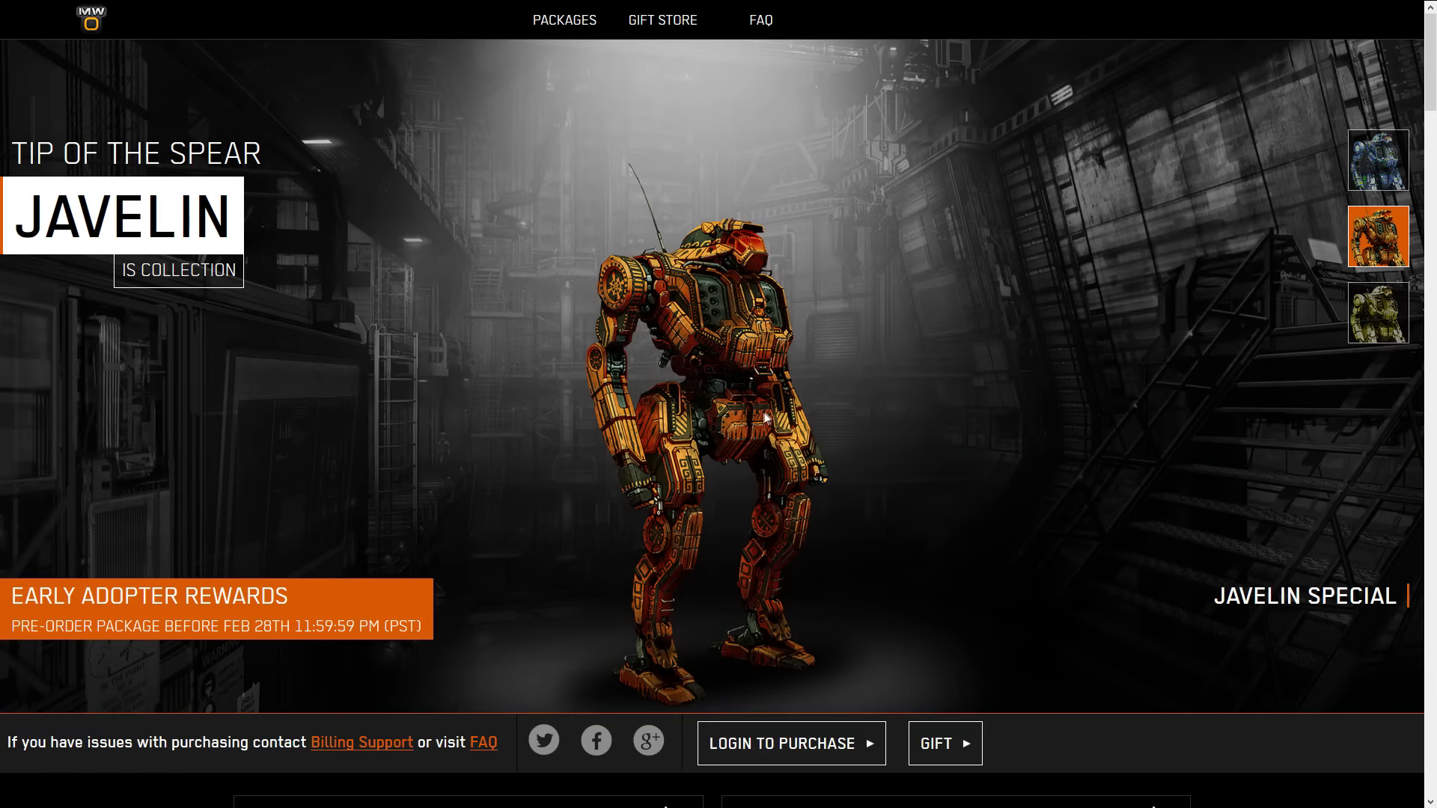
mouse_move(758, 359)
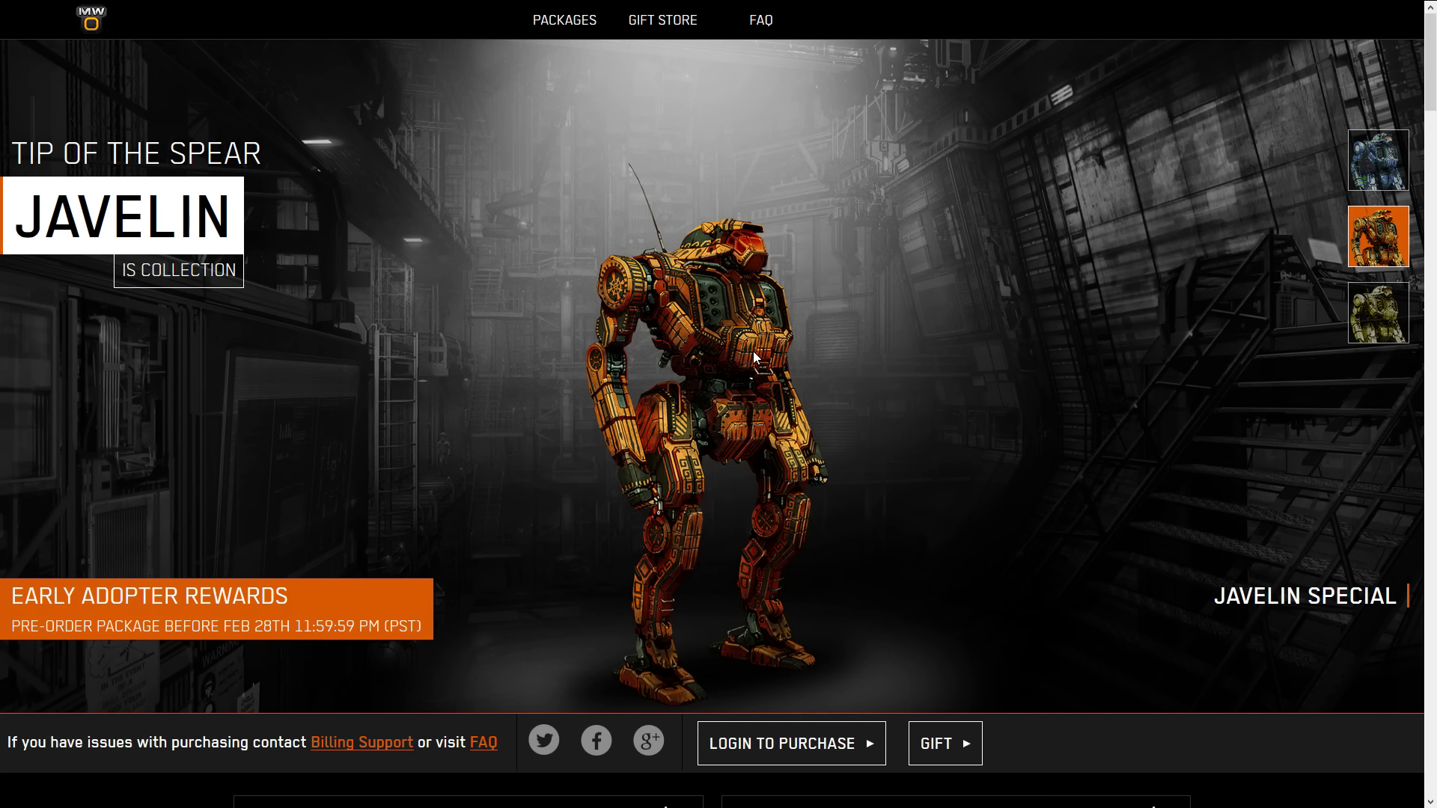
mouse_move(673, 434)
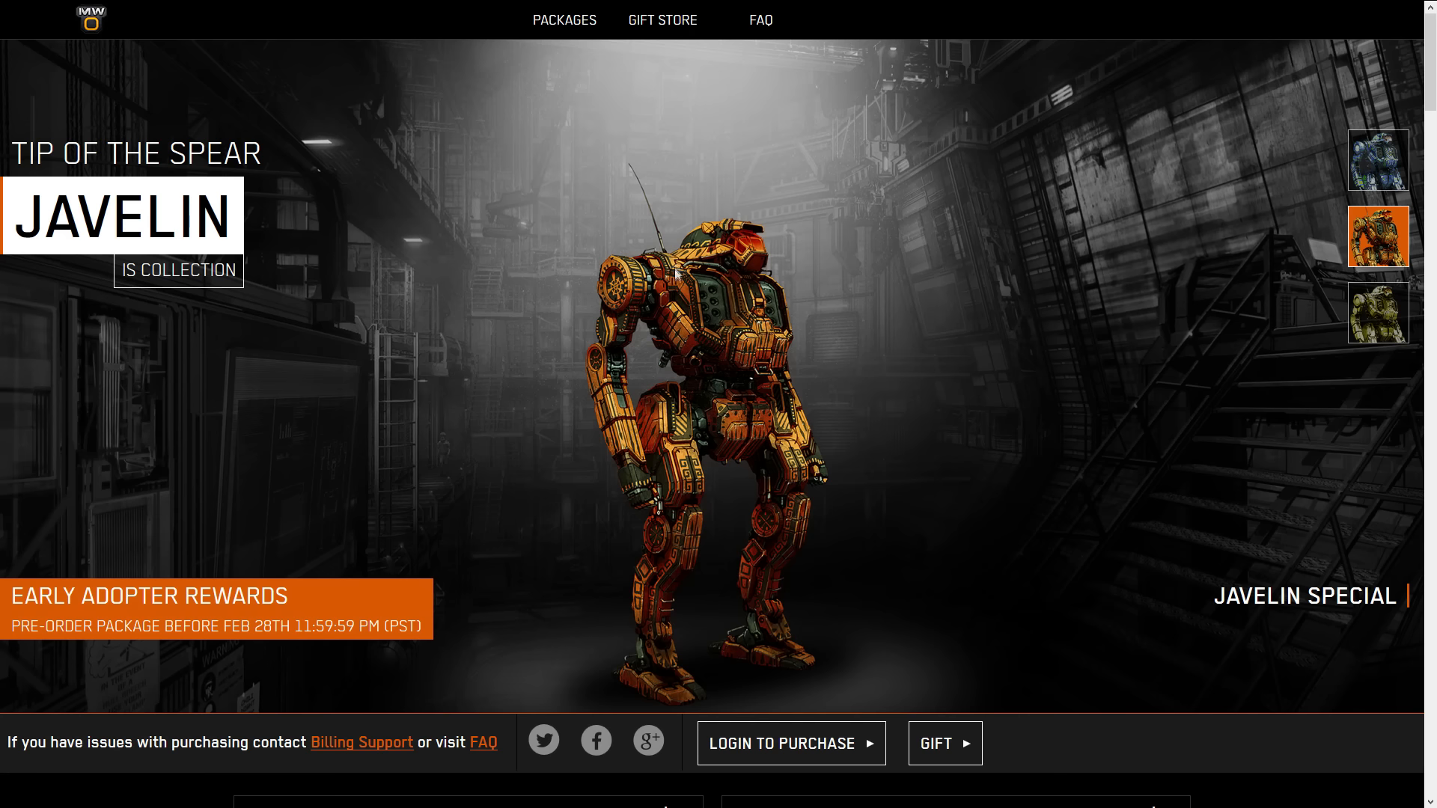
mouse_move(700, 309)
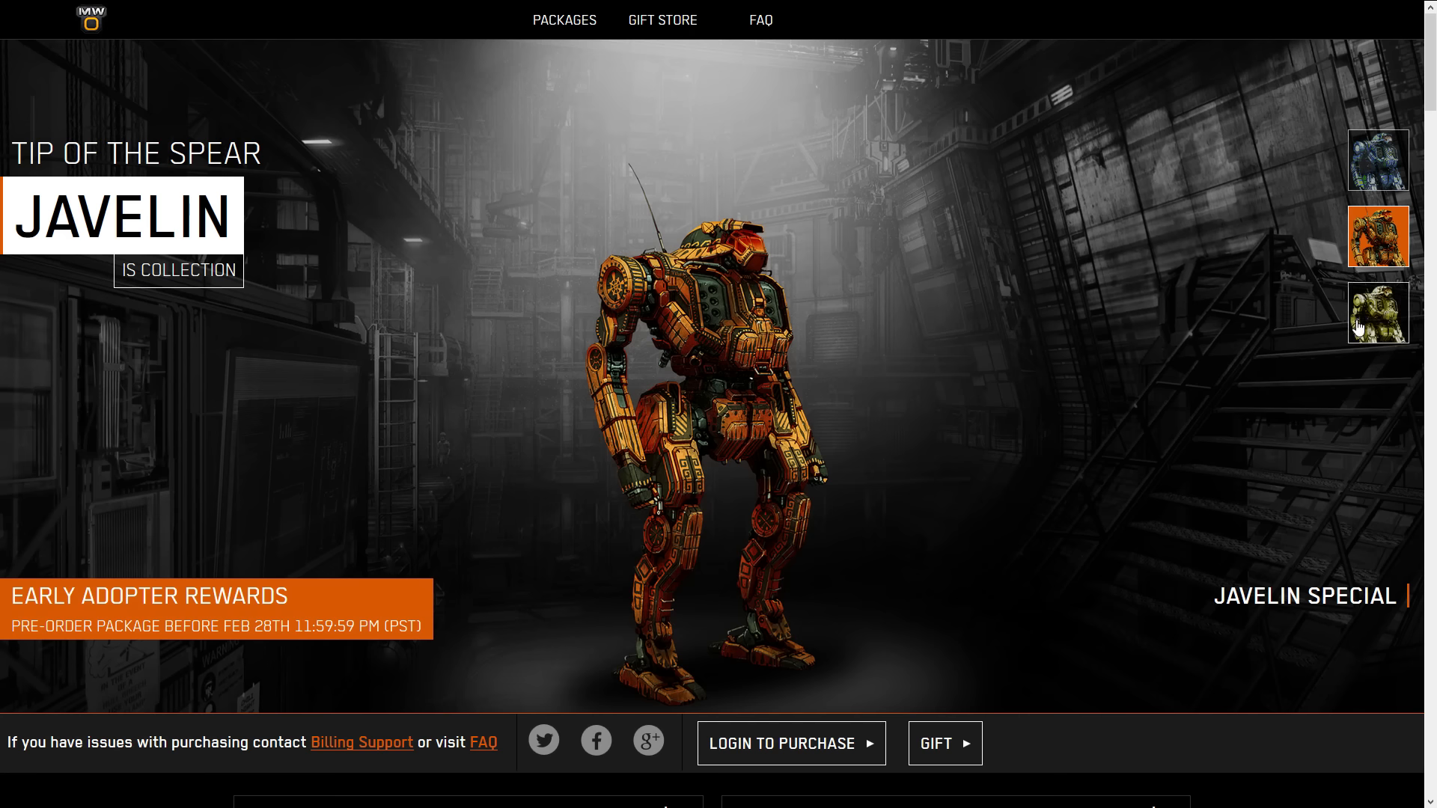
click(1376, 311)
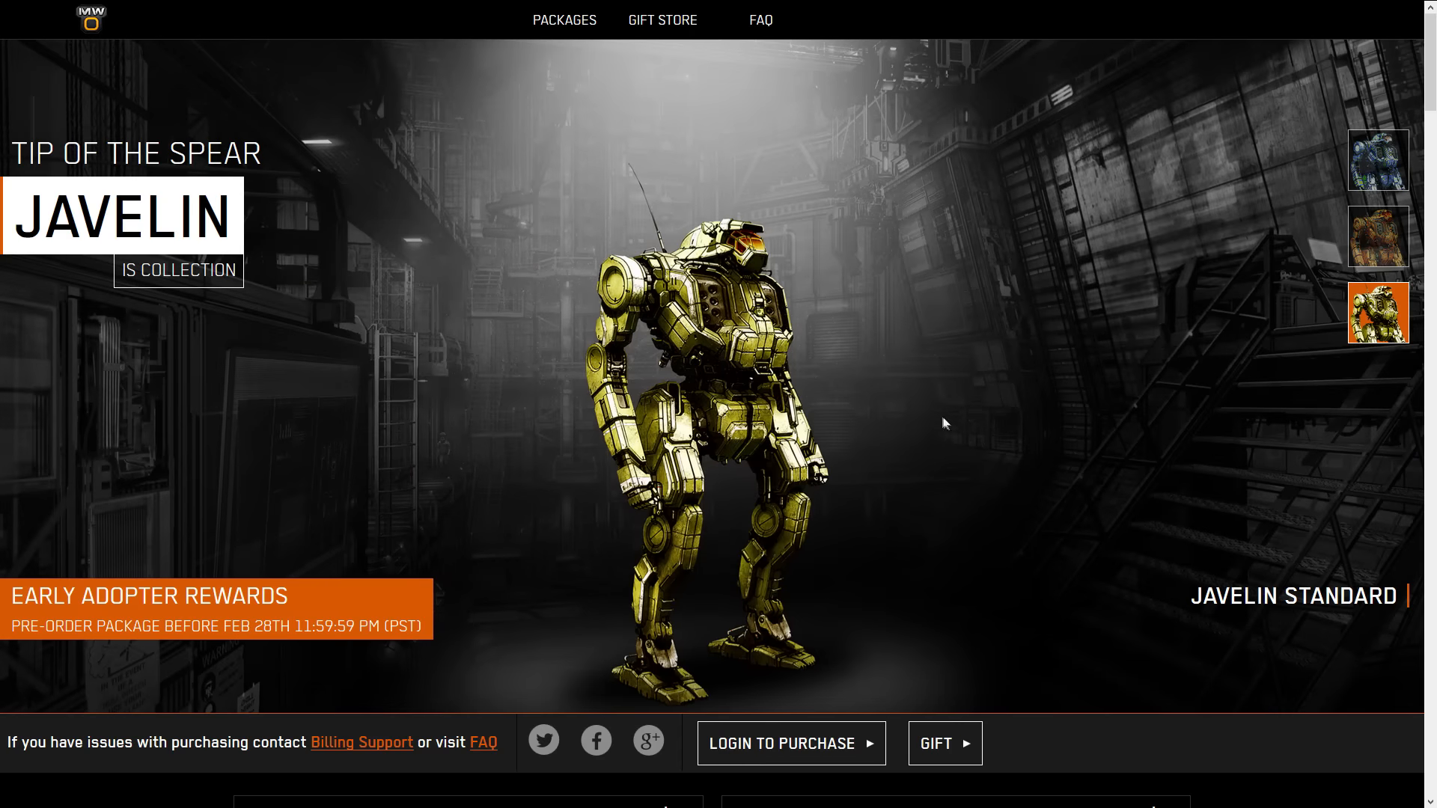
Scroll down to the Standard and Collector packs with their Hero and Reinforcements add-ons
scroll(down, 3)
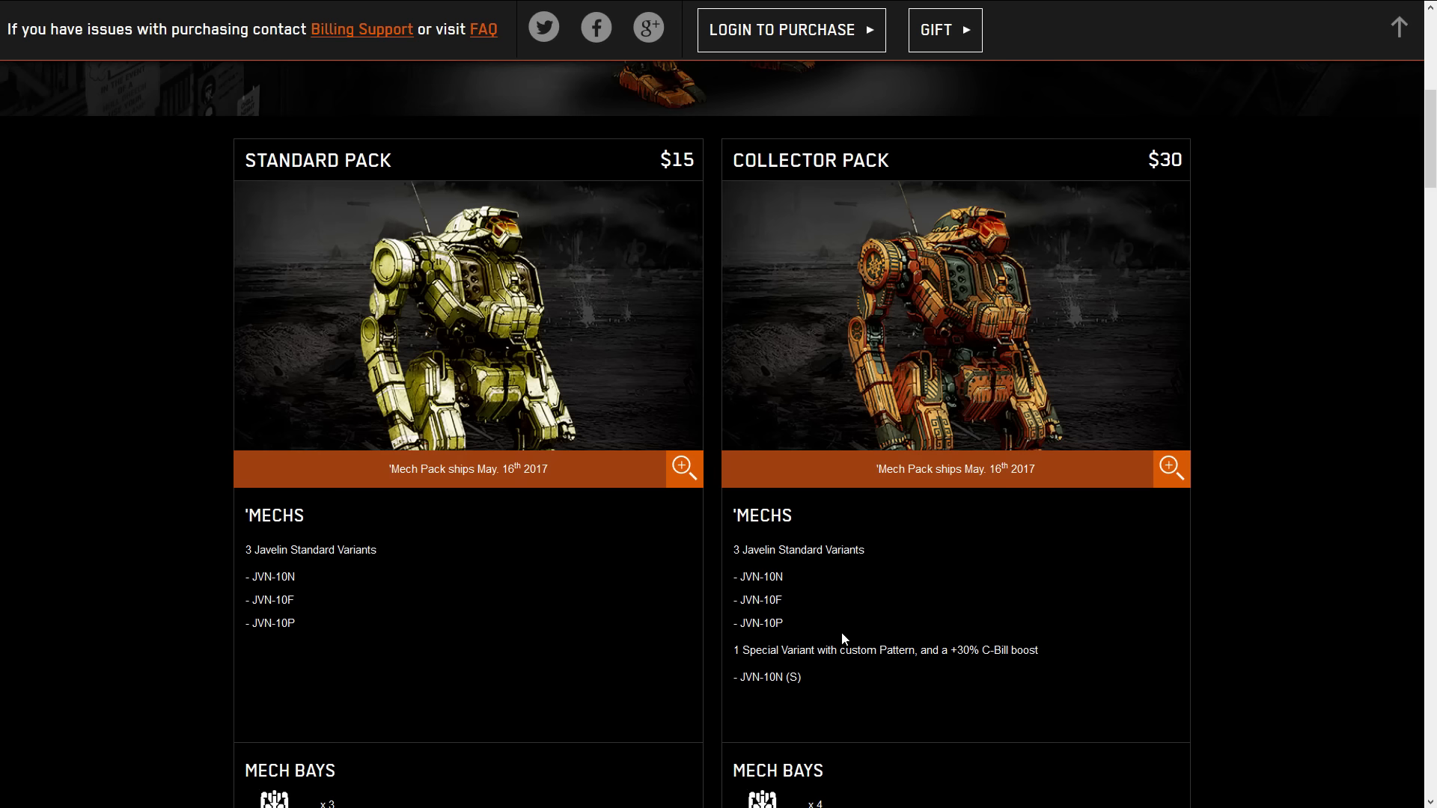
mouse_move(650, 173)
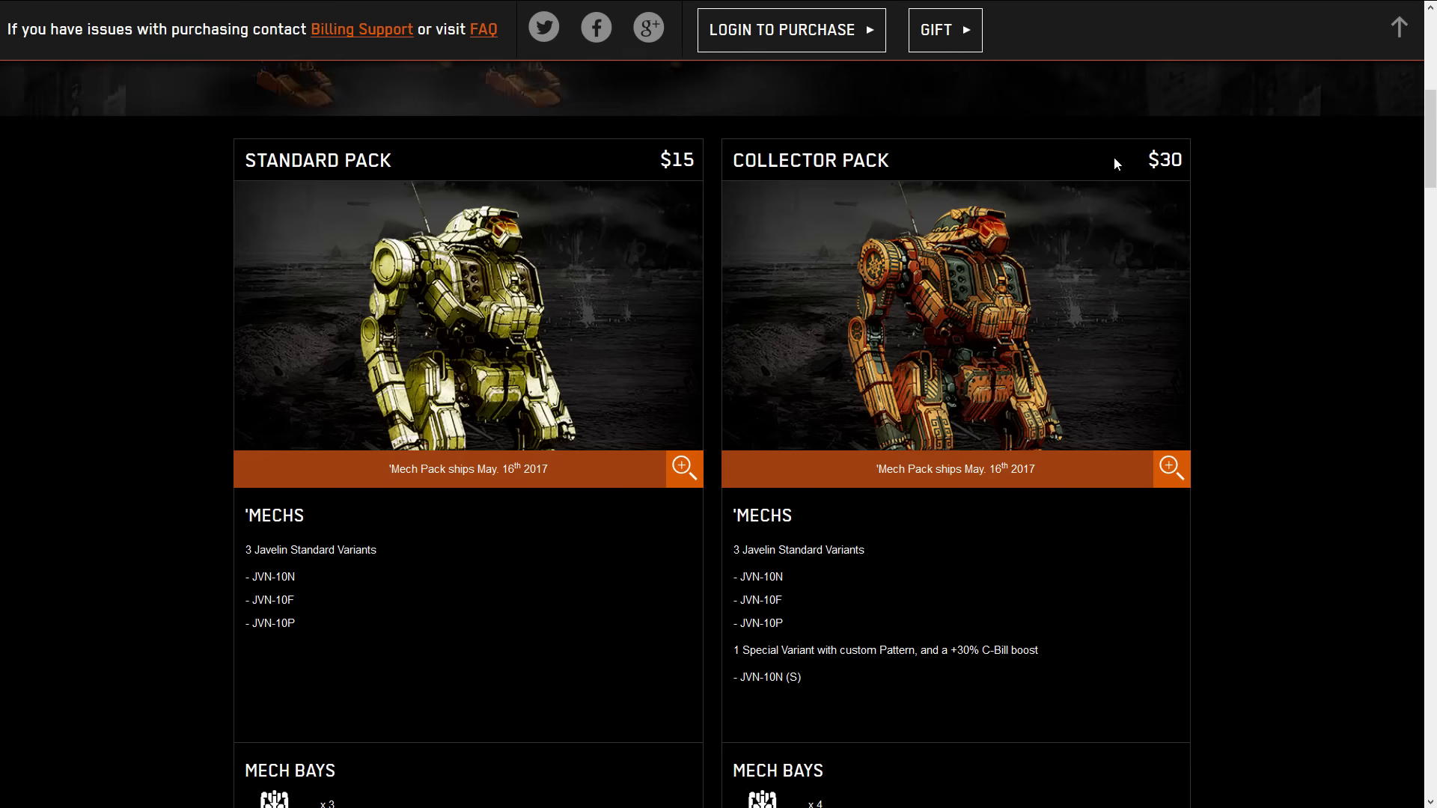
mouse_move(1041, 584)
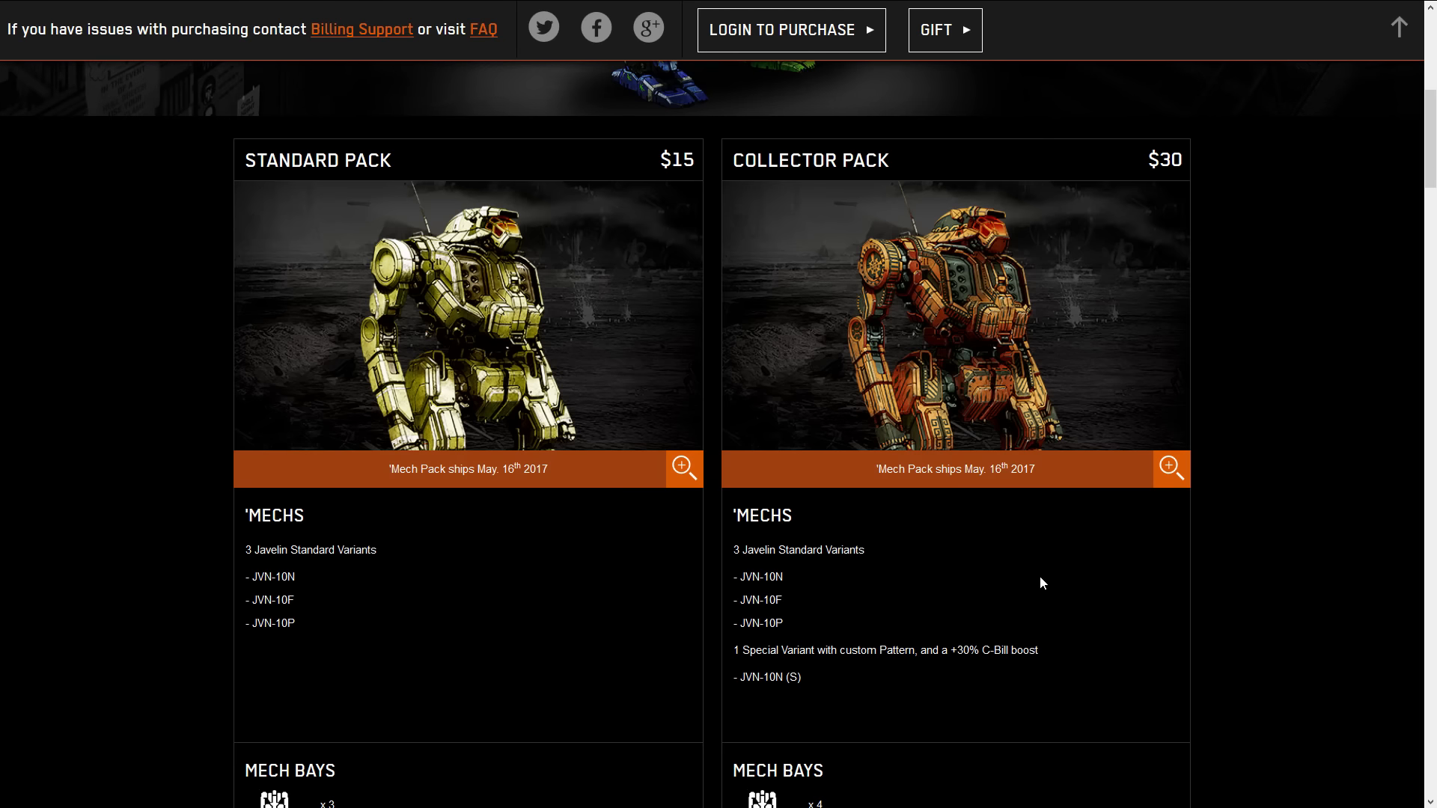
scroll(down, 3)
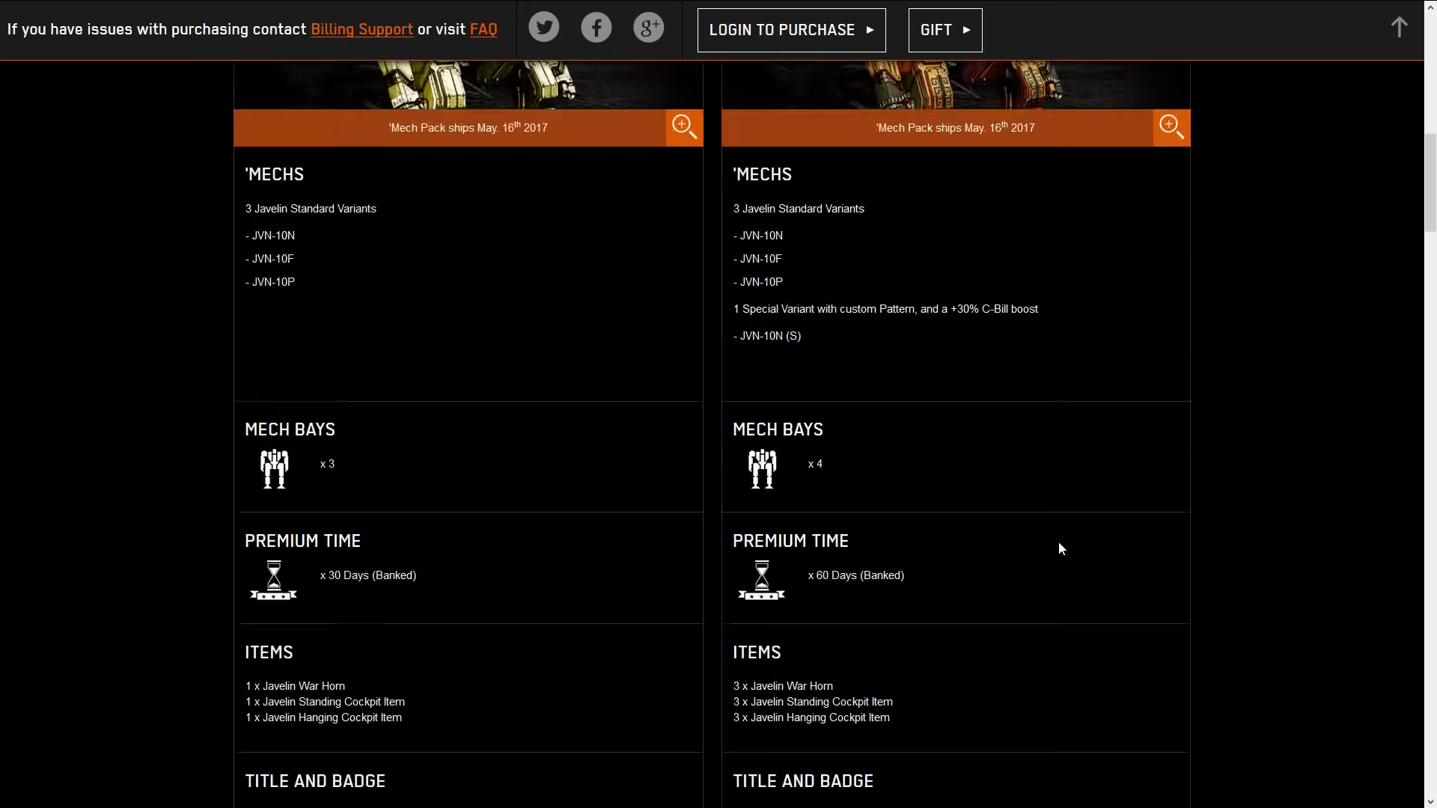
scroll(down, 3)
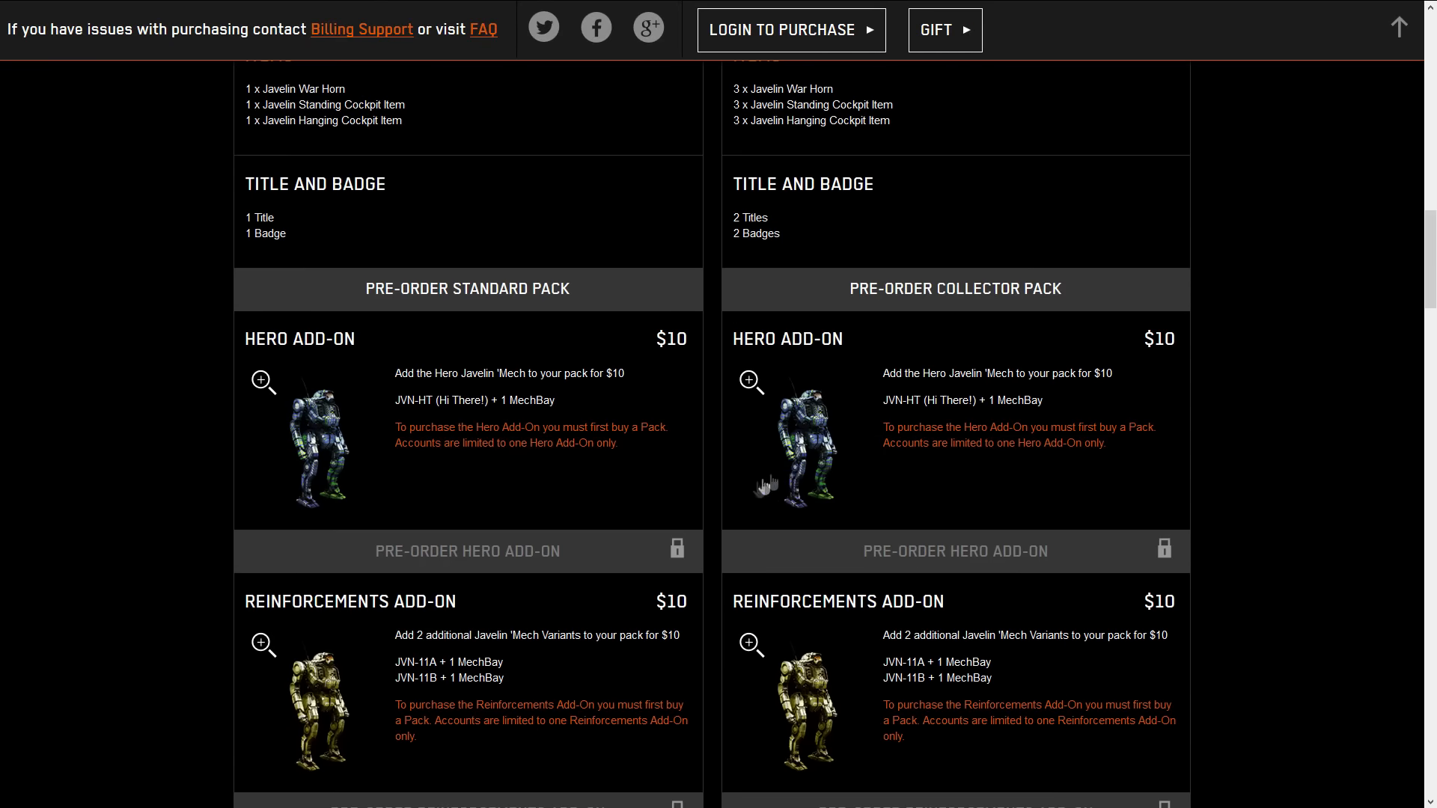
mouse_move(667, 363)
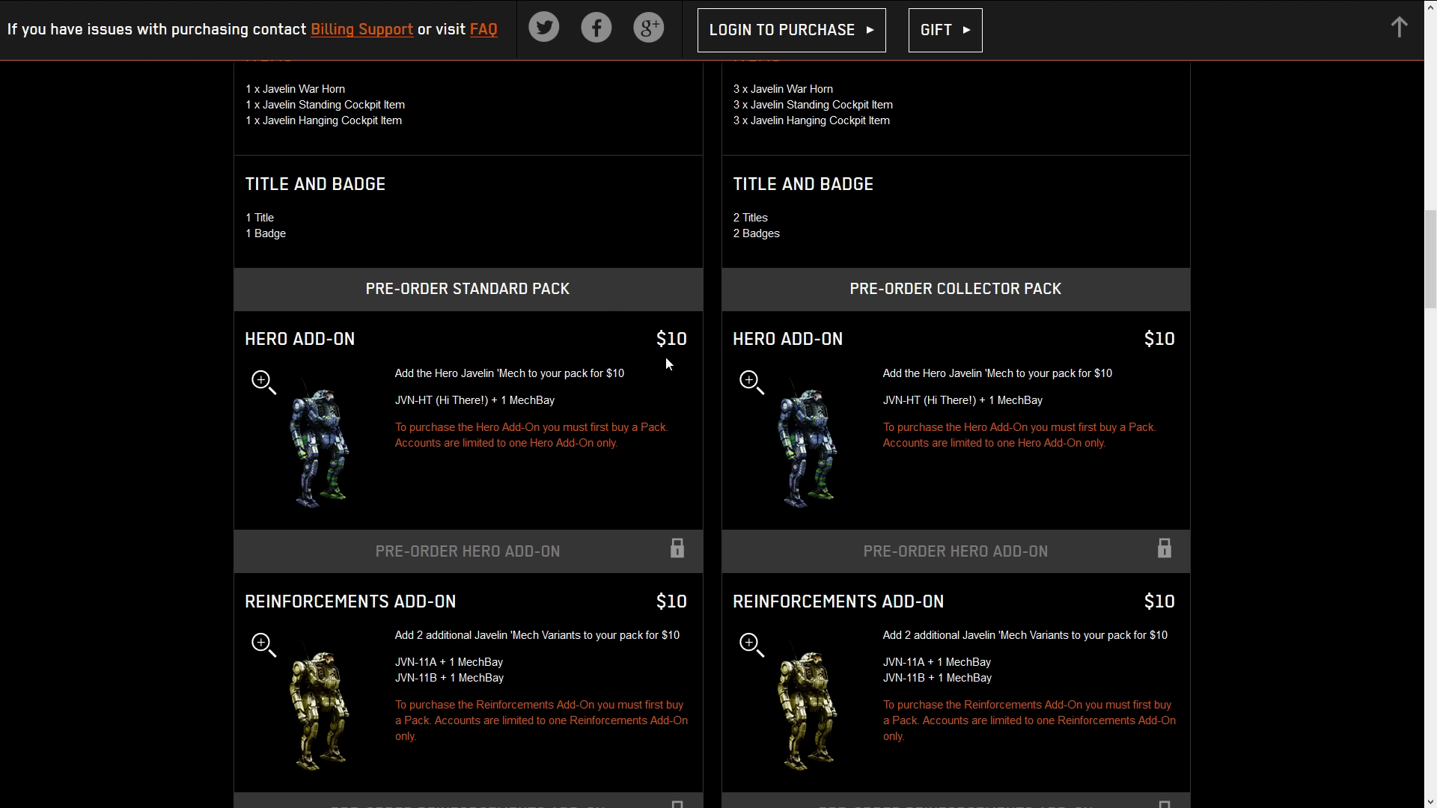
mouse_move(829, 550)
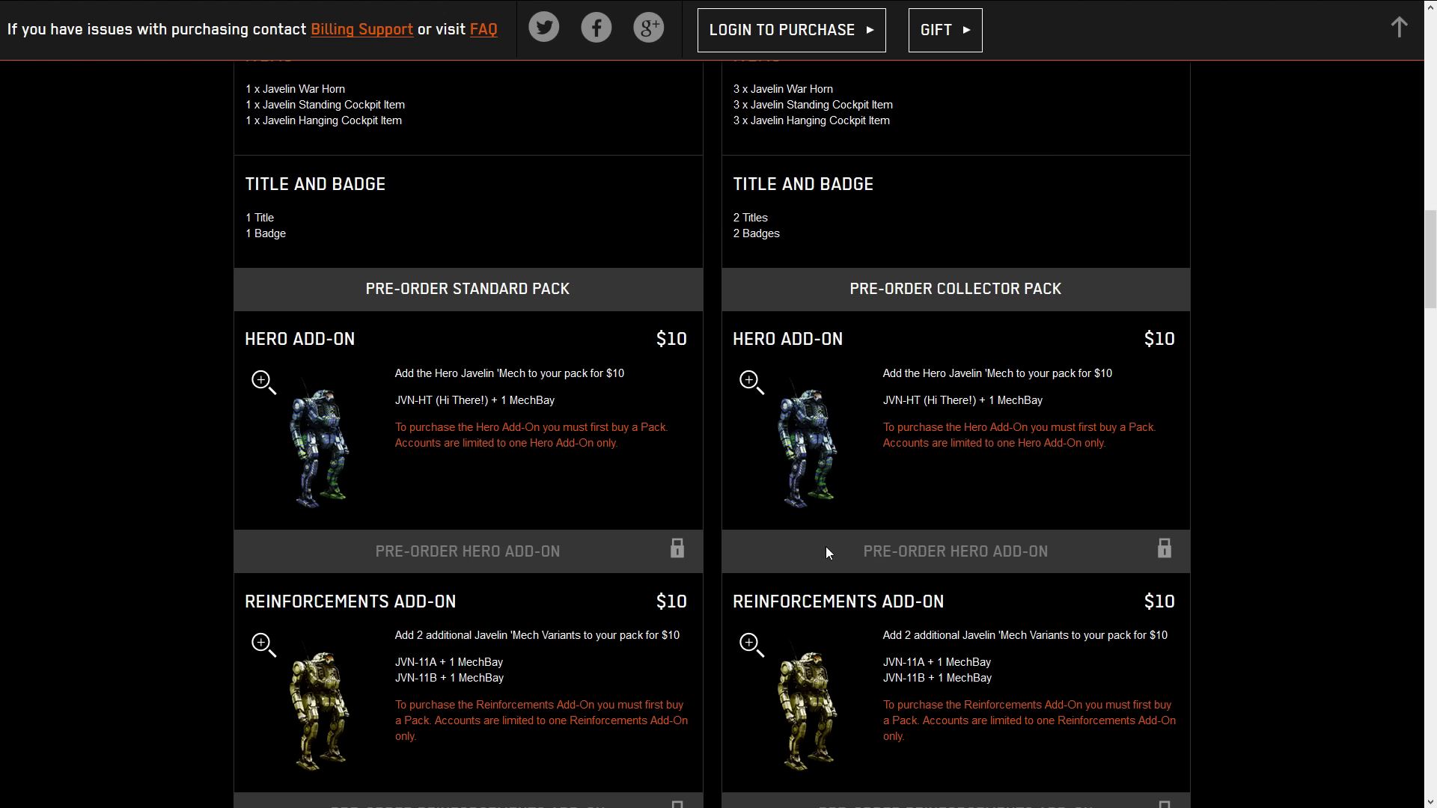
mouse_move(828, 551)
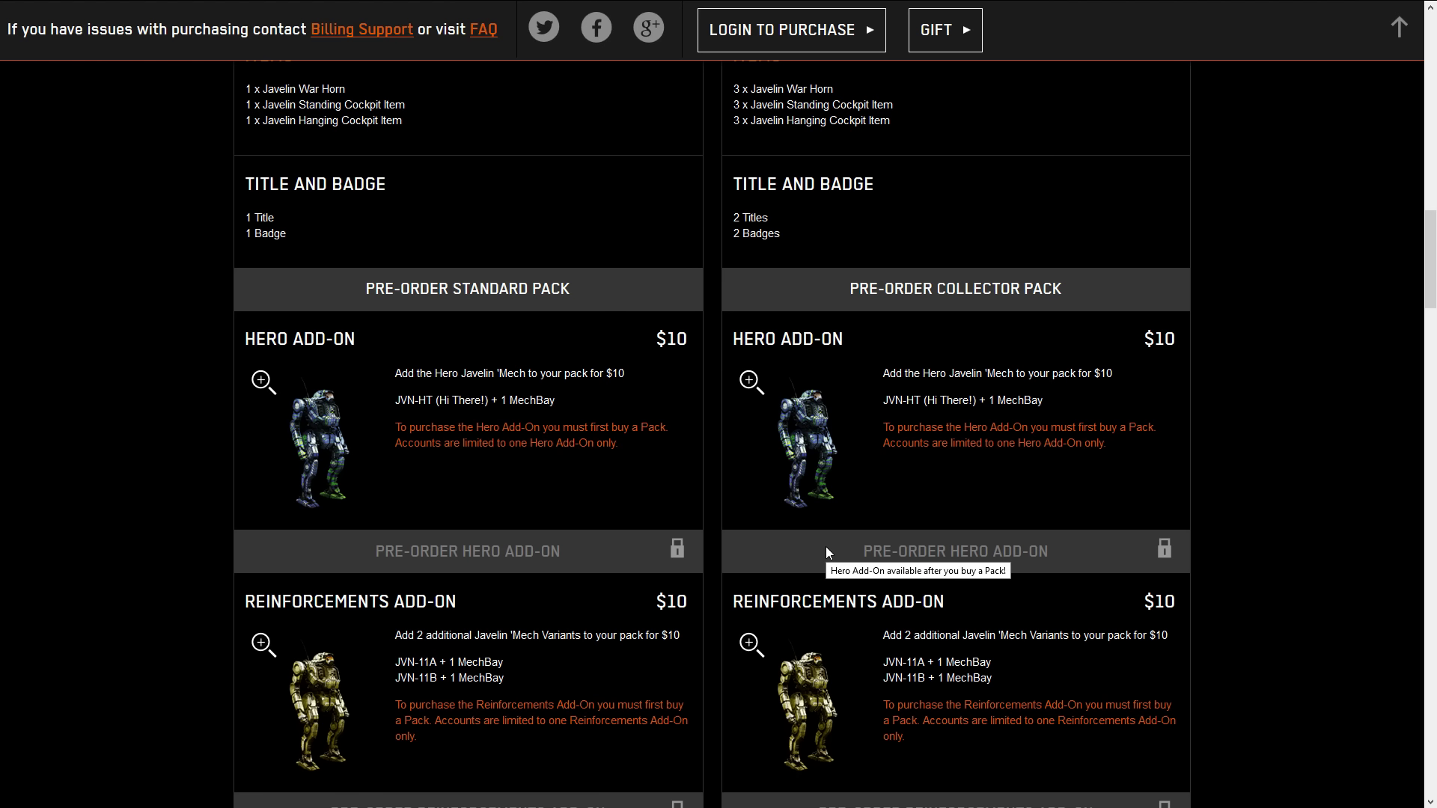
Scroll back up to the $15 Standard and $30 Collector pack headings
scroll(up, 3)
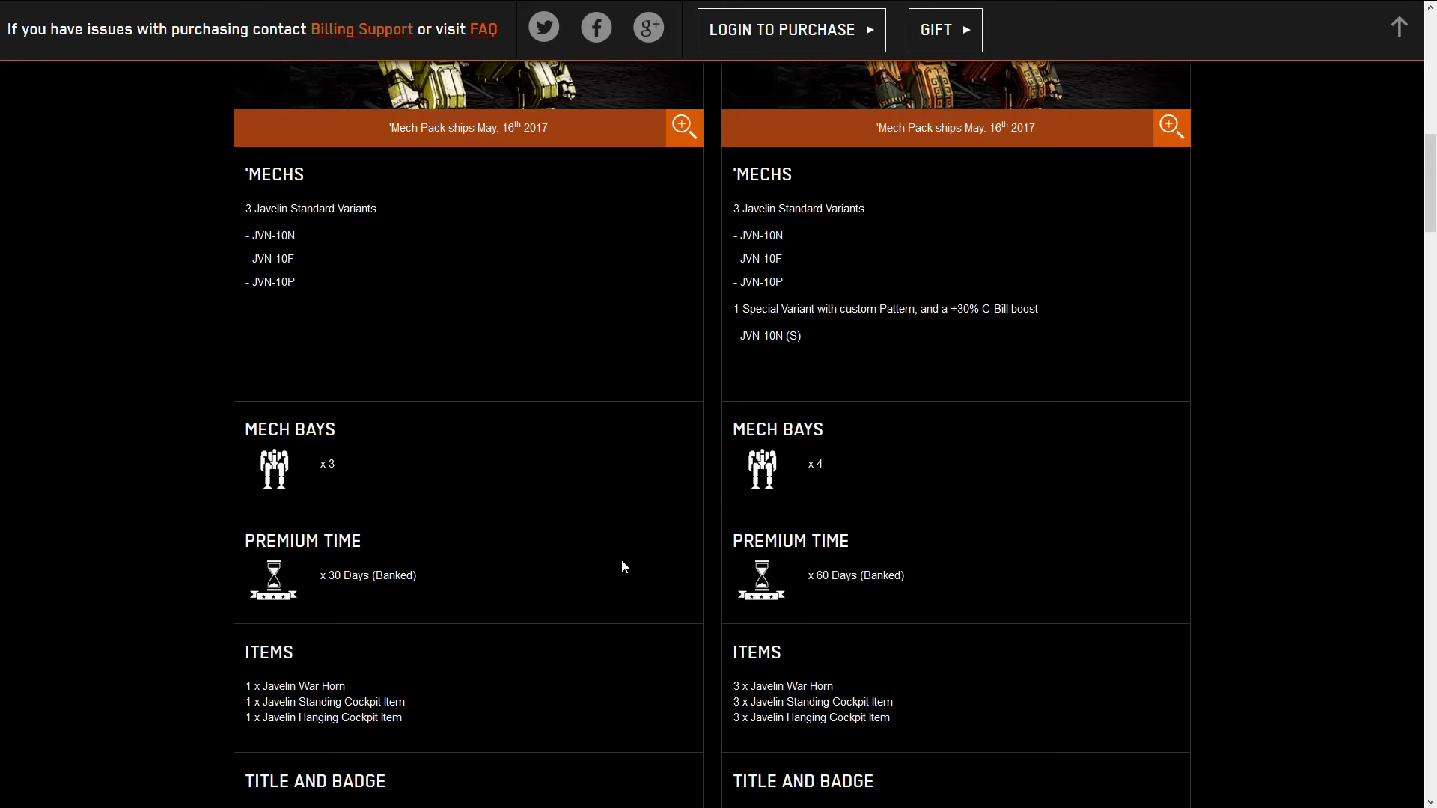
mouse_move(610, 588)
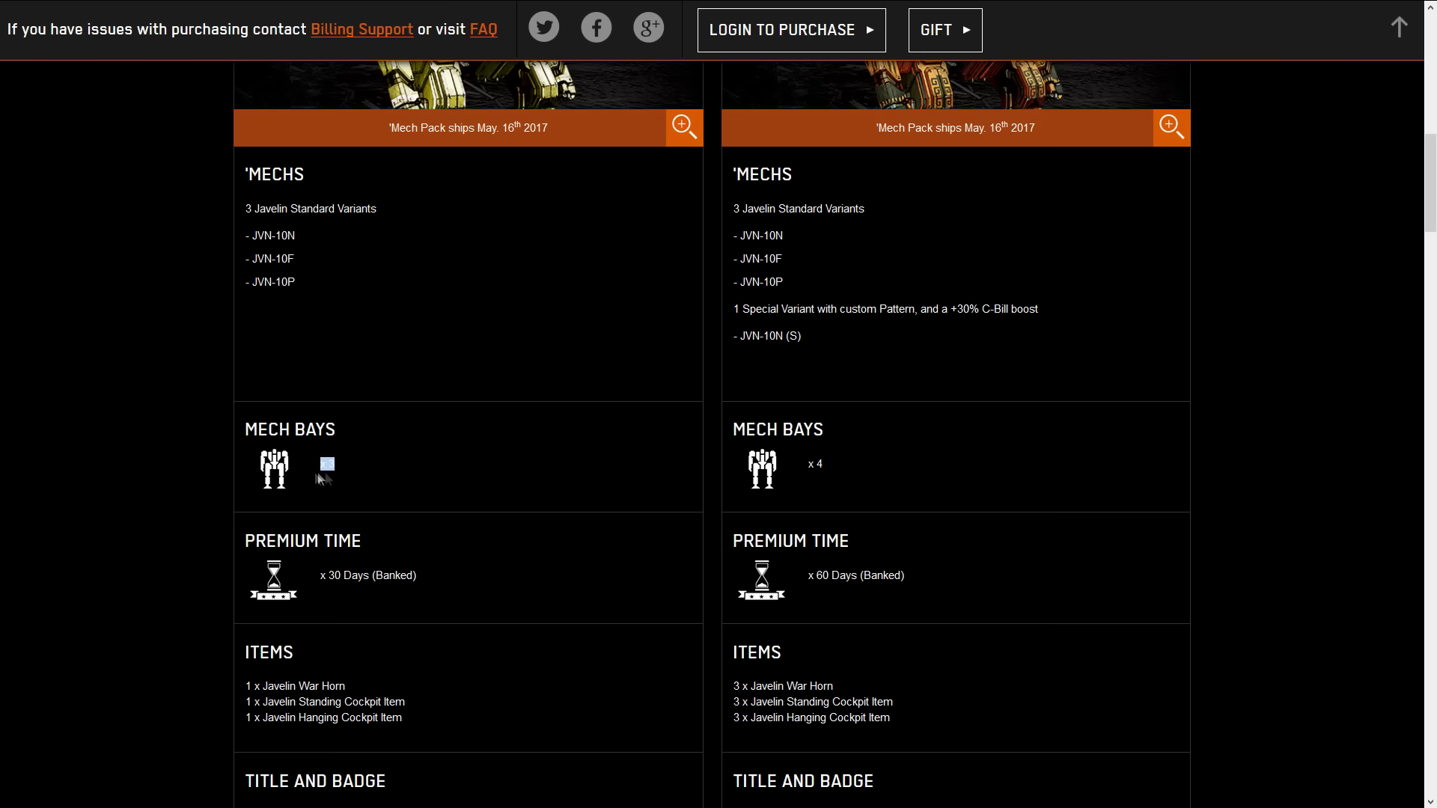
scroll(down, 3)
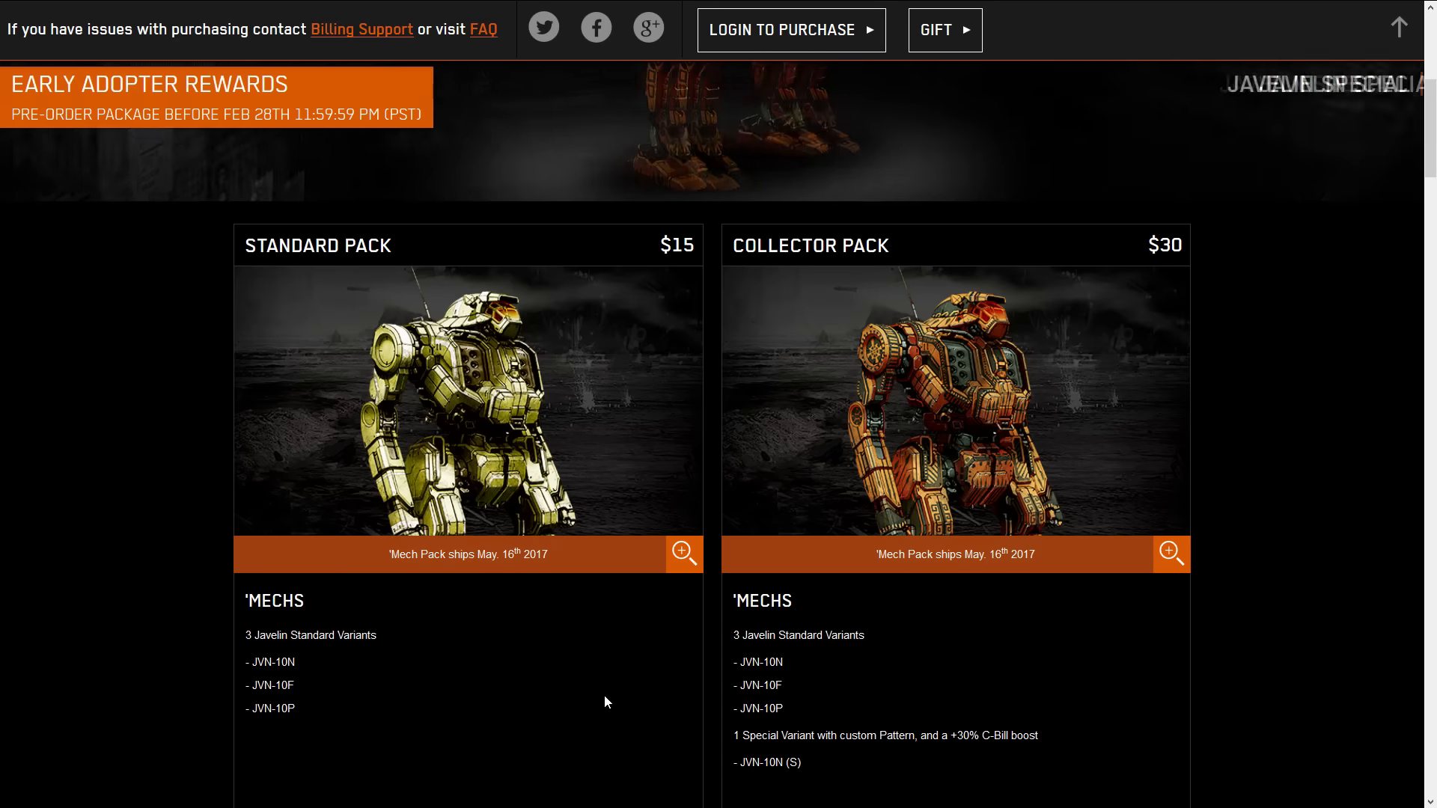
Scroll down to the $10 Hero and Reinforcements add-ons locked behind pack purchase
scroll(down, 3)
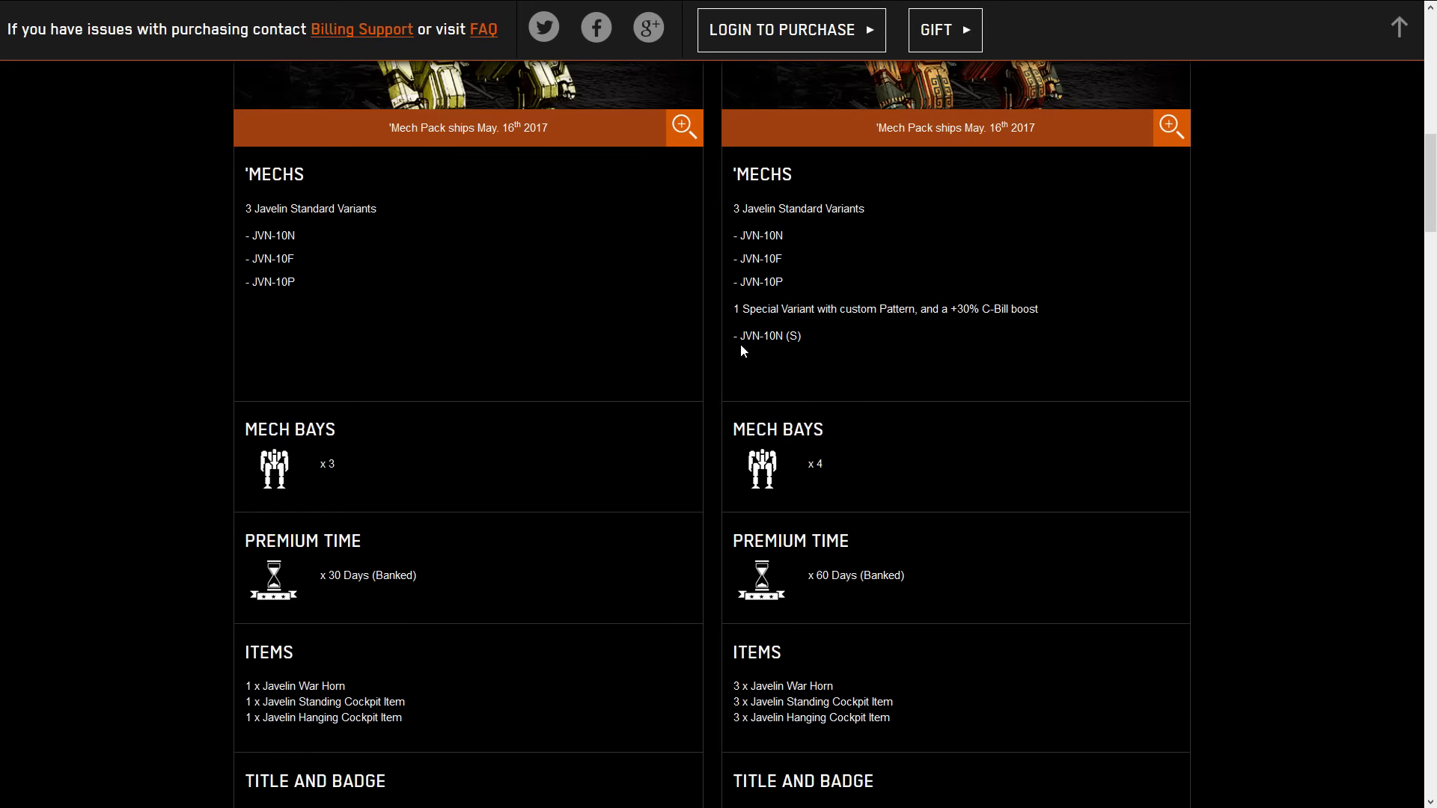
scroll(up, 3)
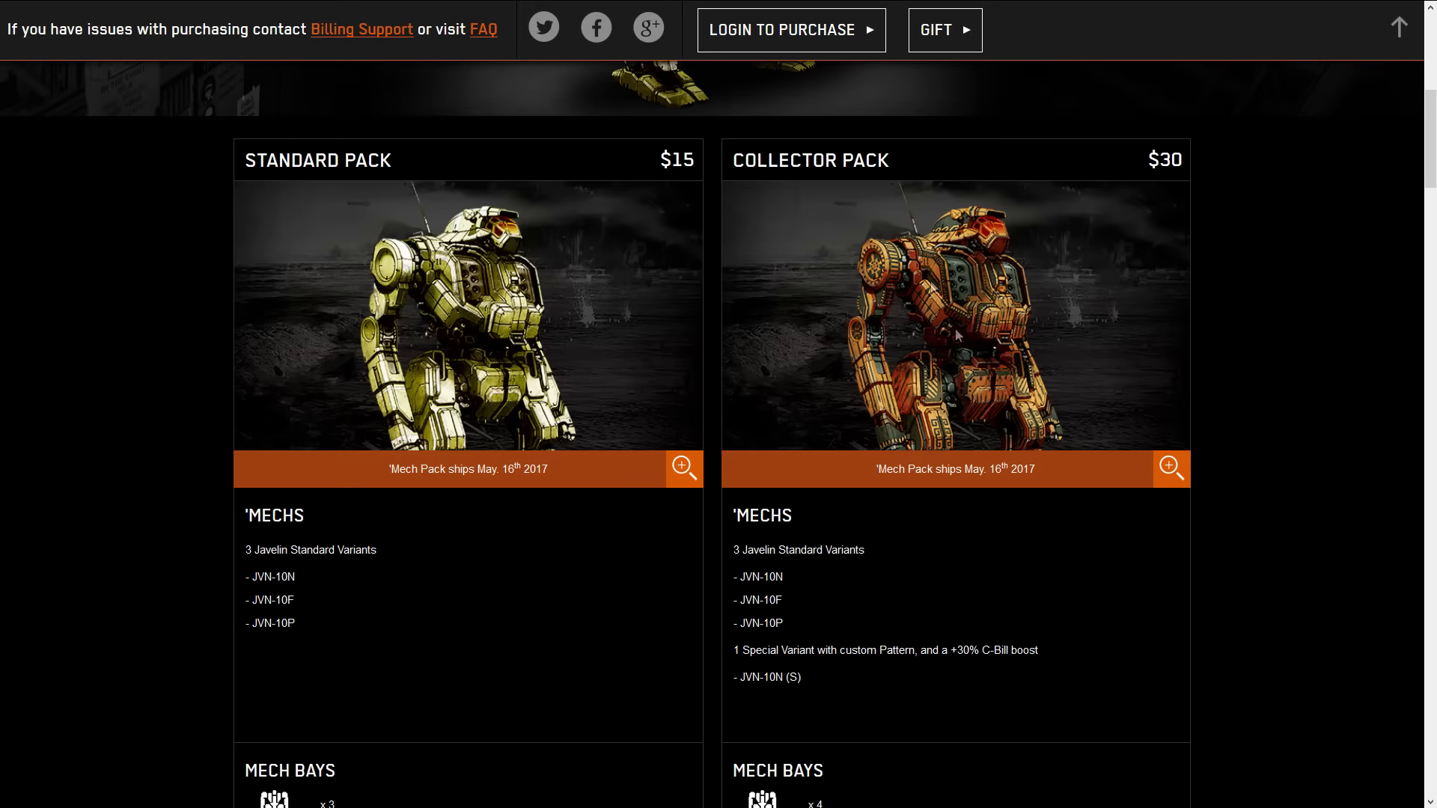
scroll(down, 3)
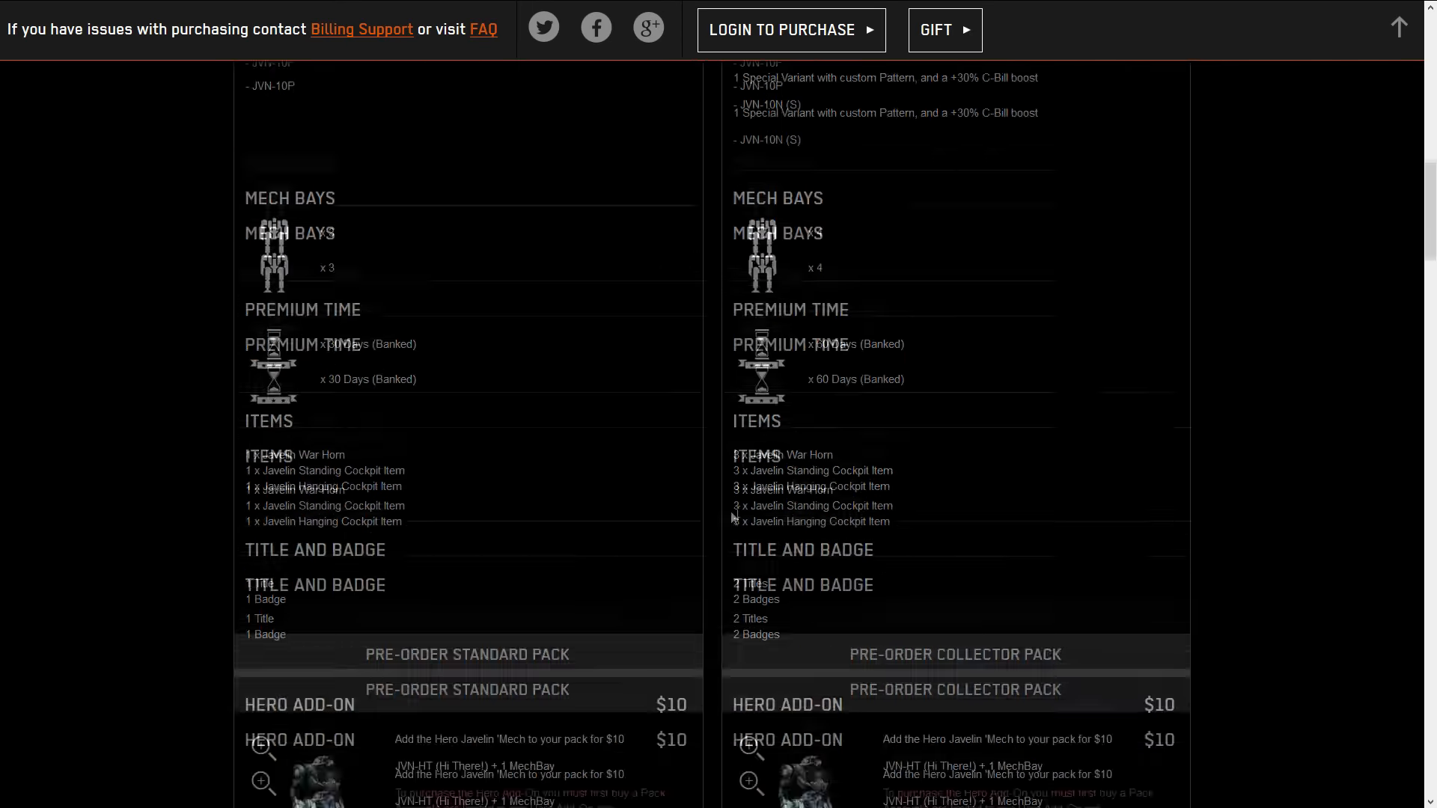
scroll(down, 3)
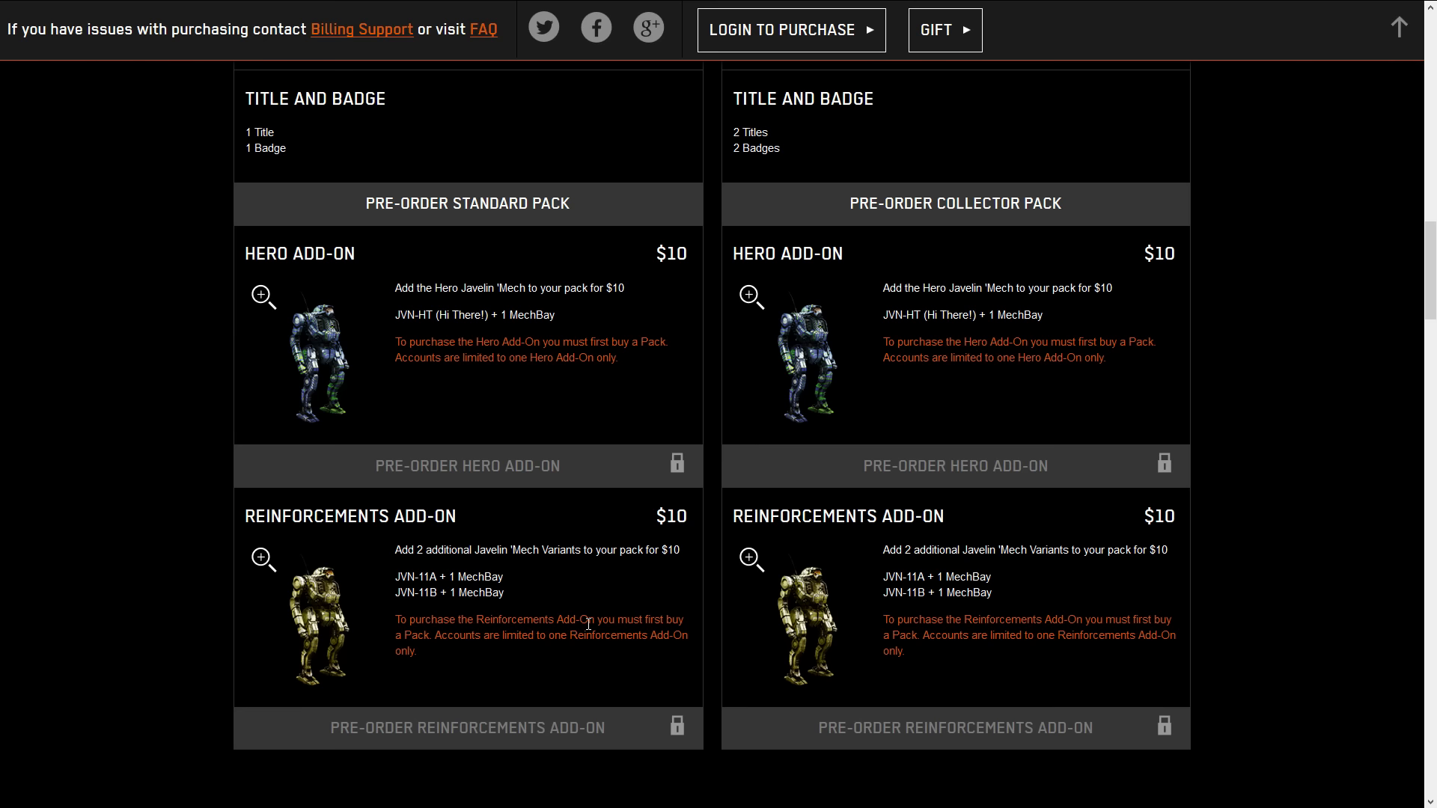
Scroll down to the $50 Ultimate Pack and the start of the Early Adopter Rewards
scroll(down, 3)
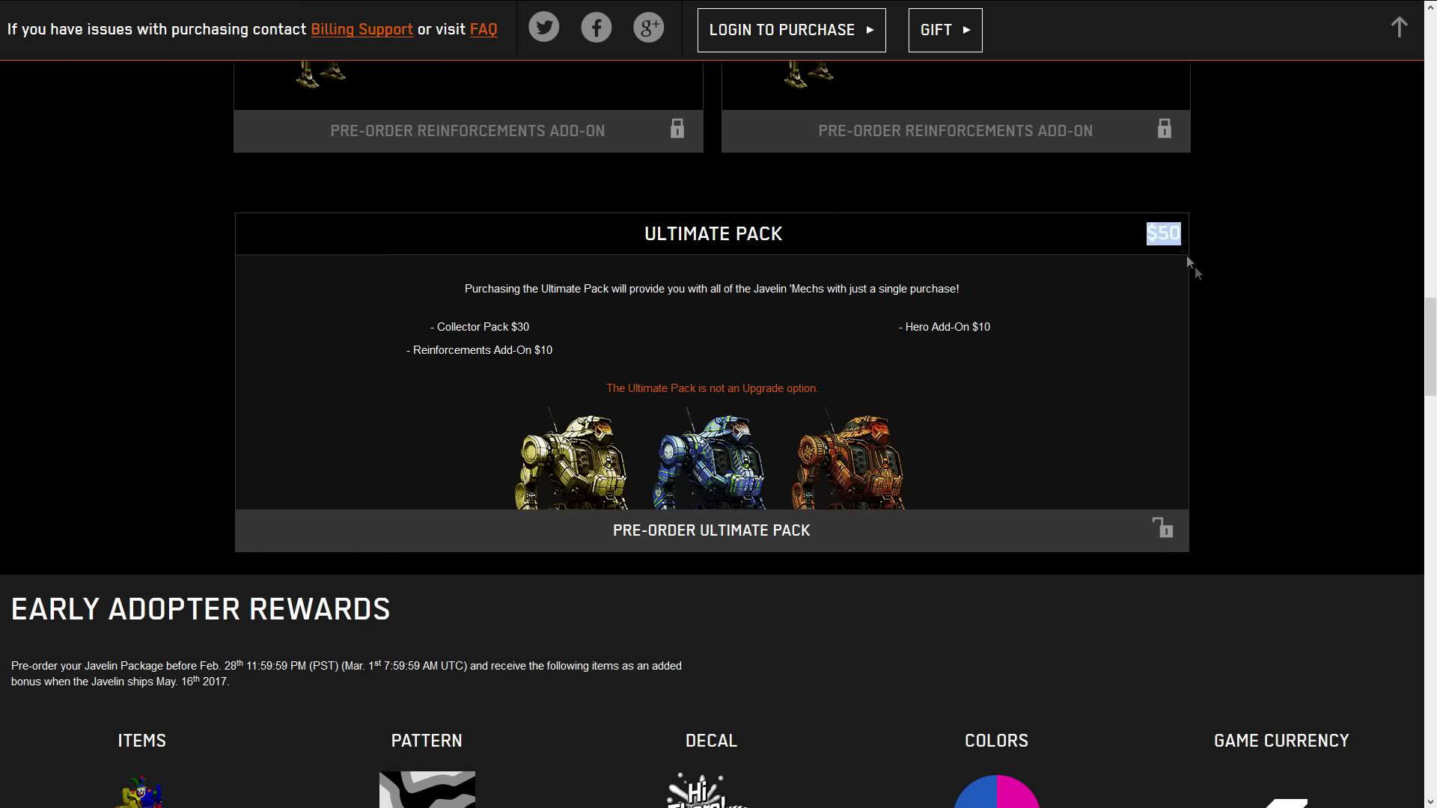
mouse_move(1221, 299)
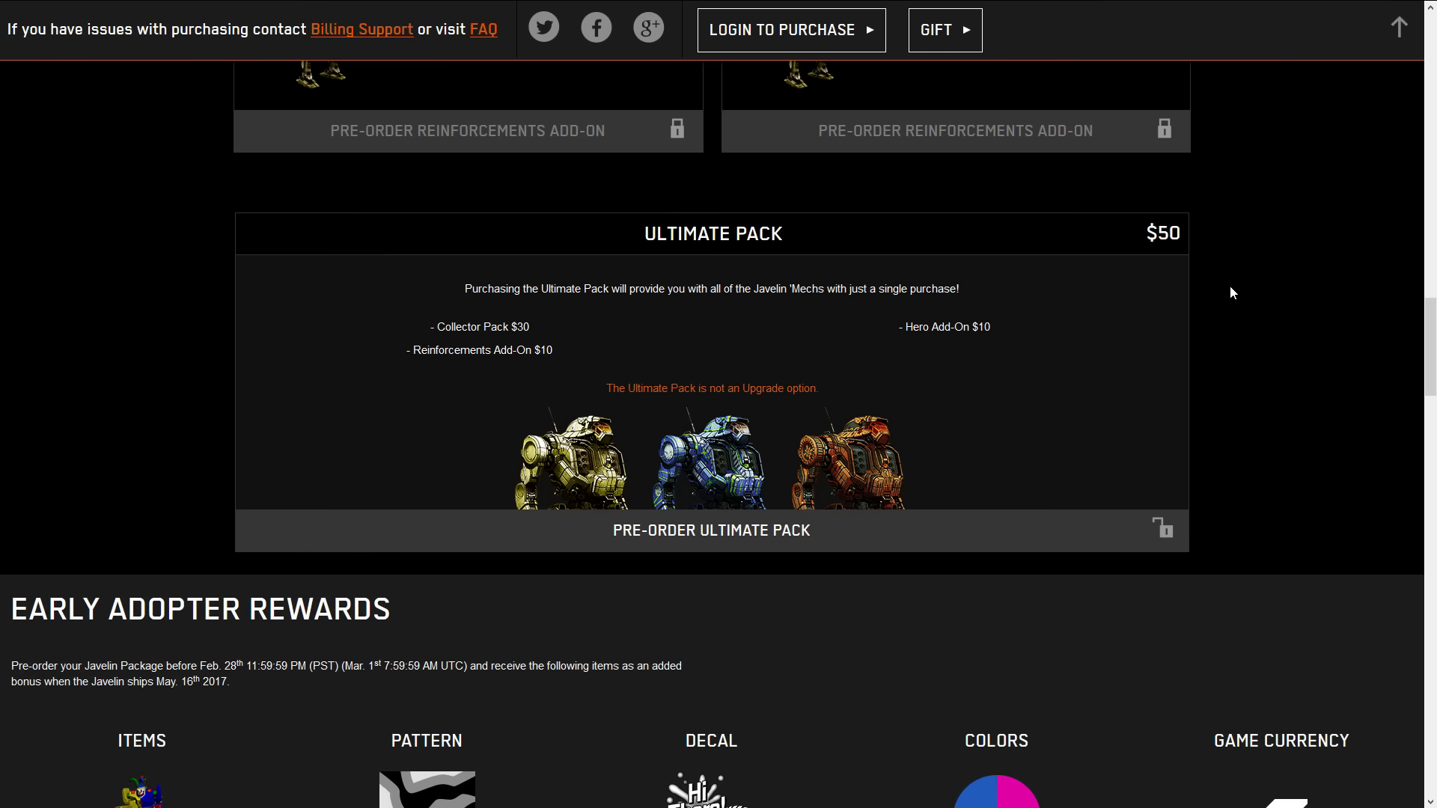
scroll(down, 3)
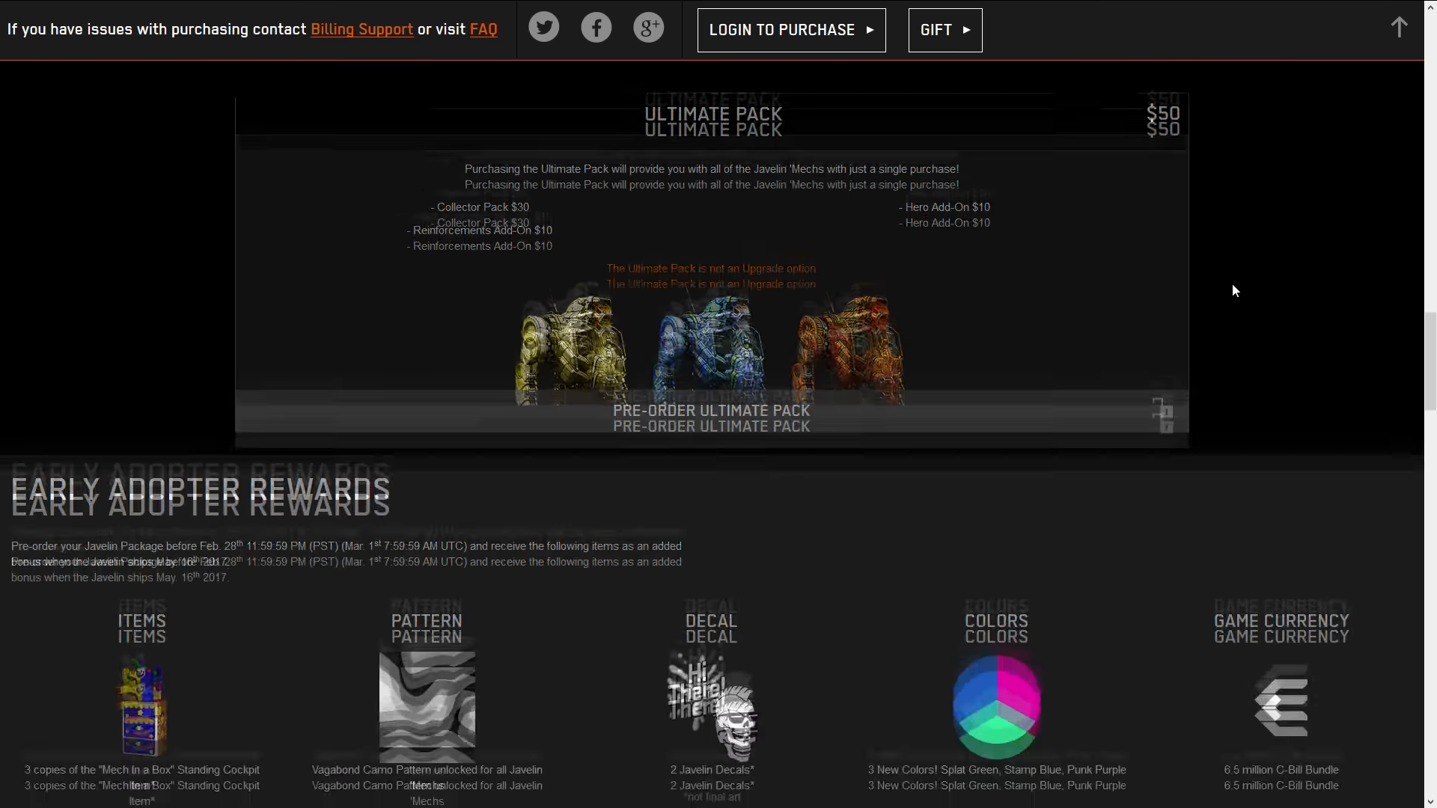
Scroll past the Early Adopter Rewards list until the 'Mech Specs table appears
scroll(down, 3)
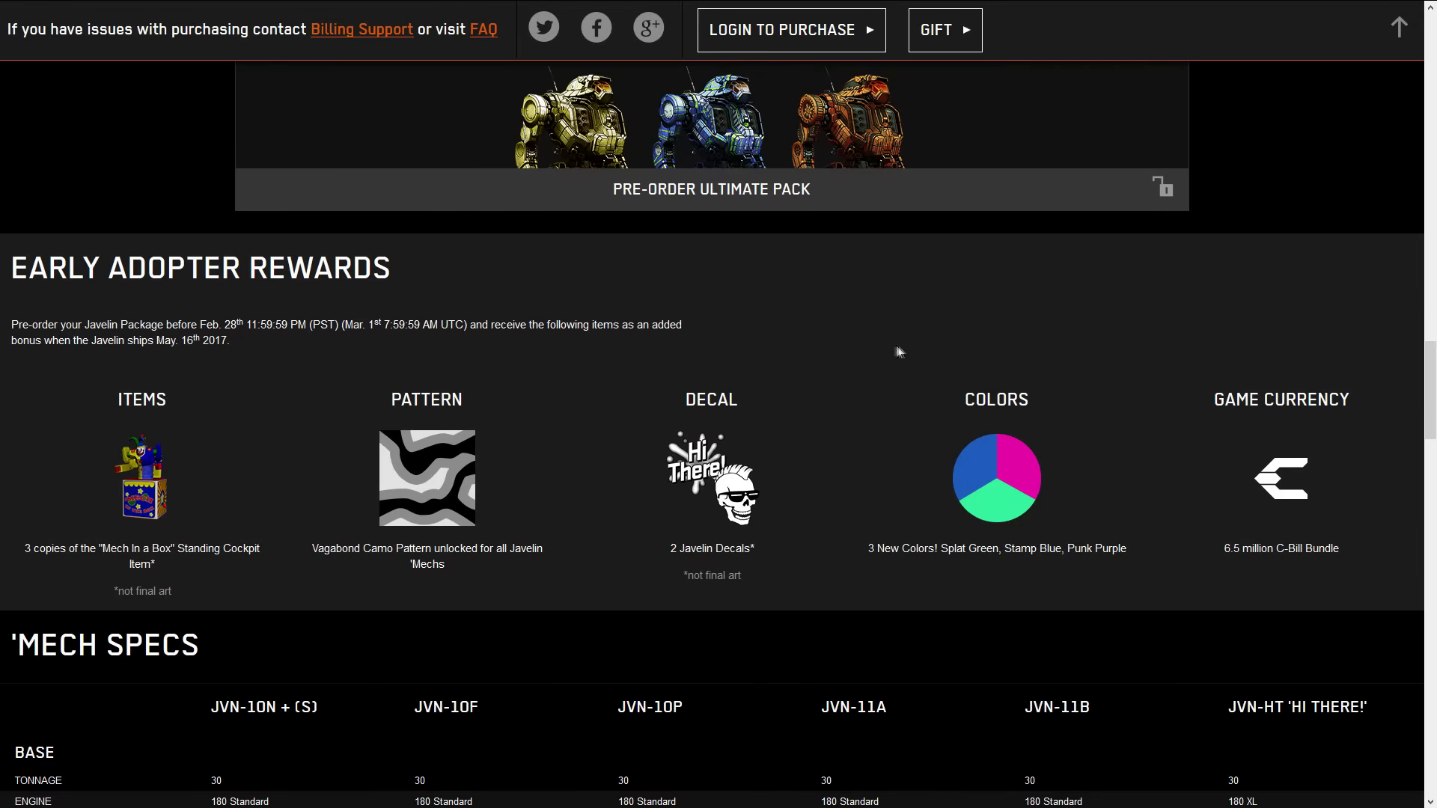
mouse_move(884, 353)
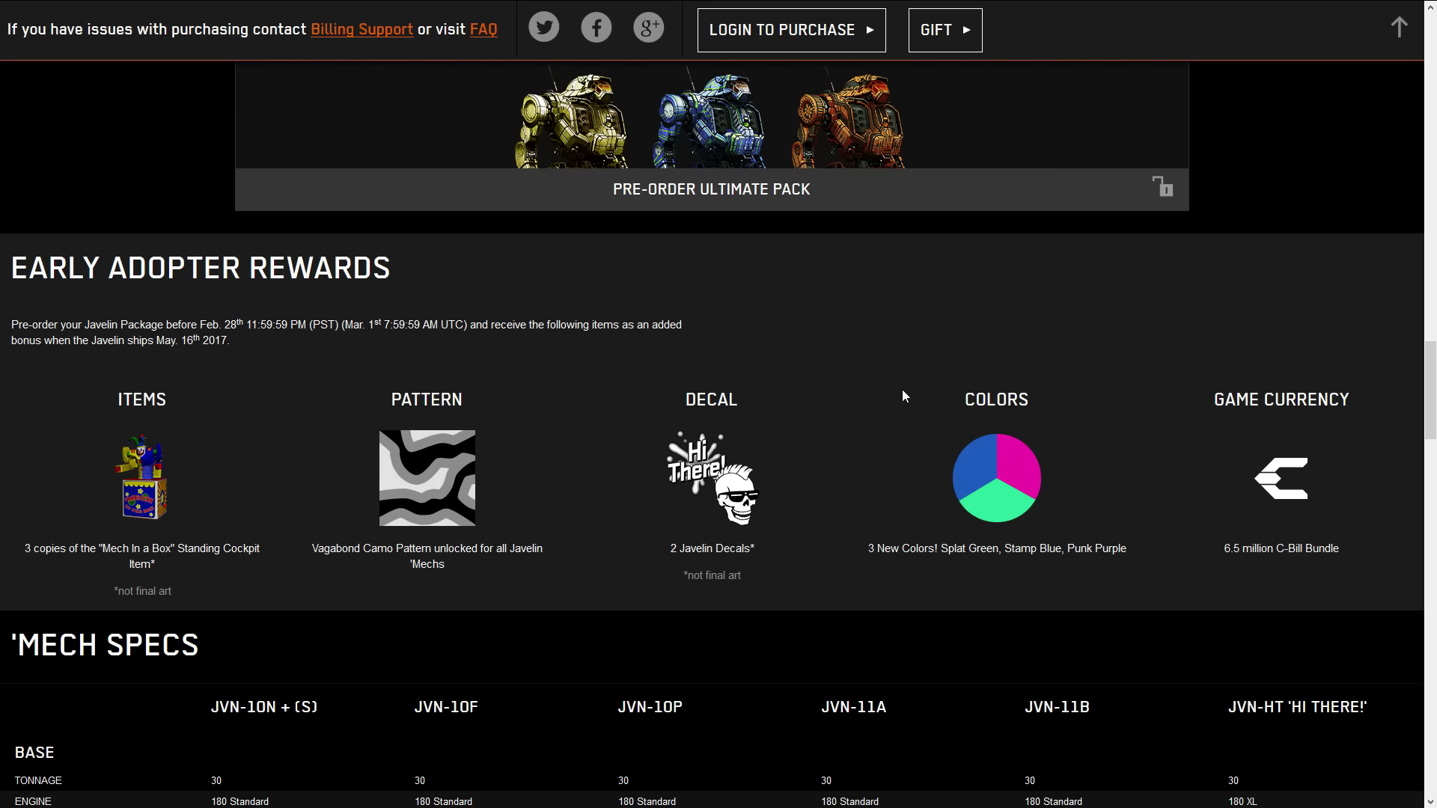
scroll(down, 3)
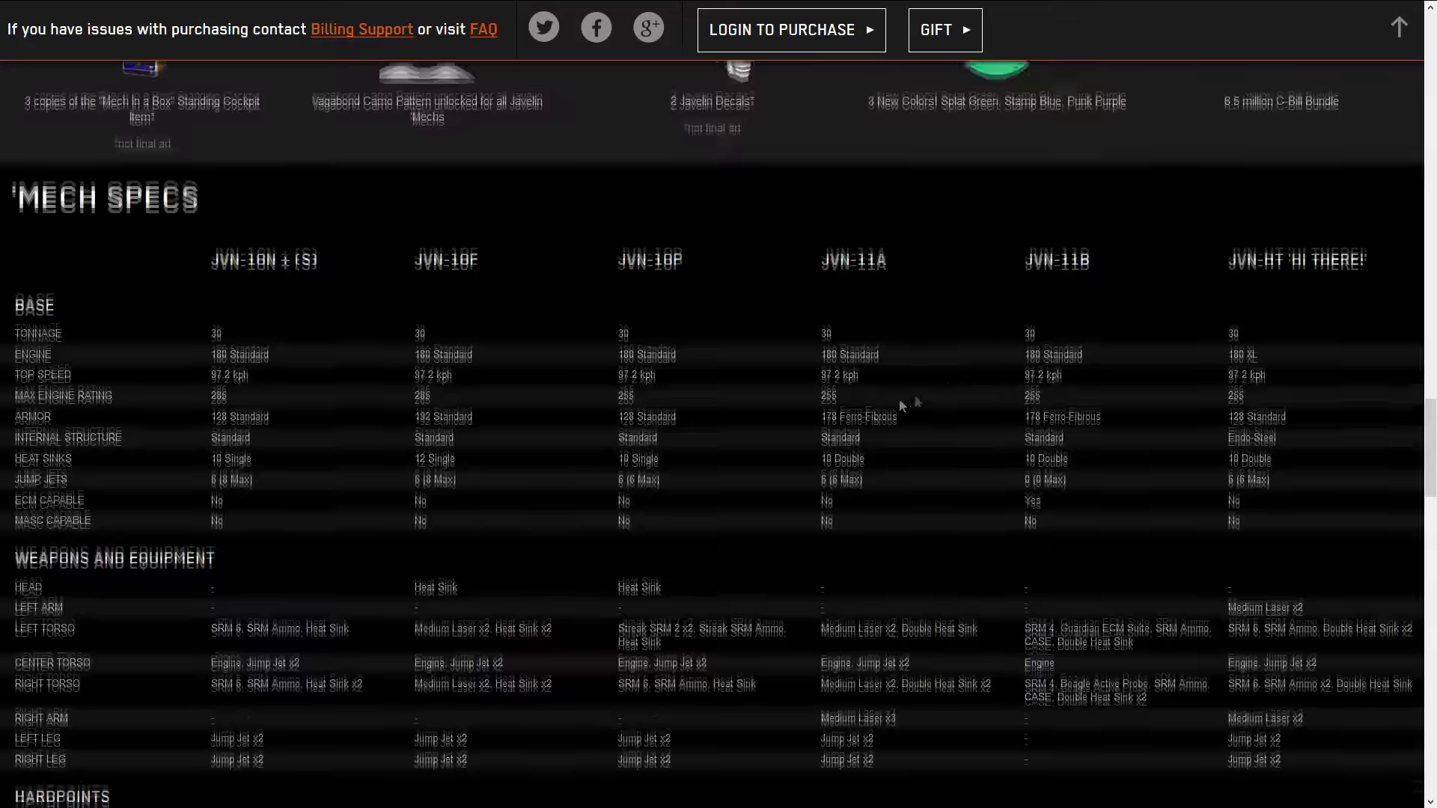
Scroll so the Base and Weapons and Equipment sections of the six-variant spec table show
scroll(down, 3)
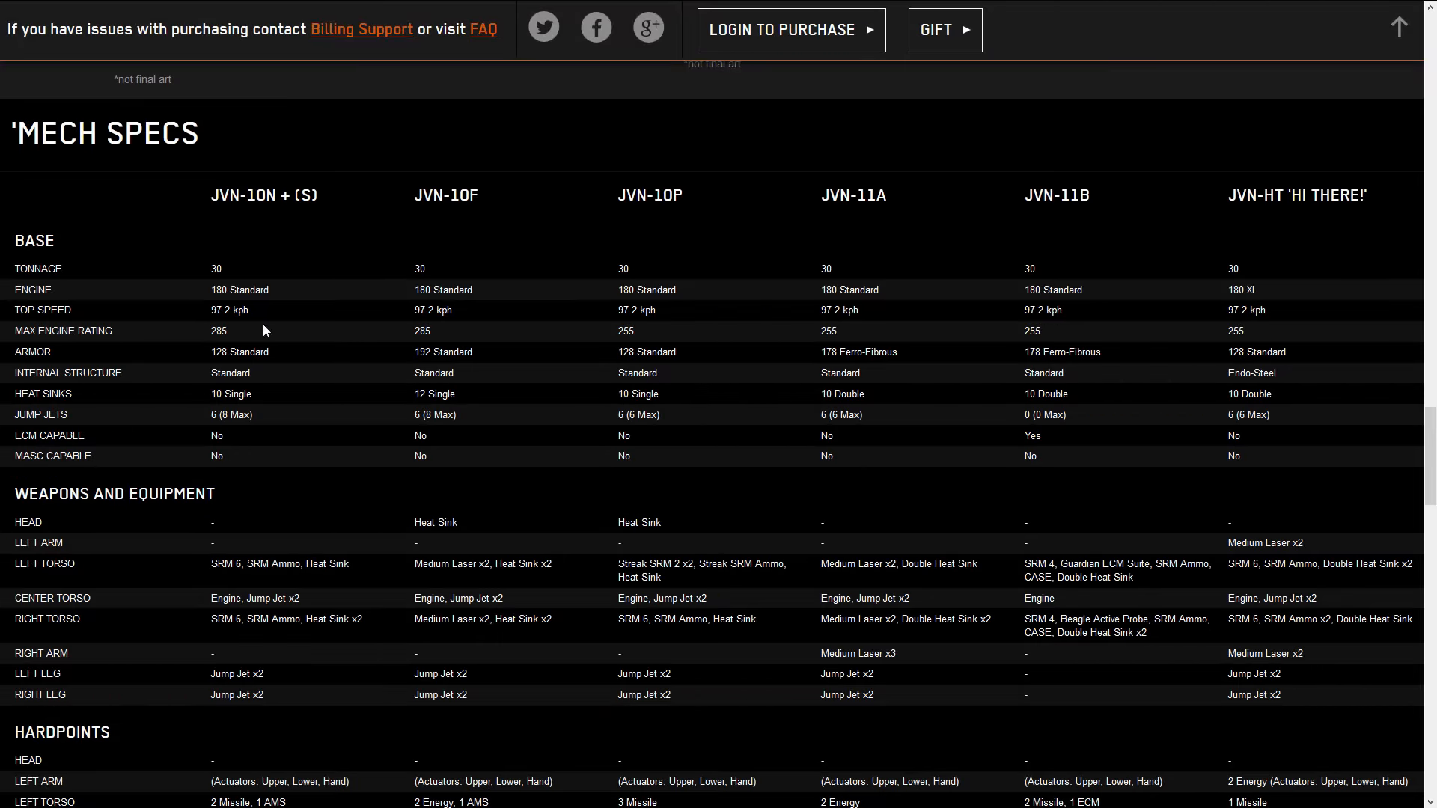
mouse_move(219, 333)
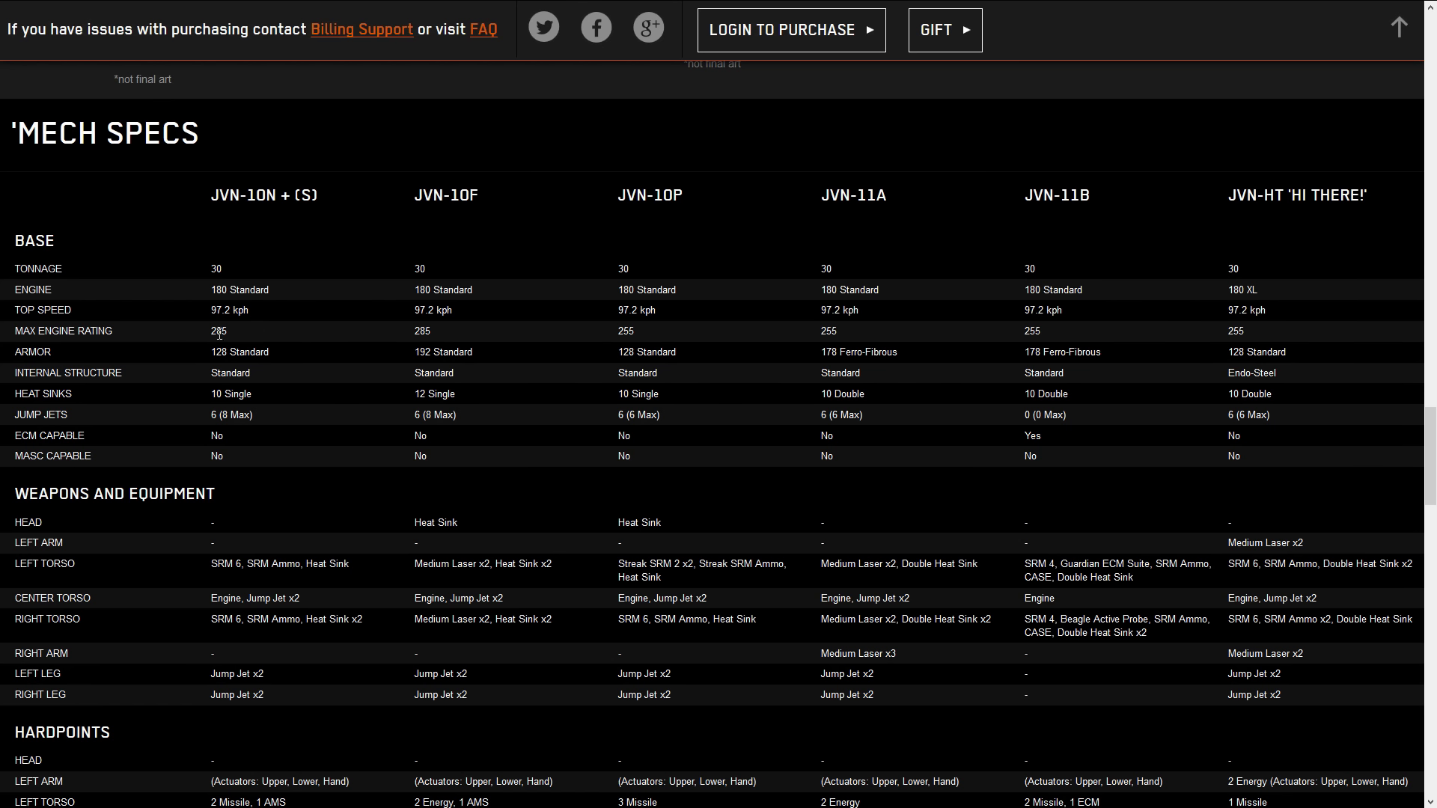
mouse_move(347, 331)
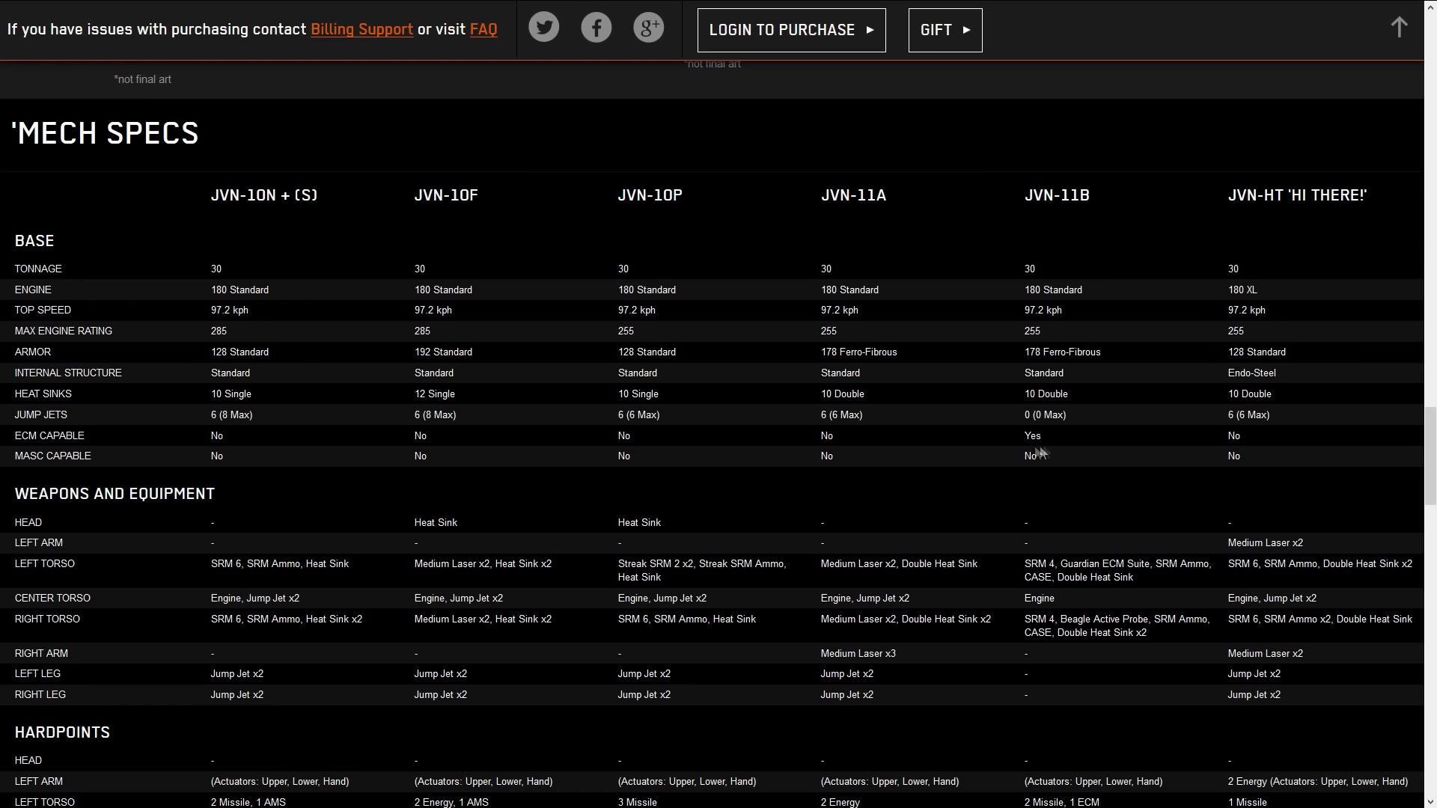
mouse_move(1019, 458)
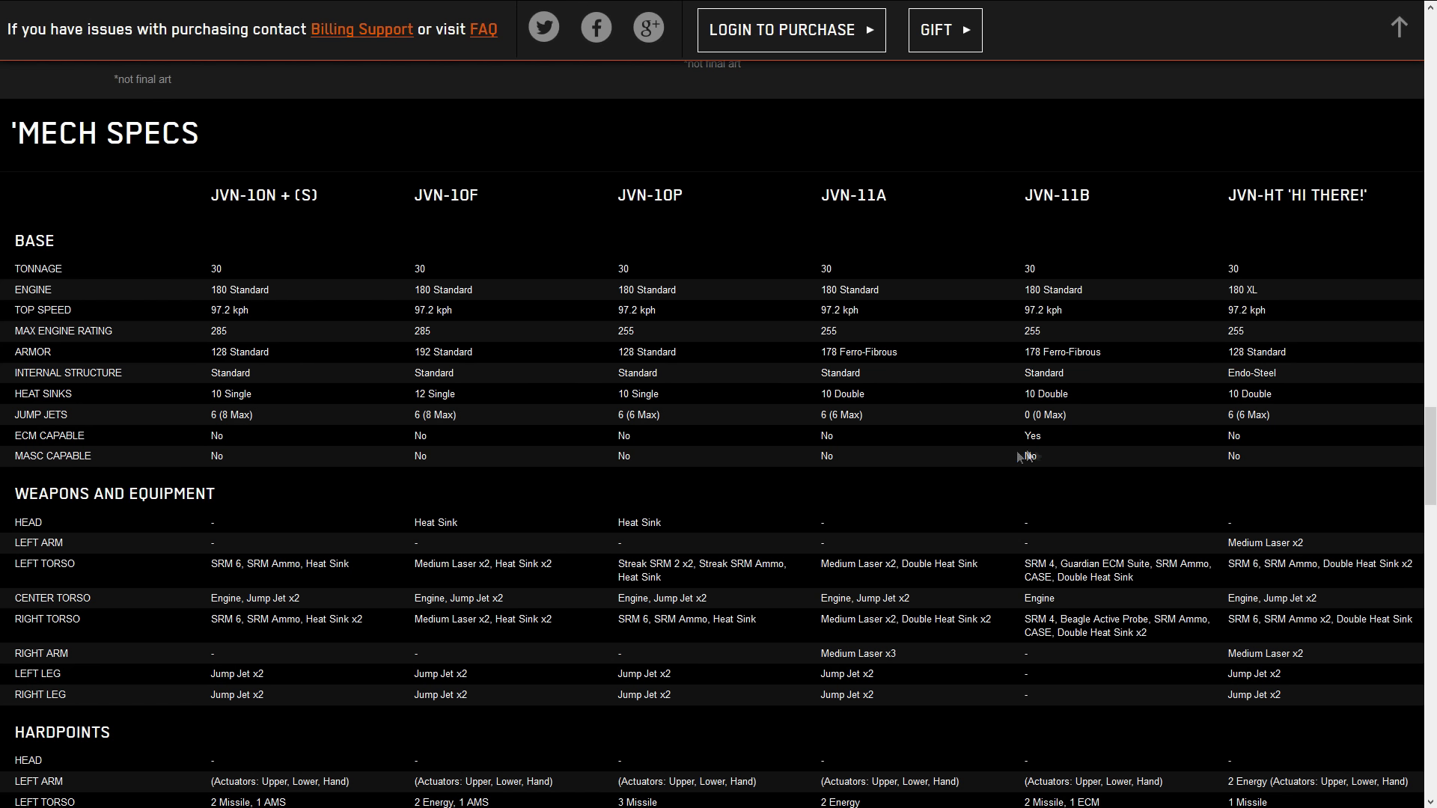
mouse_move(966, 463)
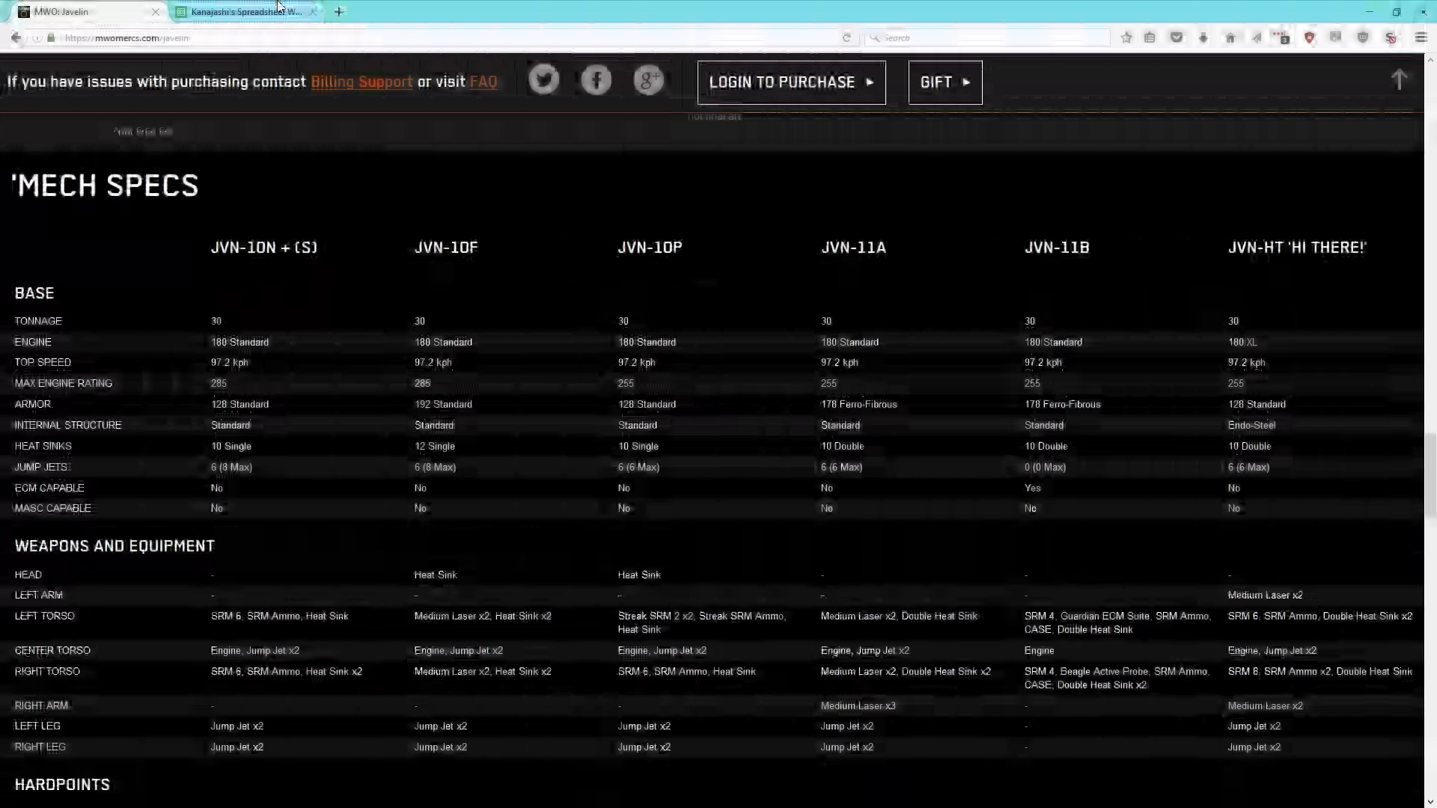
Switch to the Battlemech Theory Crafting spreadsheet with the Javelin build table
click(239, 12)
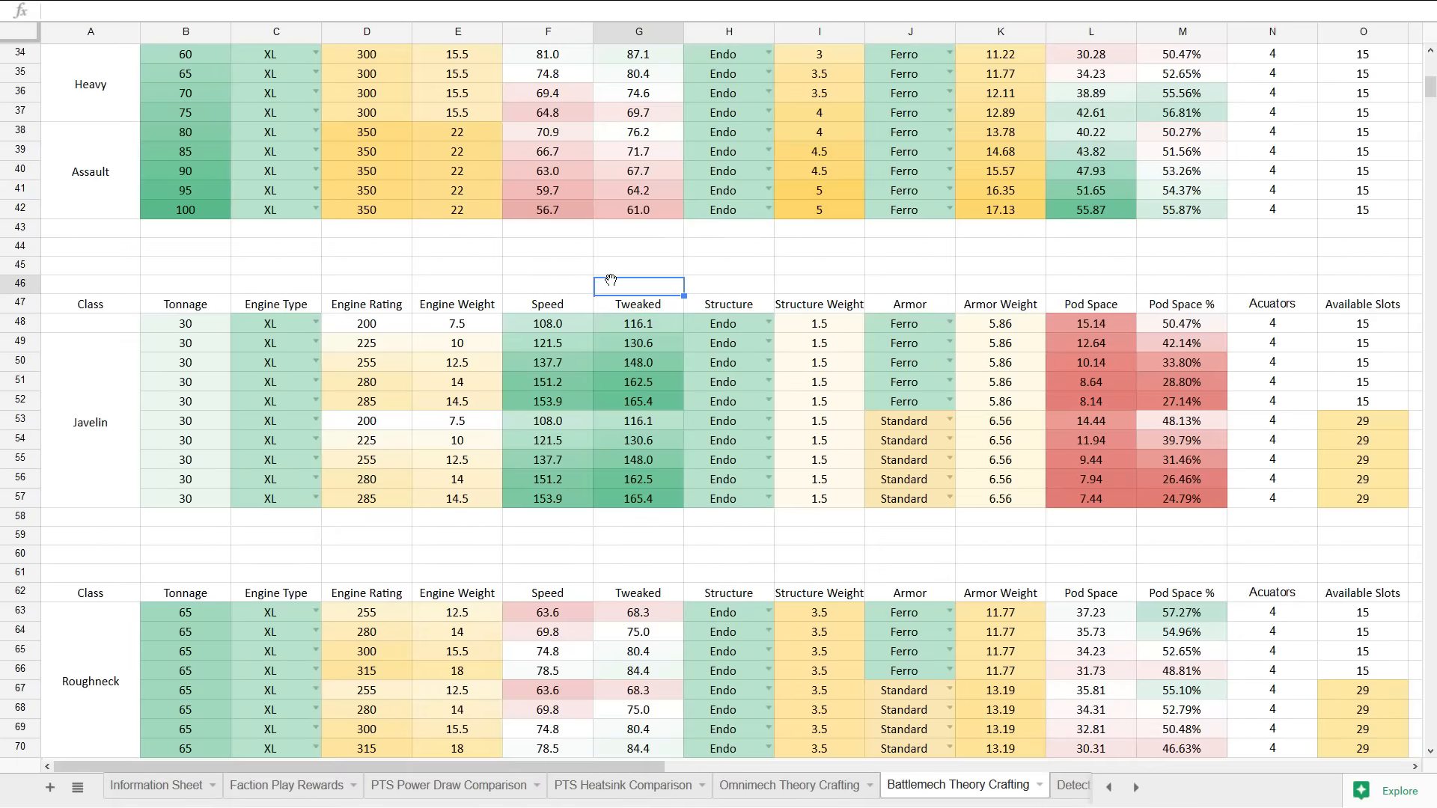
click(638, 253)
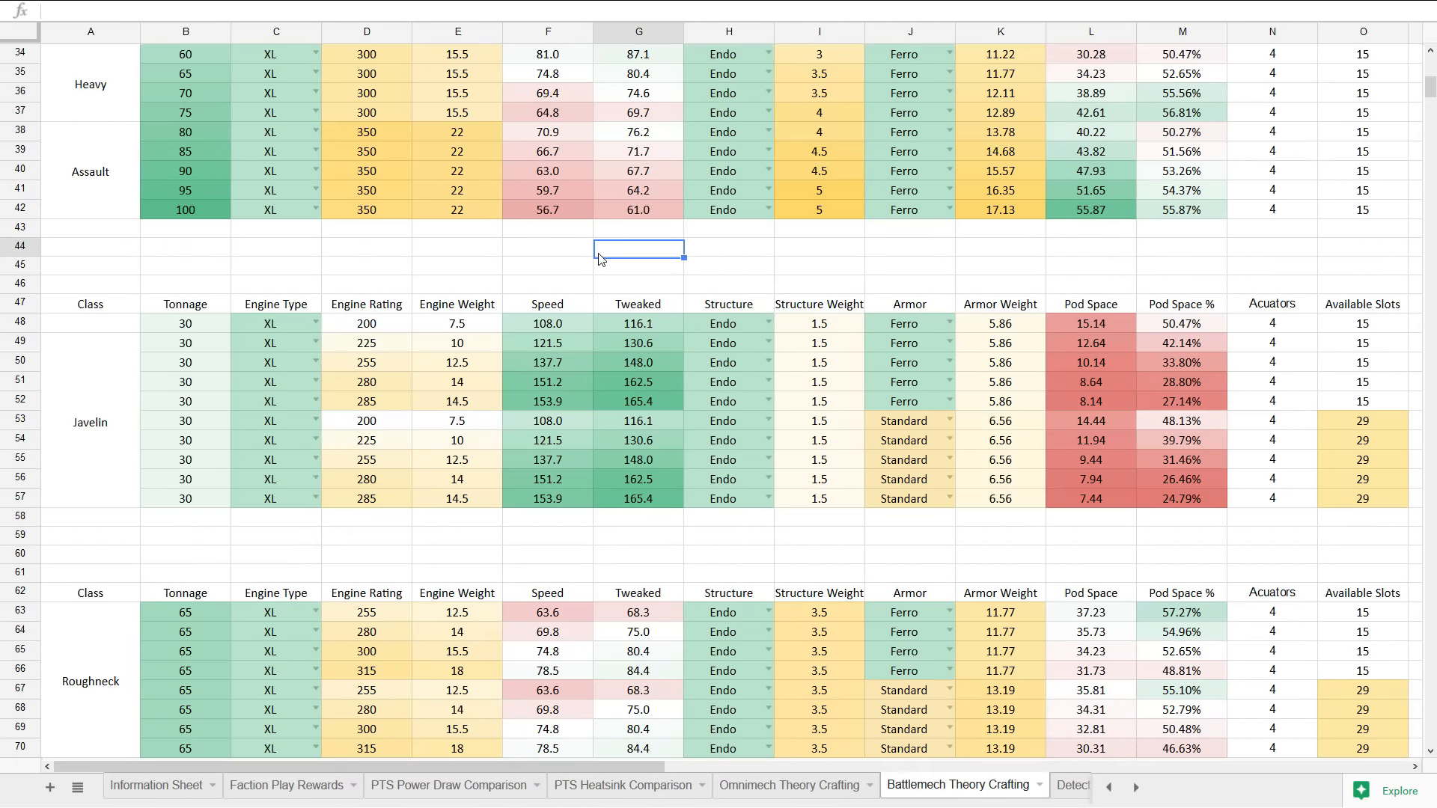
click(89, 304)
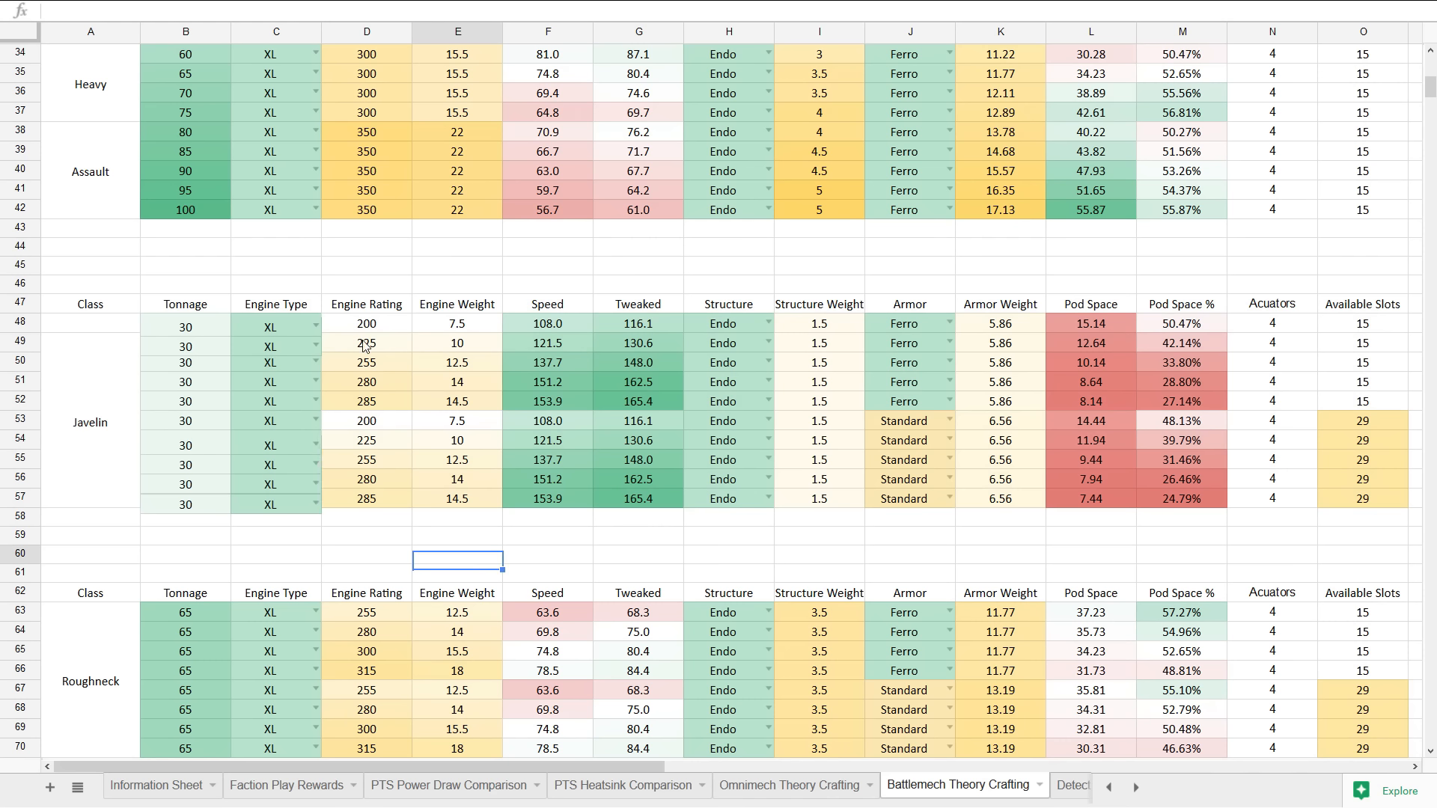
Inspect the 200, 225, 255 and 285 engine-rating builds and the Tweaked Speed×1.075 formula
click(365, 323)
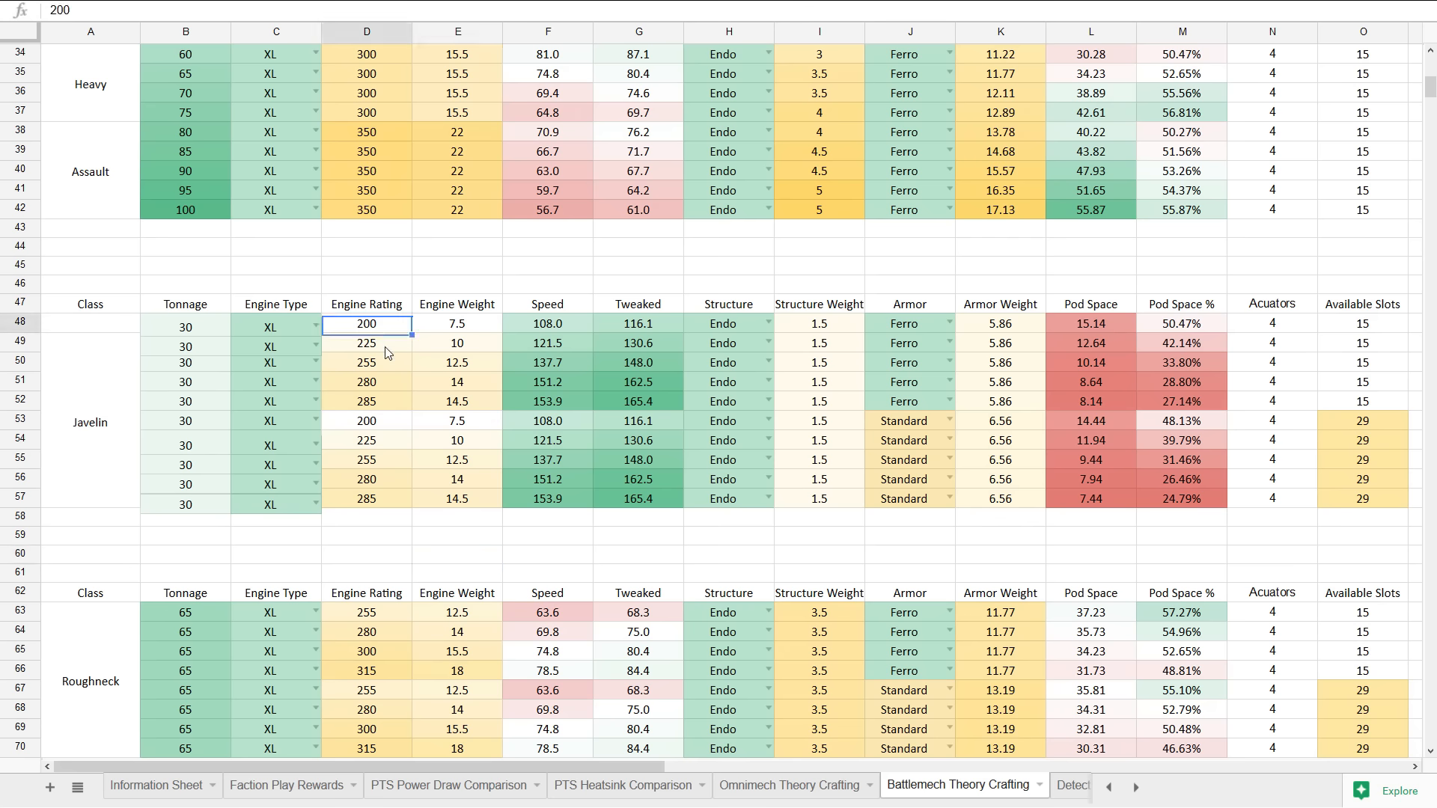
click(365, 362)
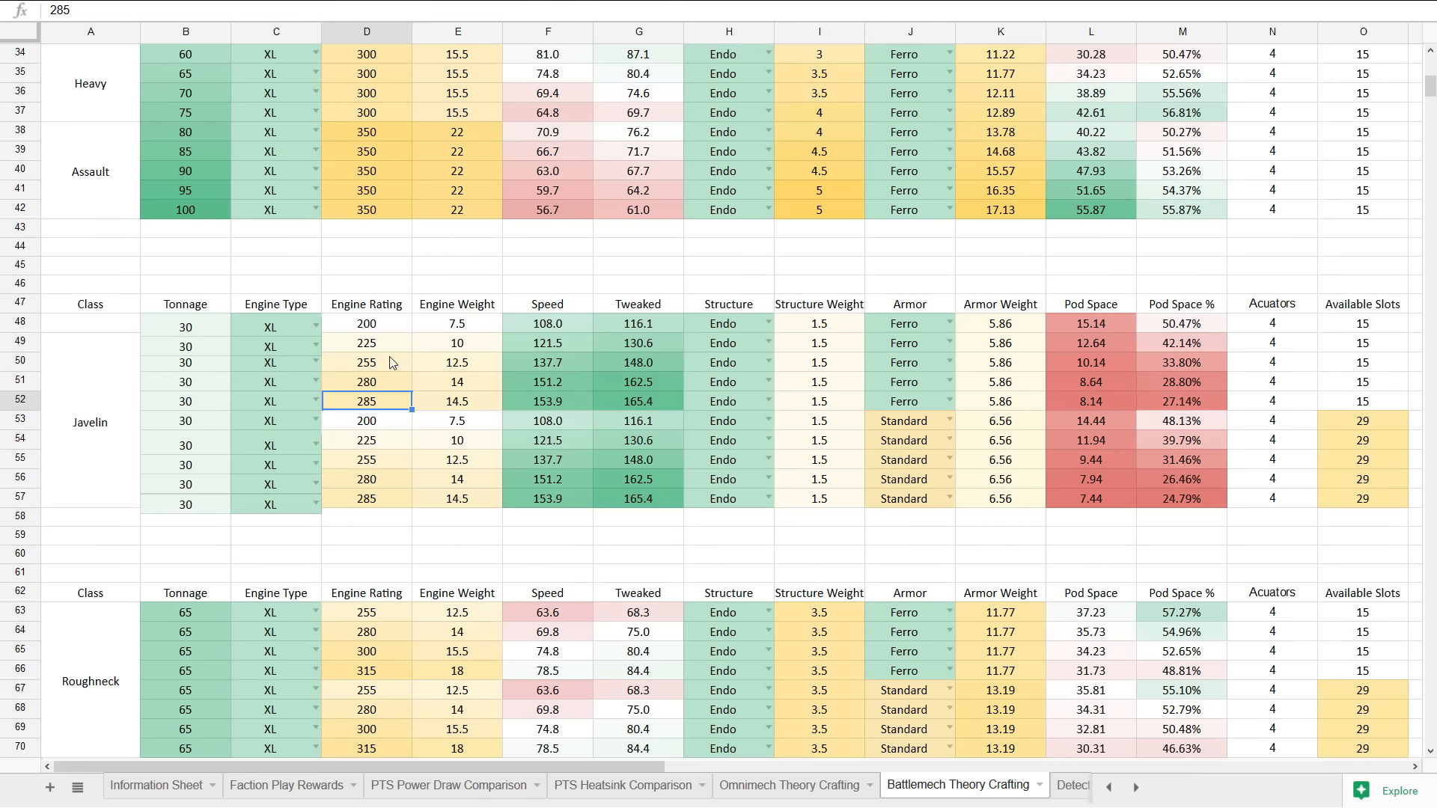
click(365, 362)
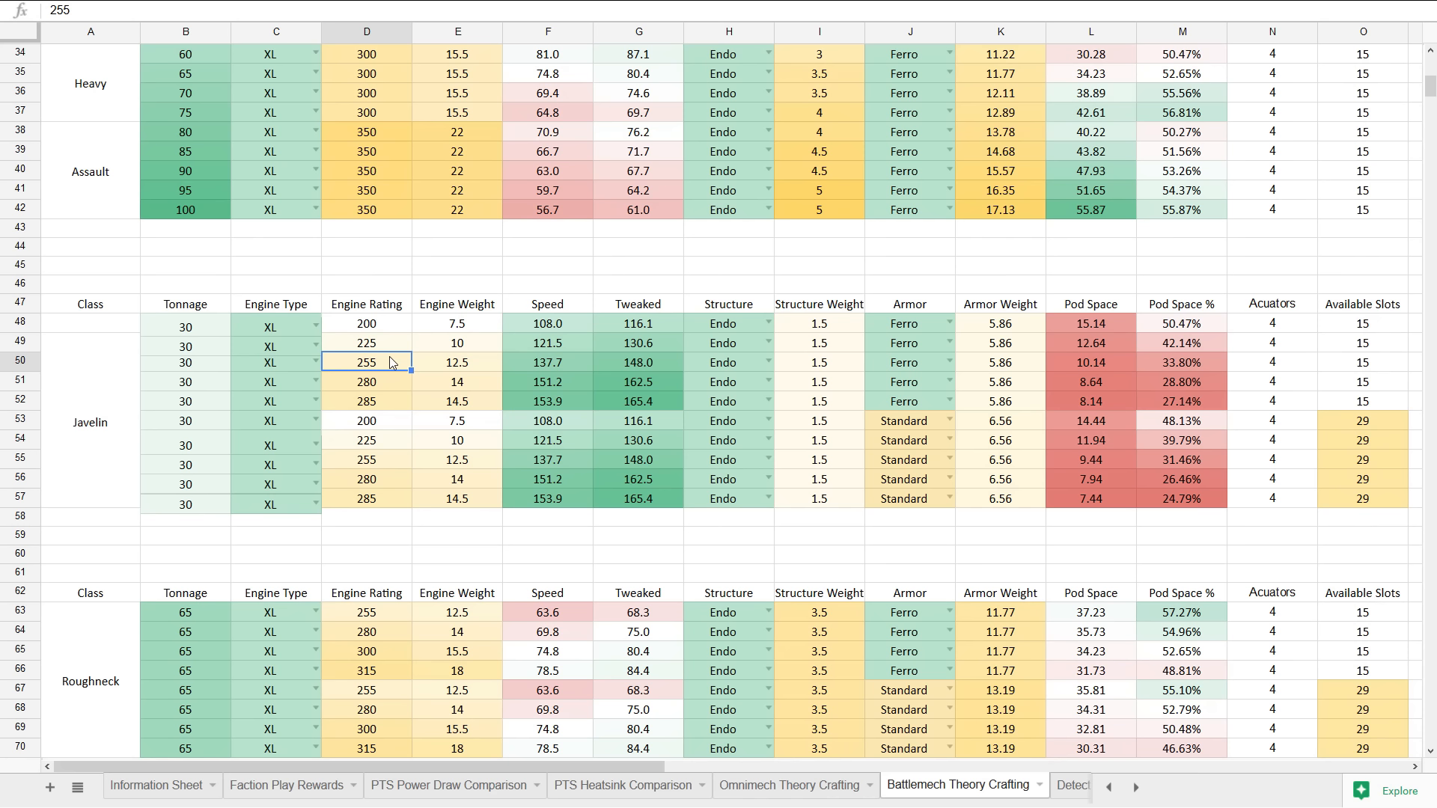
mouse_move(408, 389)
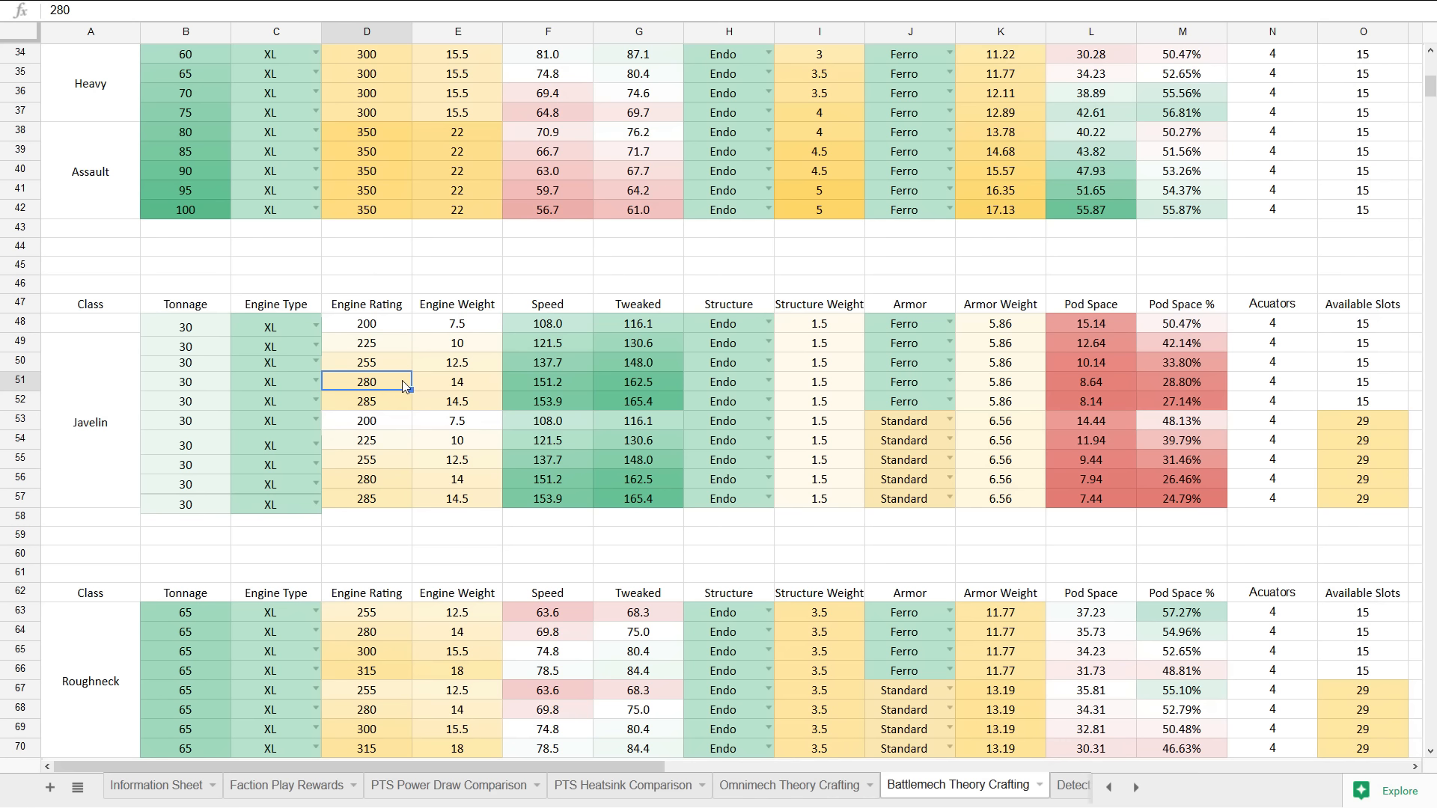
click(367, 343)
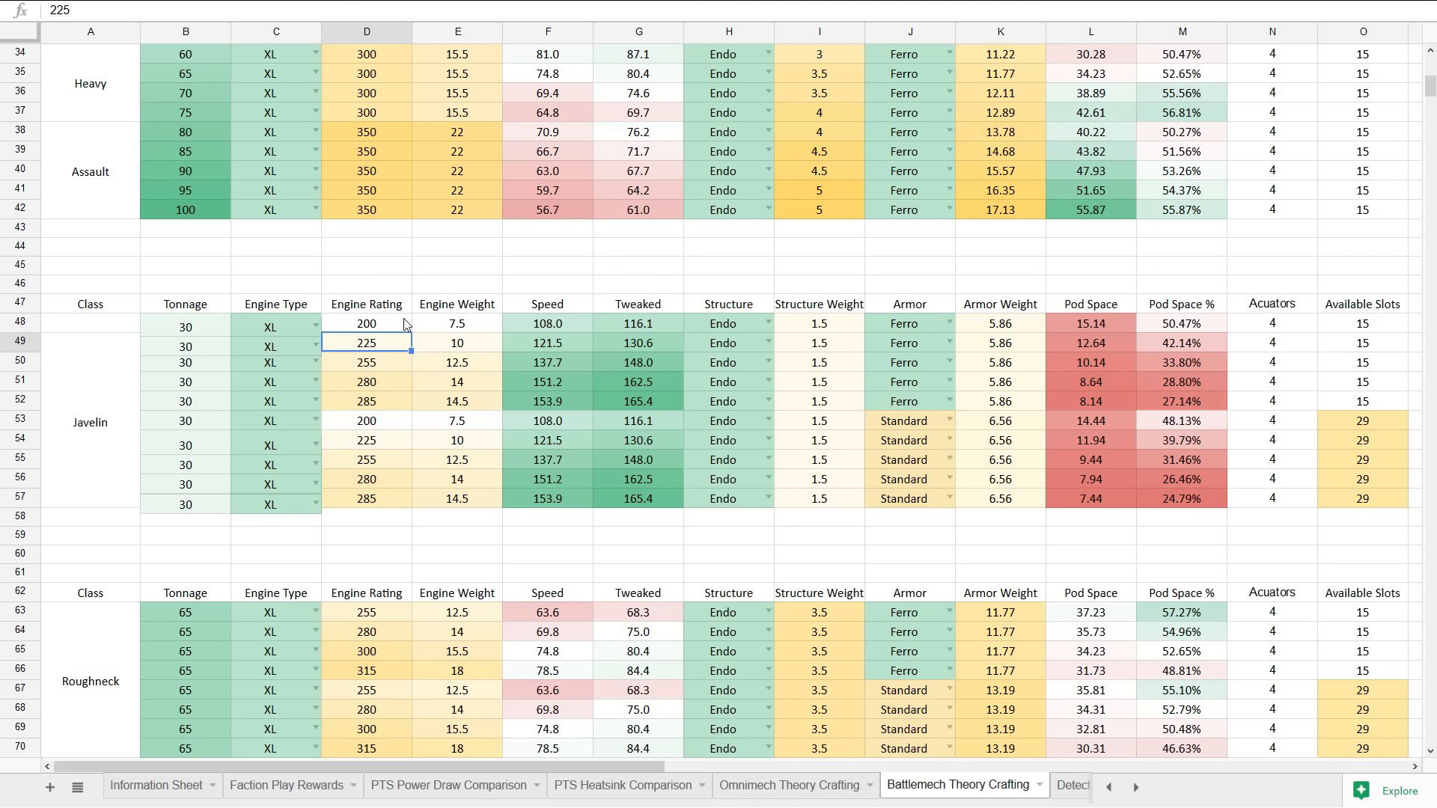
click(365, 304)
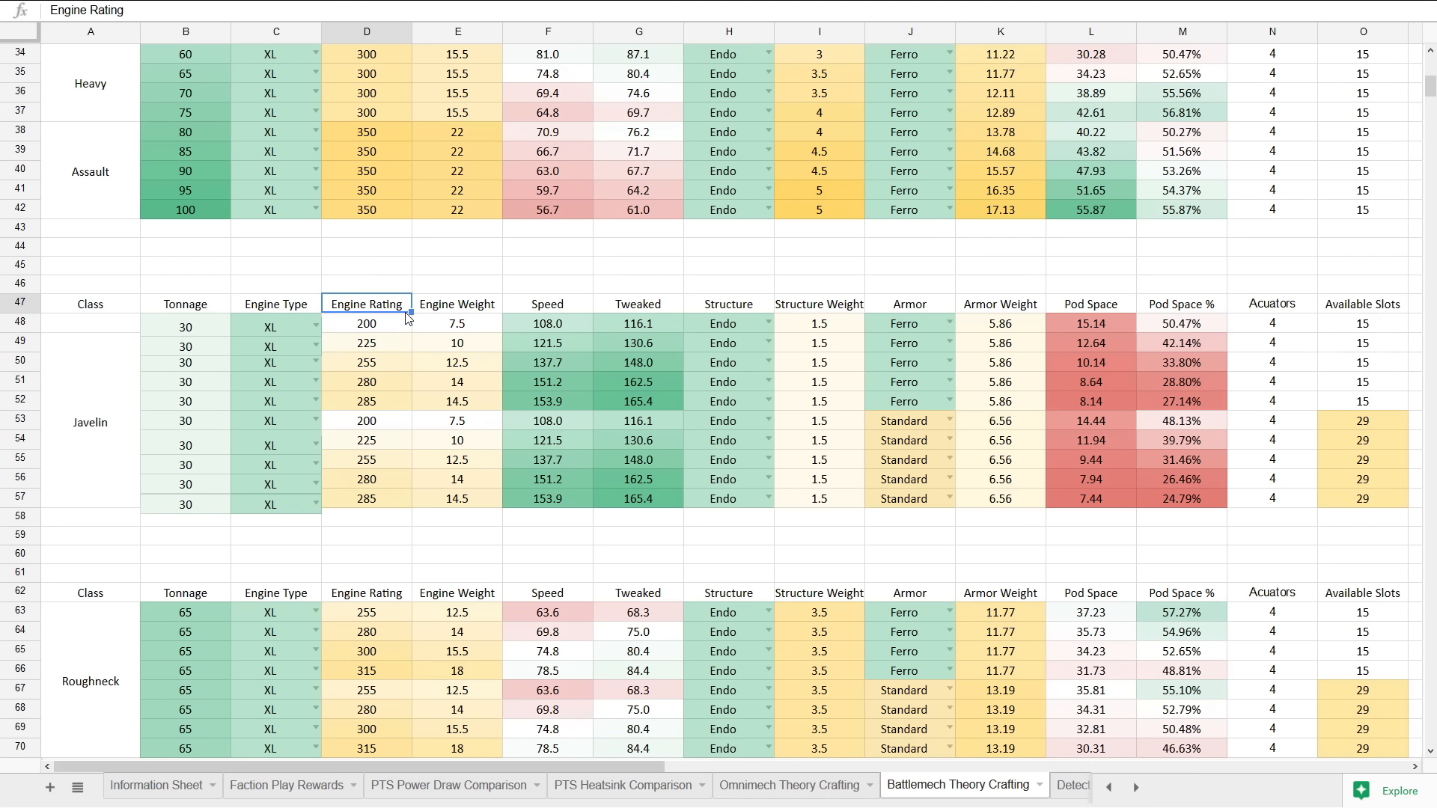
click(637, 323)
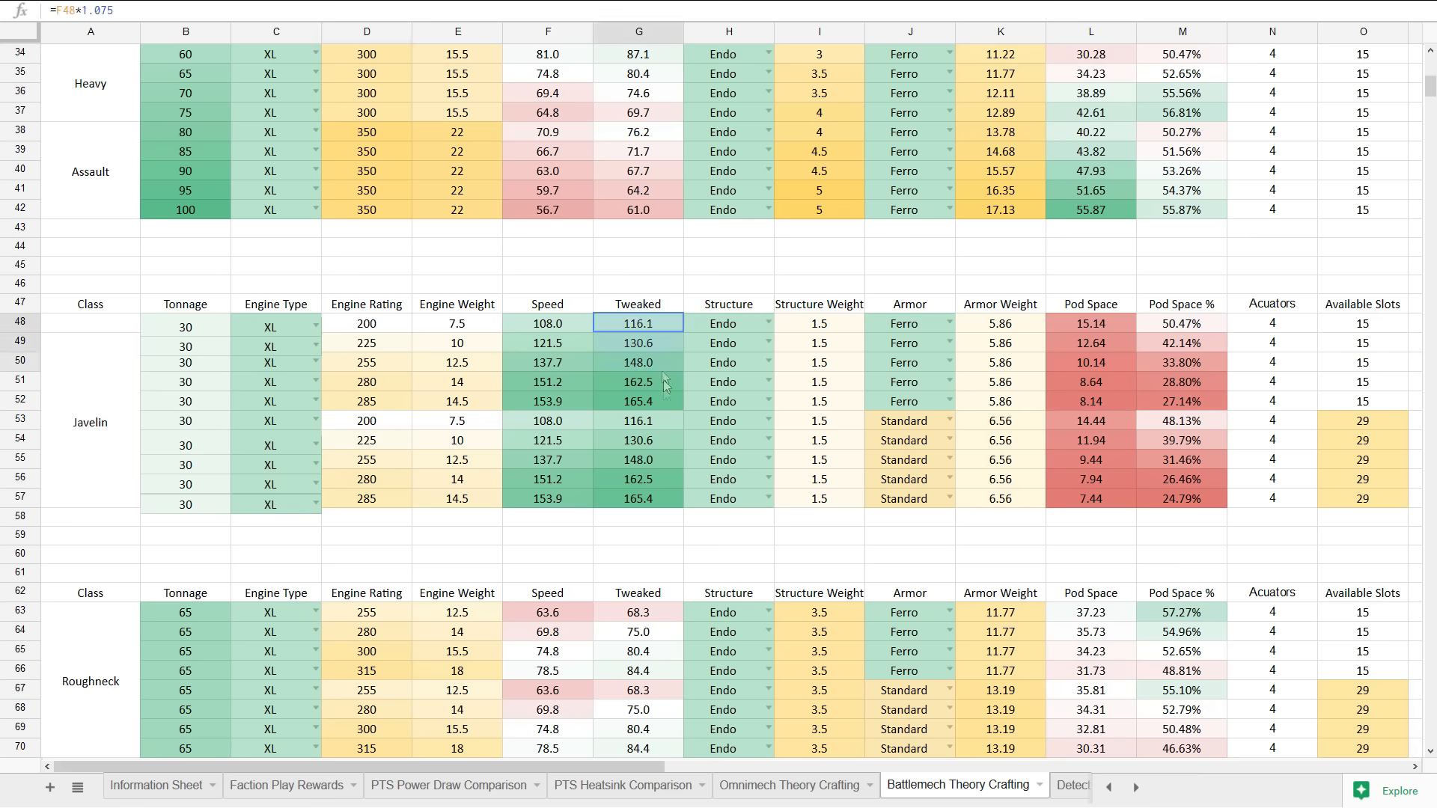
click(547, 519)
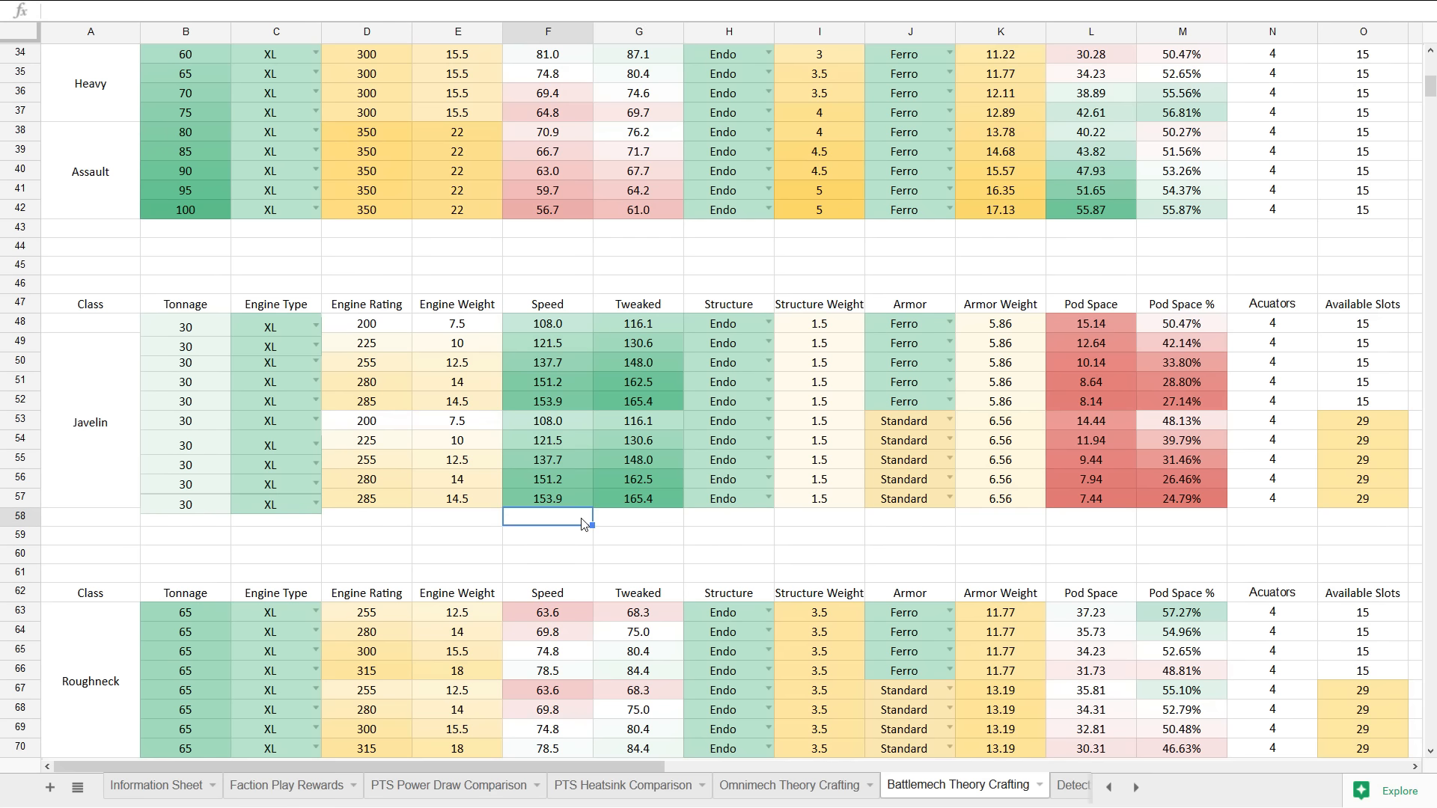
scroll(down, 3)
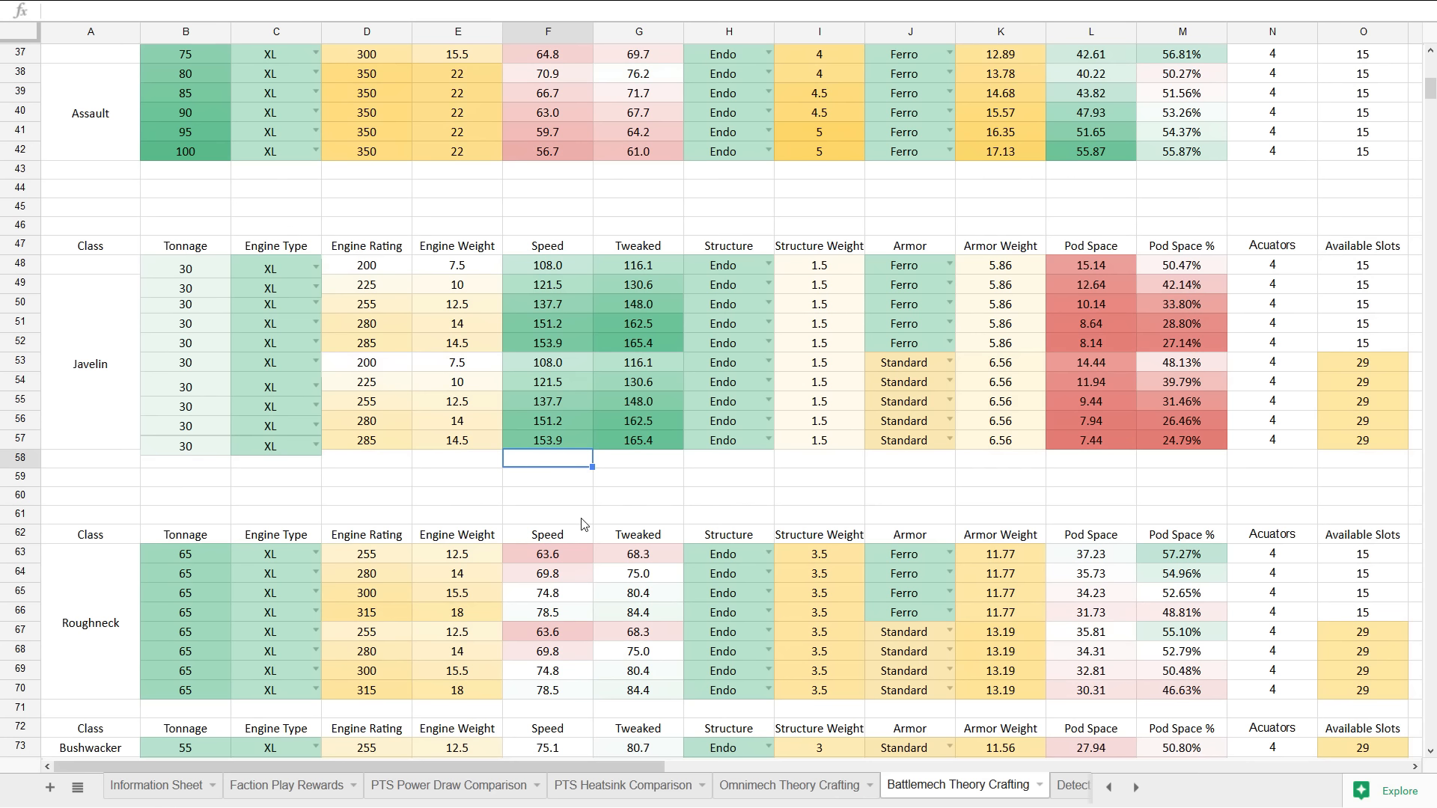
mouse_move(216, 459)
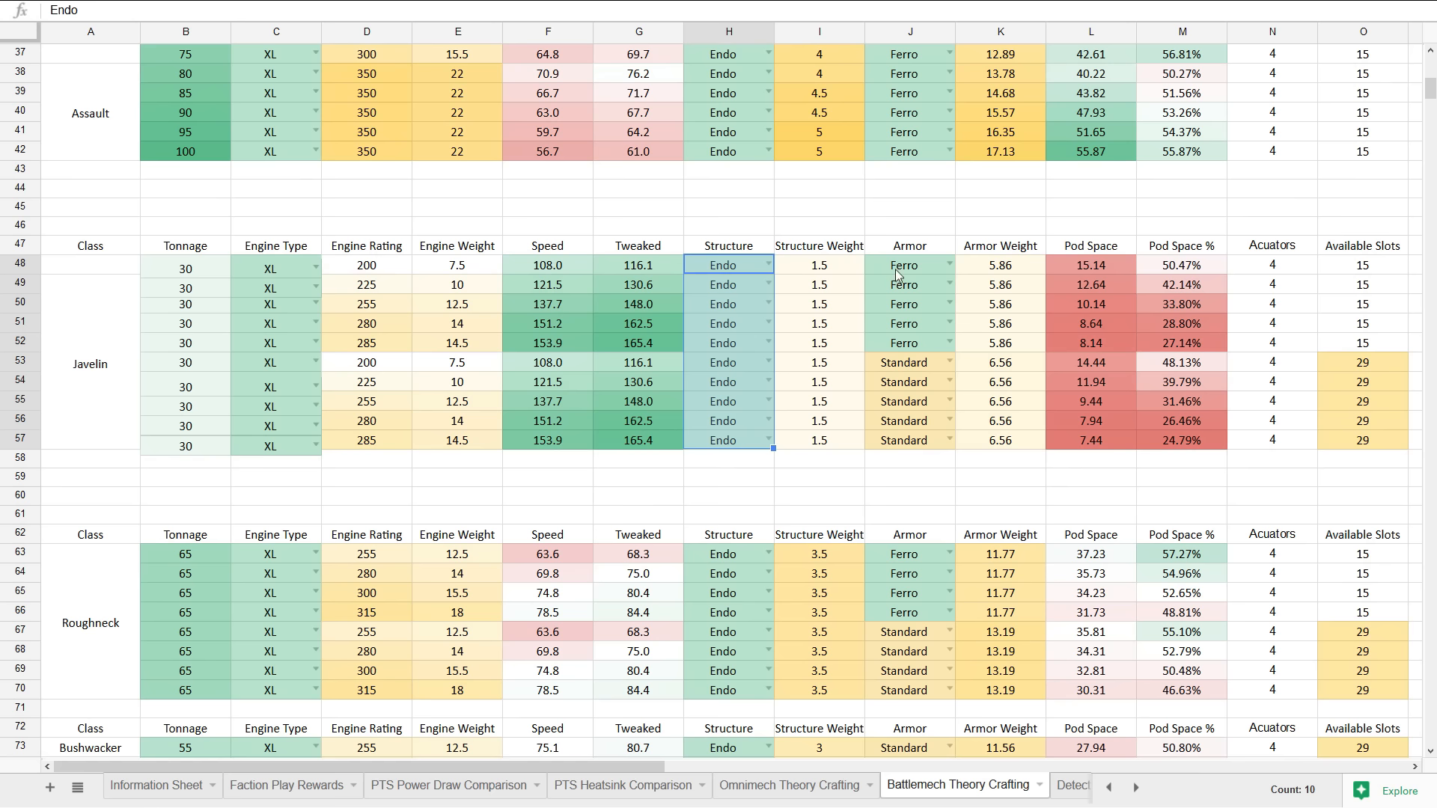
click(366, 266)
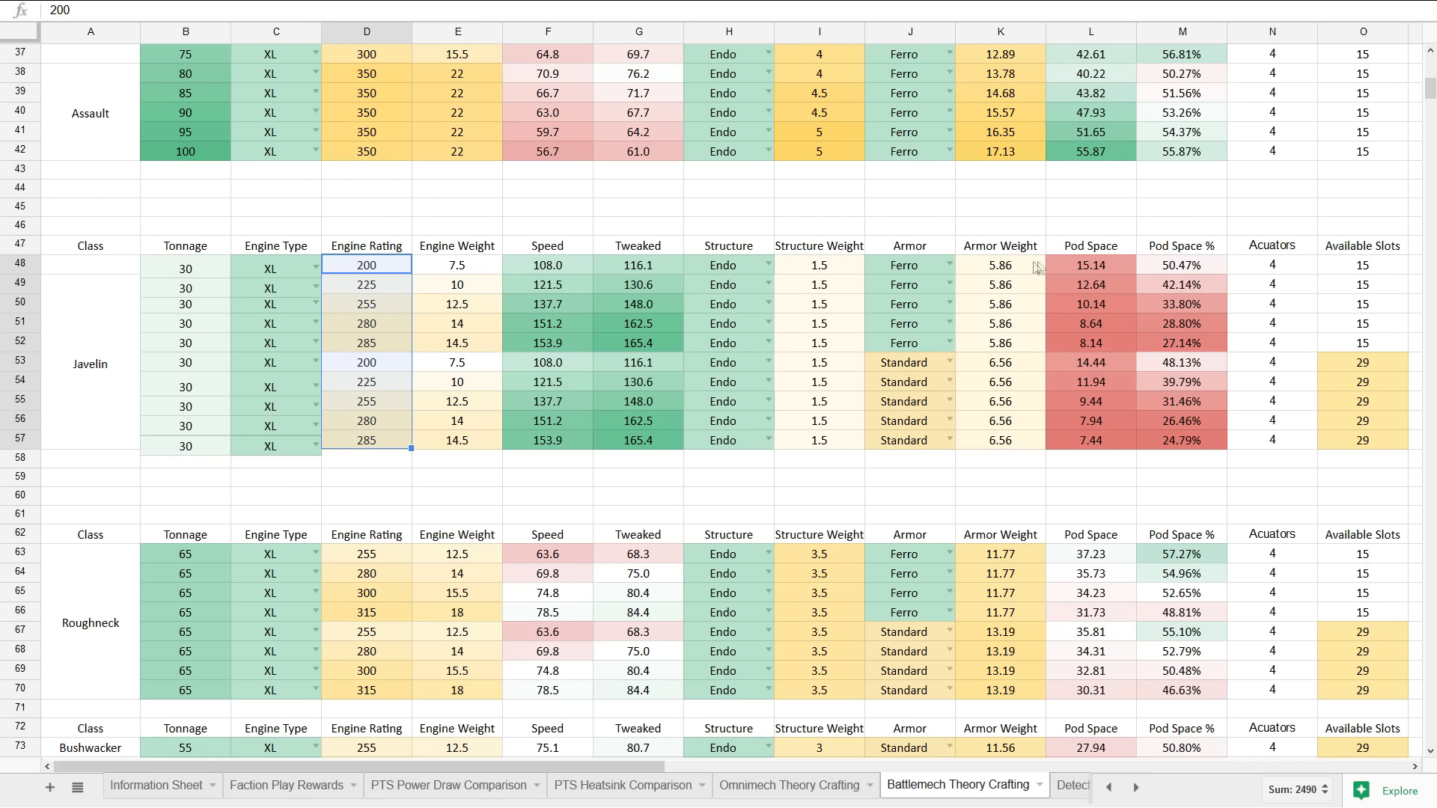
click(906, 362)
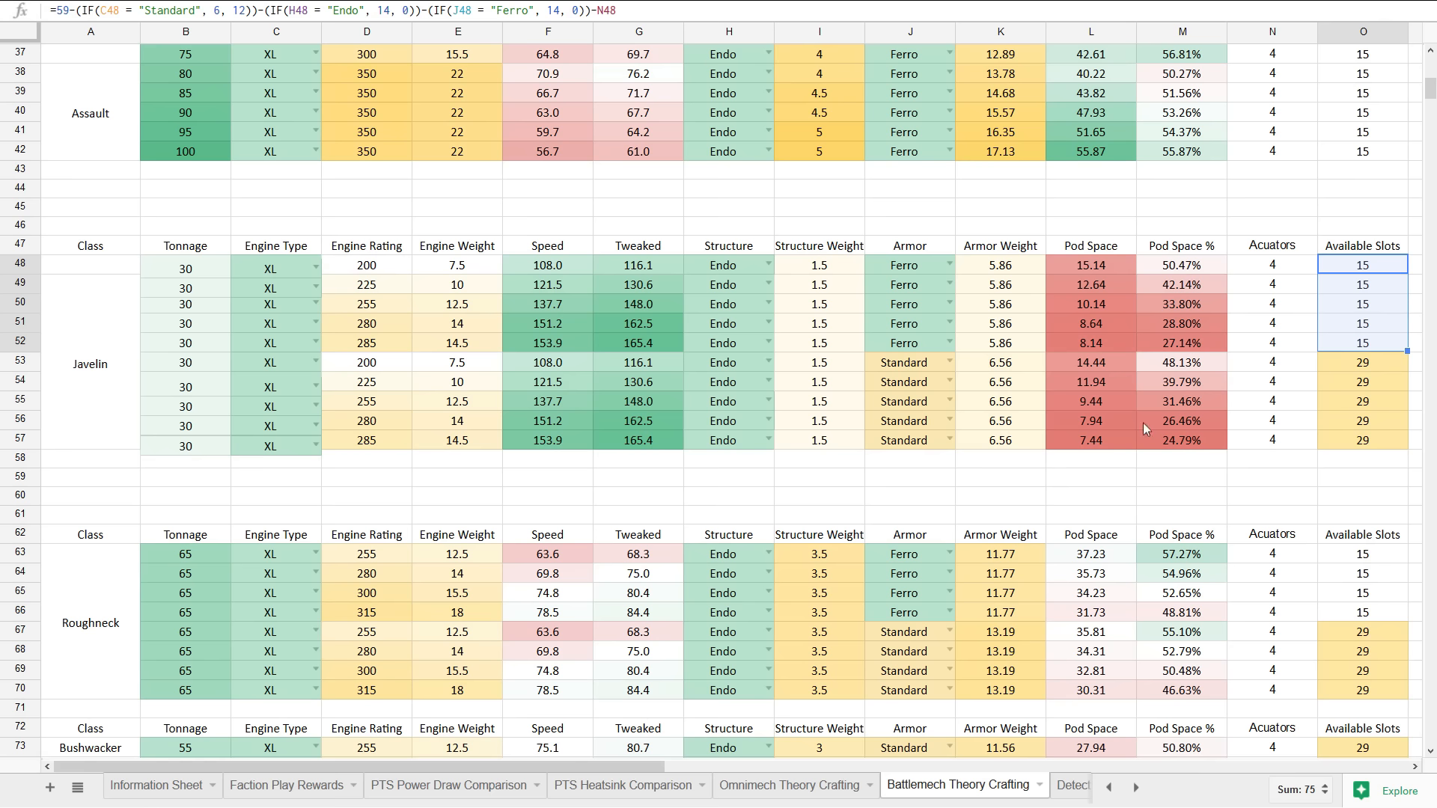
click(1179, 420)
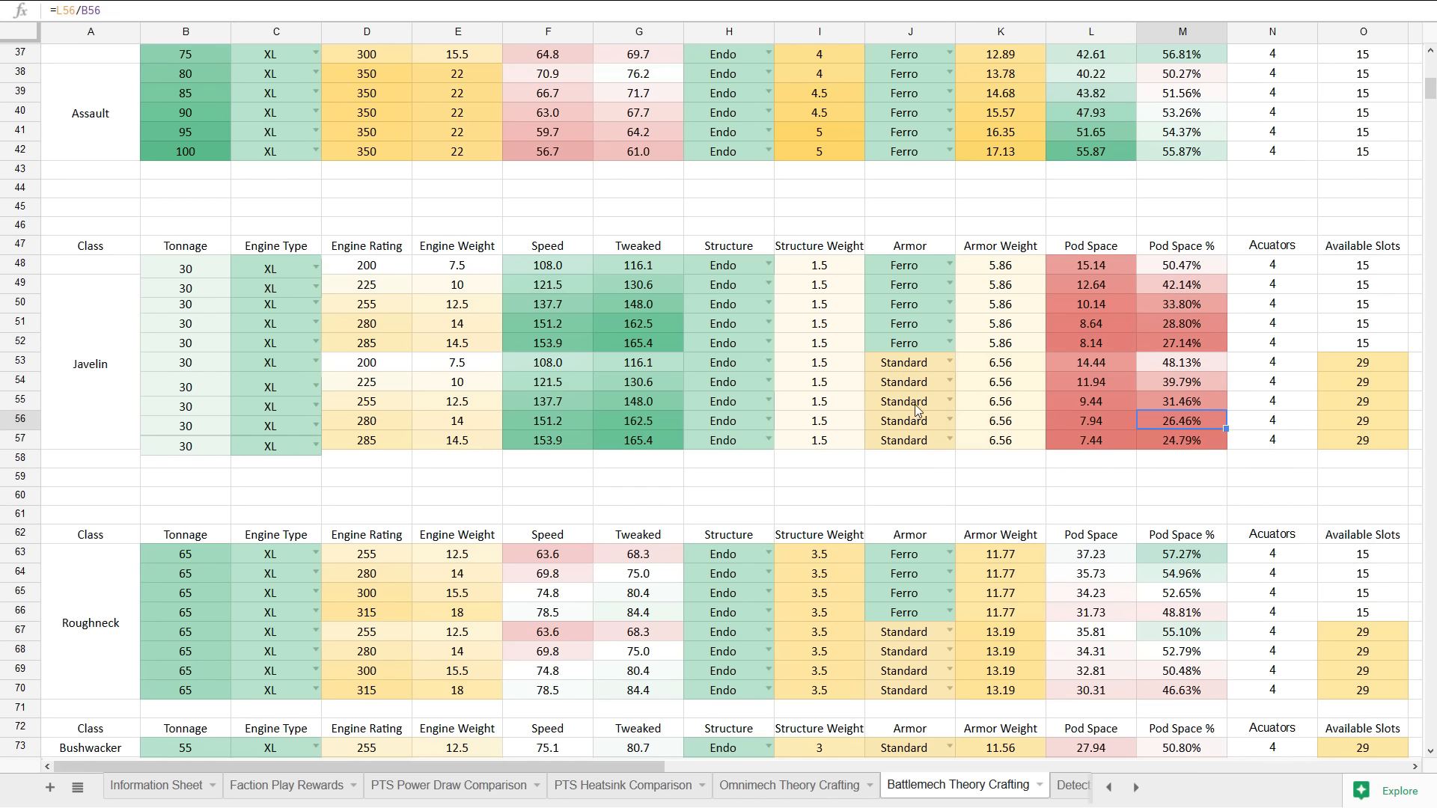
click(1362, 401)
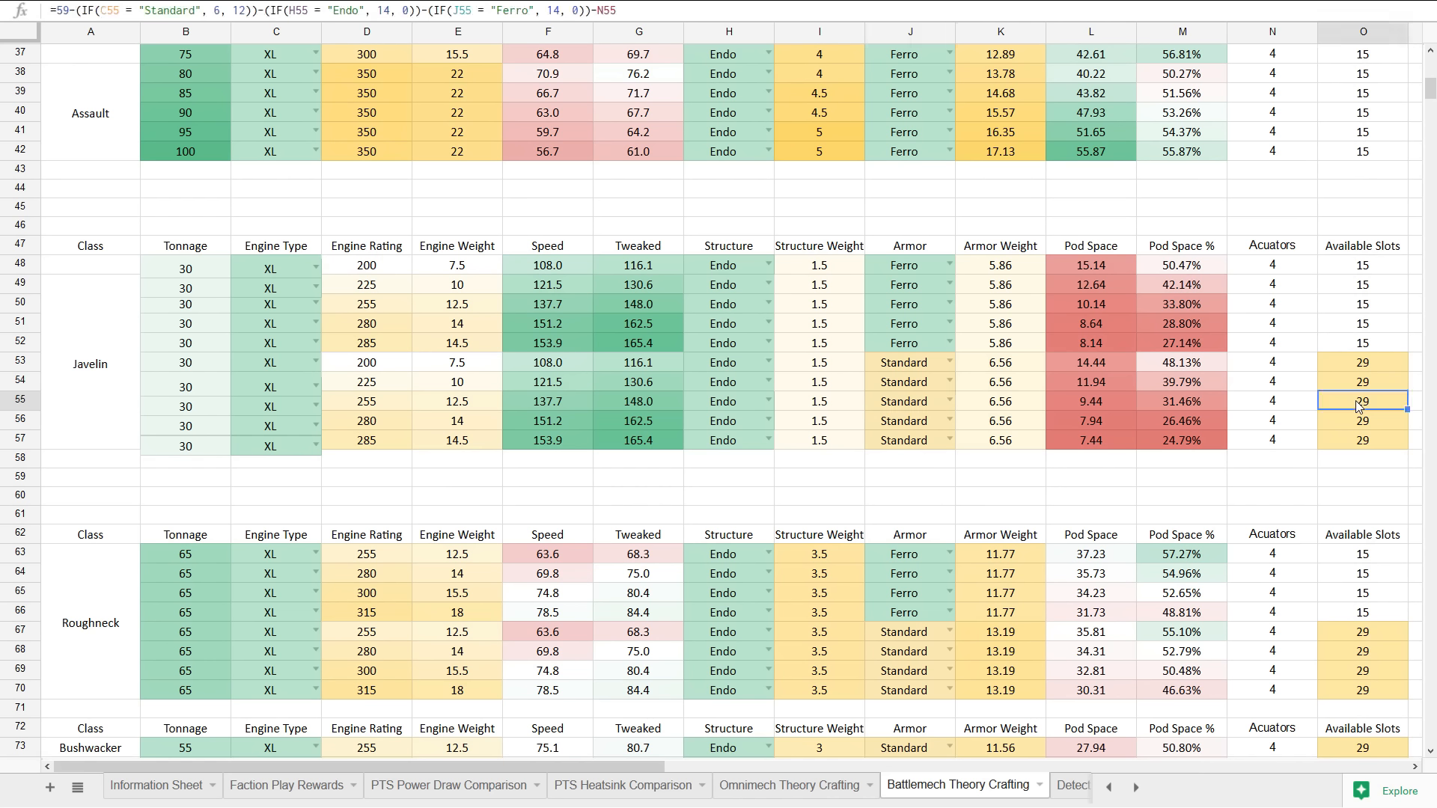
mouse_move(1346, 401)
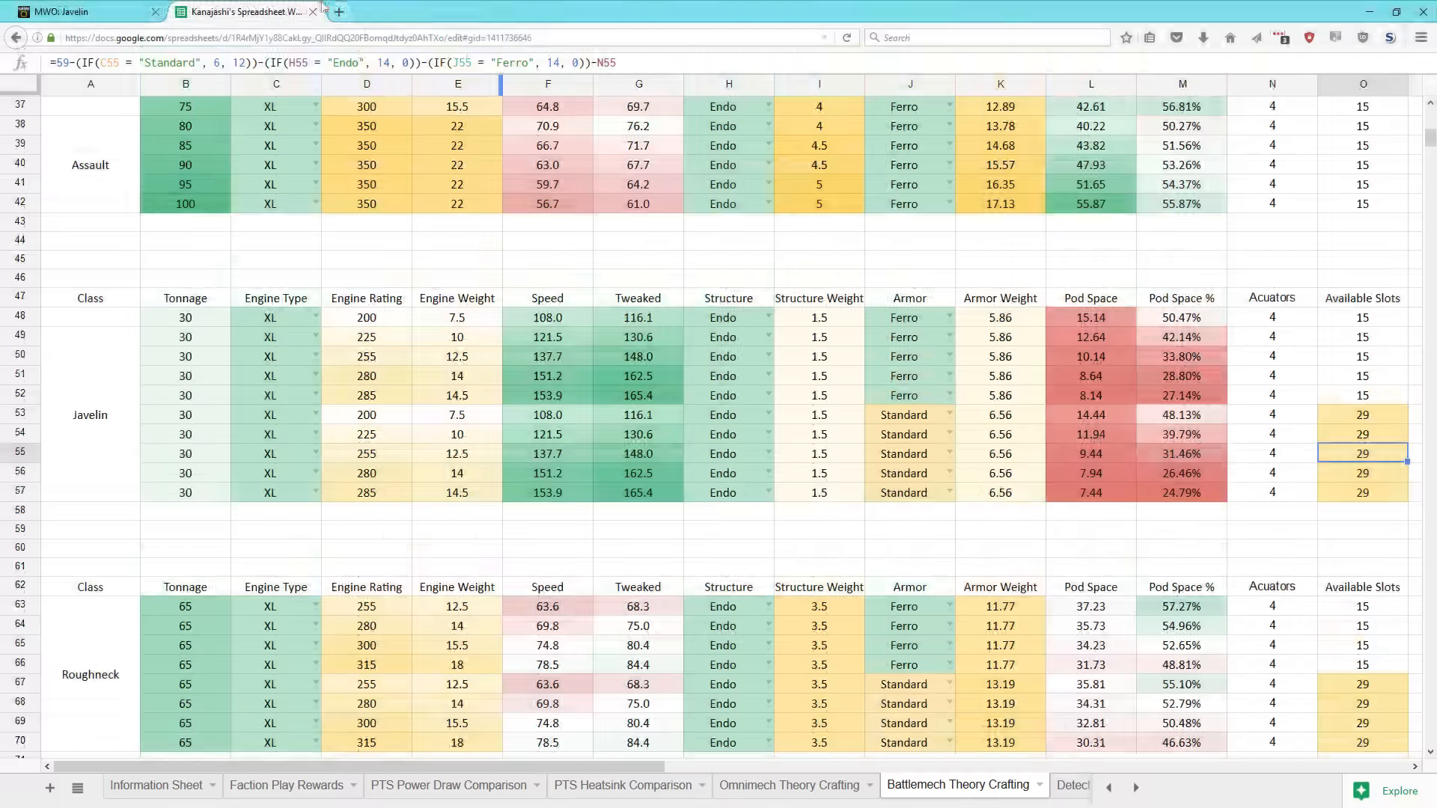
Return to the Javelin store page and view the full JVN-10N–JVN-HT spec table, noting the Right Torso hardpoints
click(57, 9)
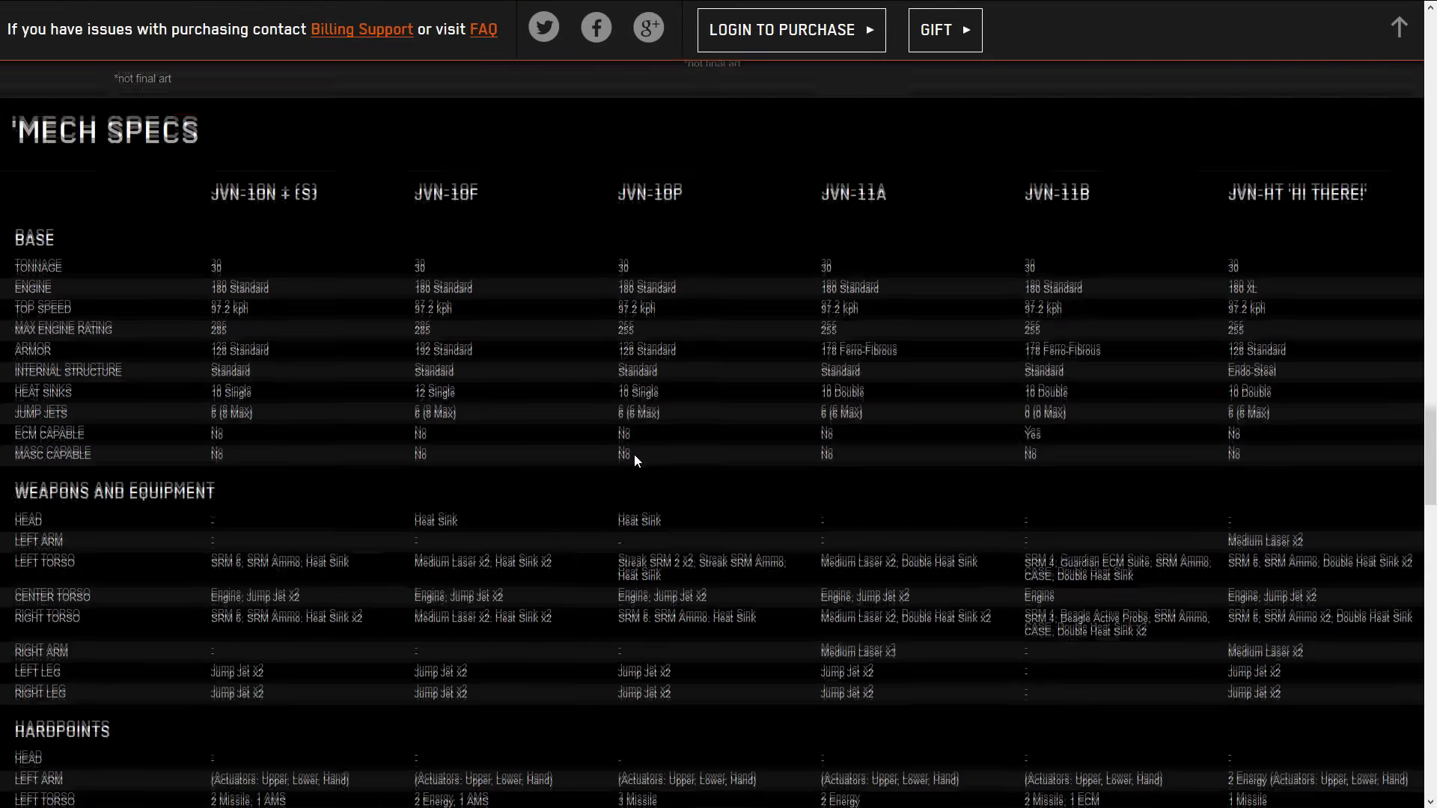
scroll(down, 3)
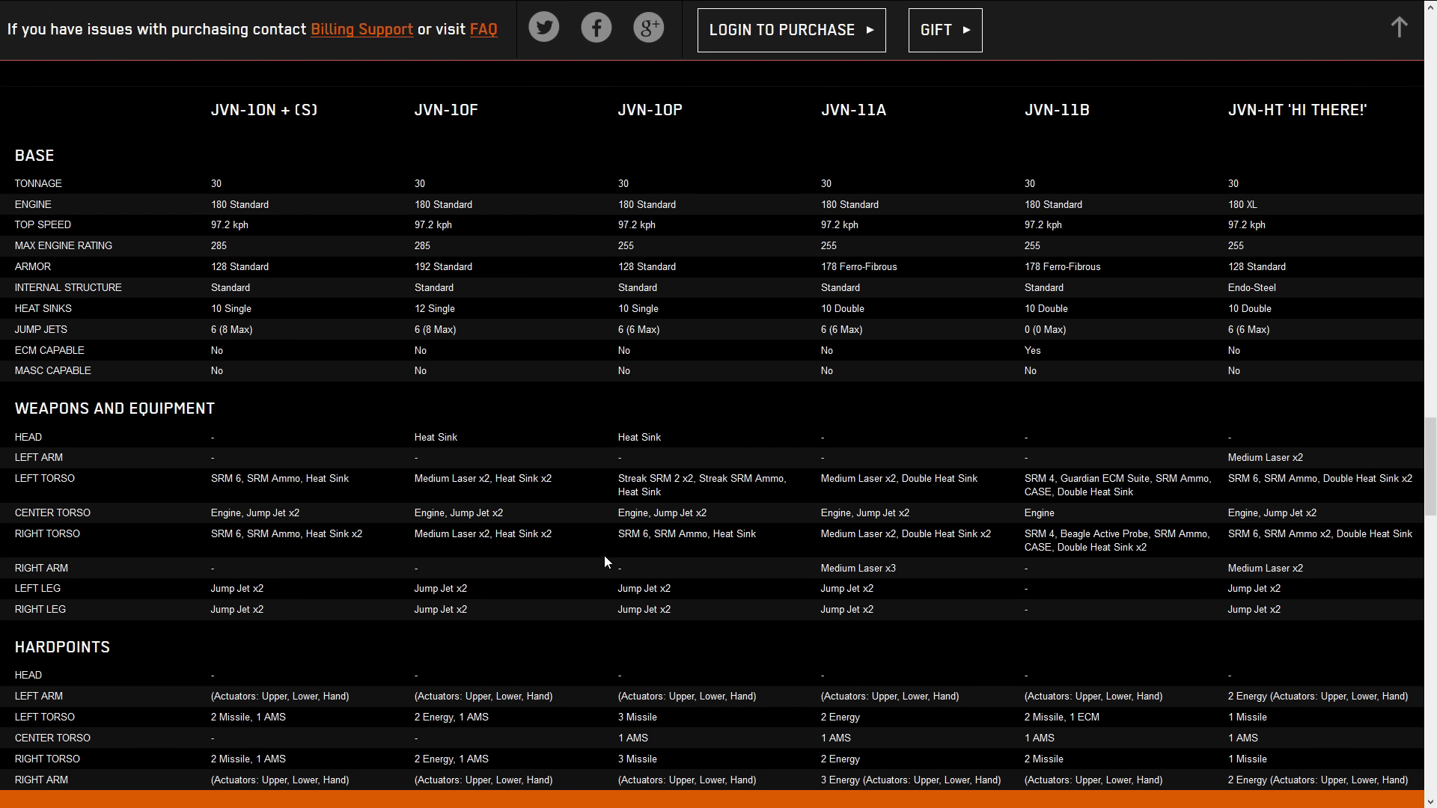
double_click(247, 717)
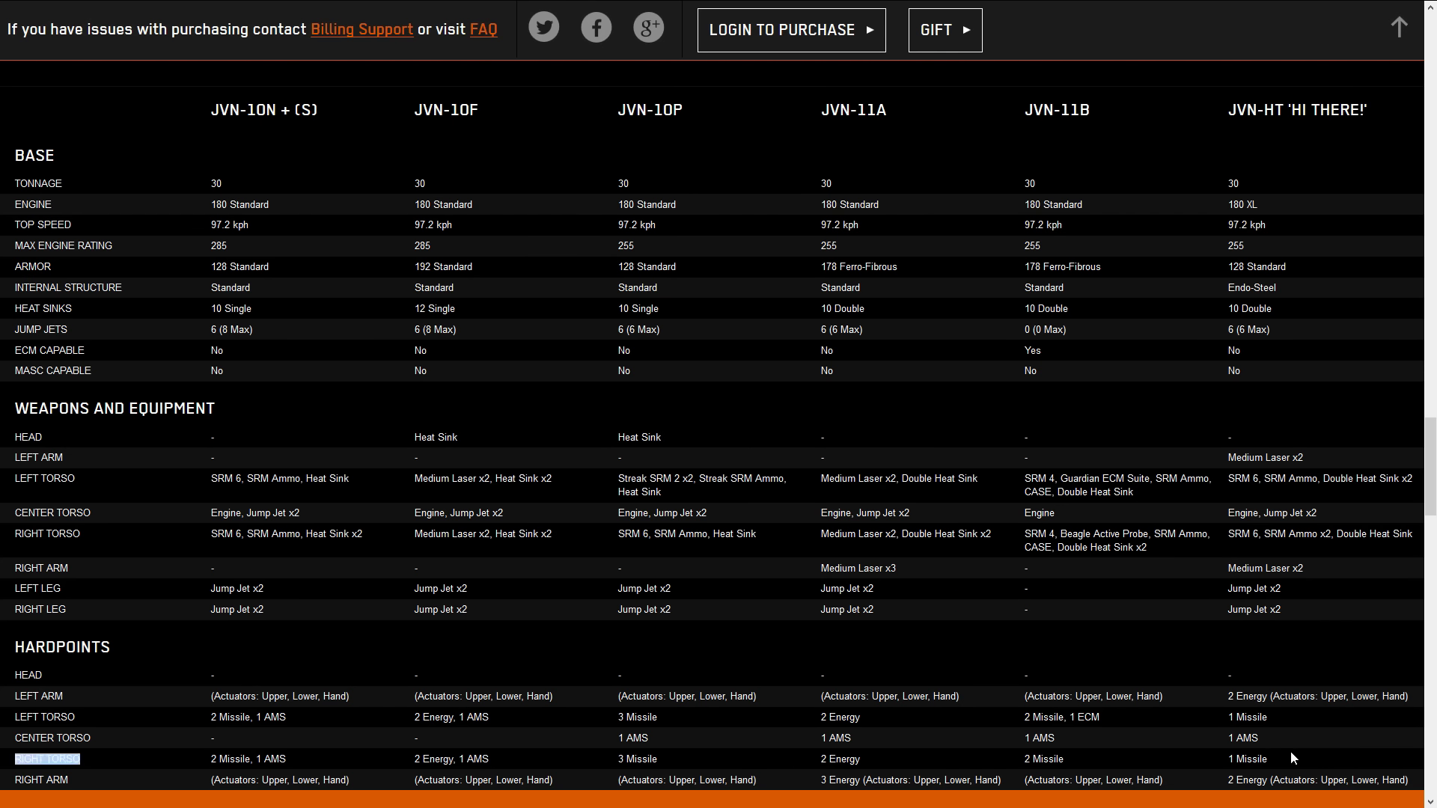
scroll(down, 3)
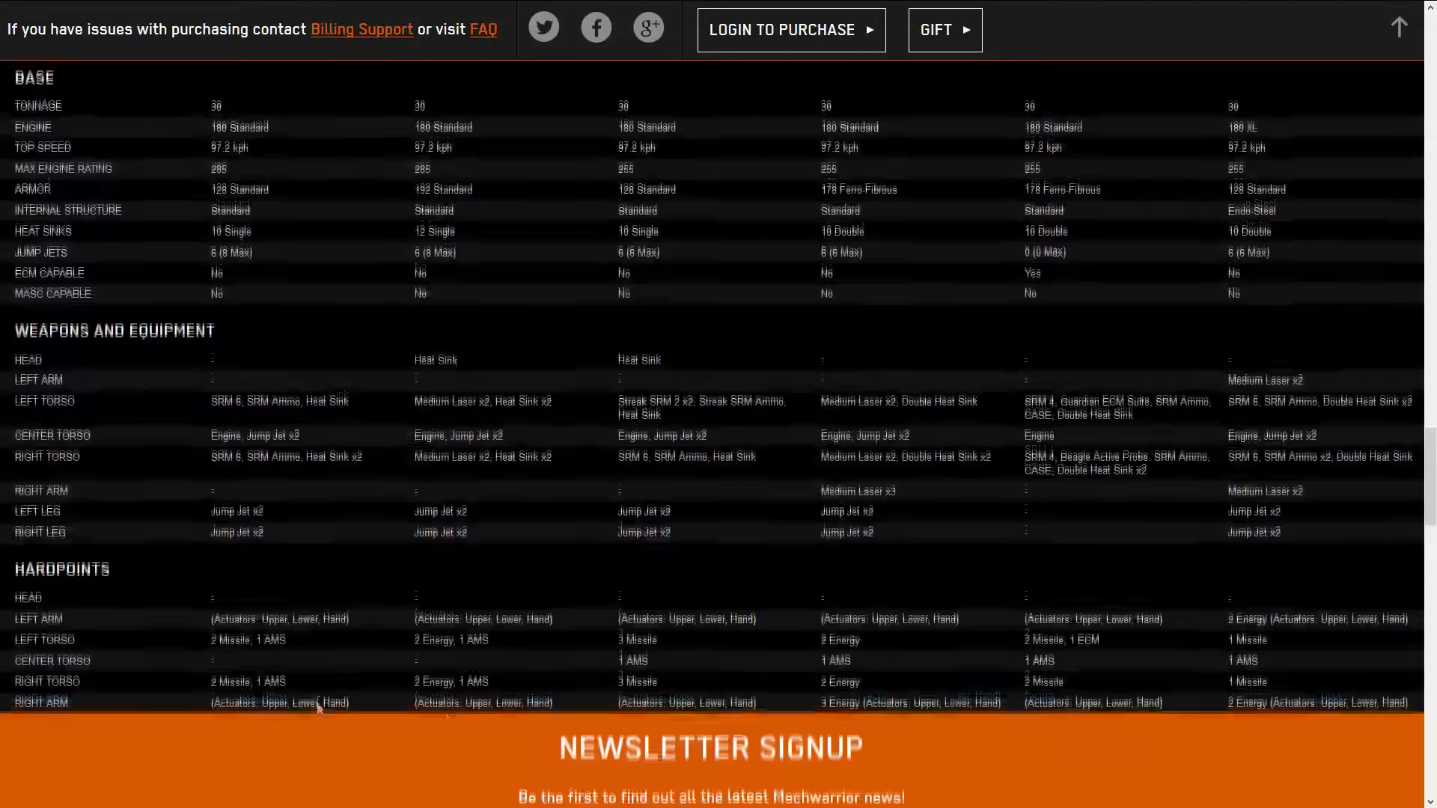
scroll(up, 3)
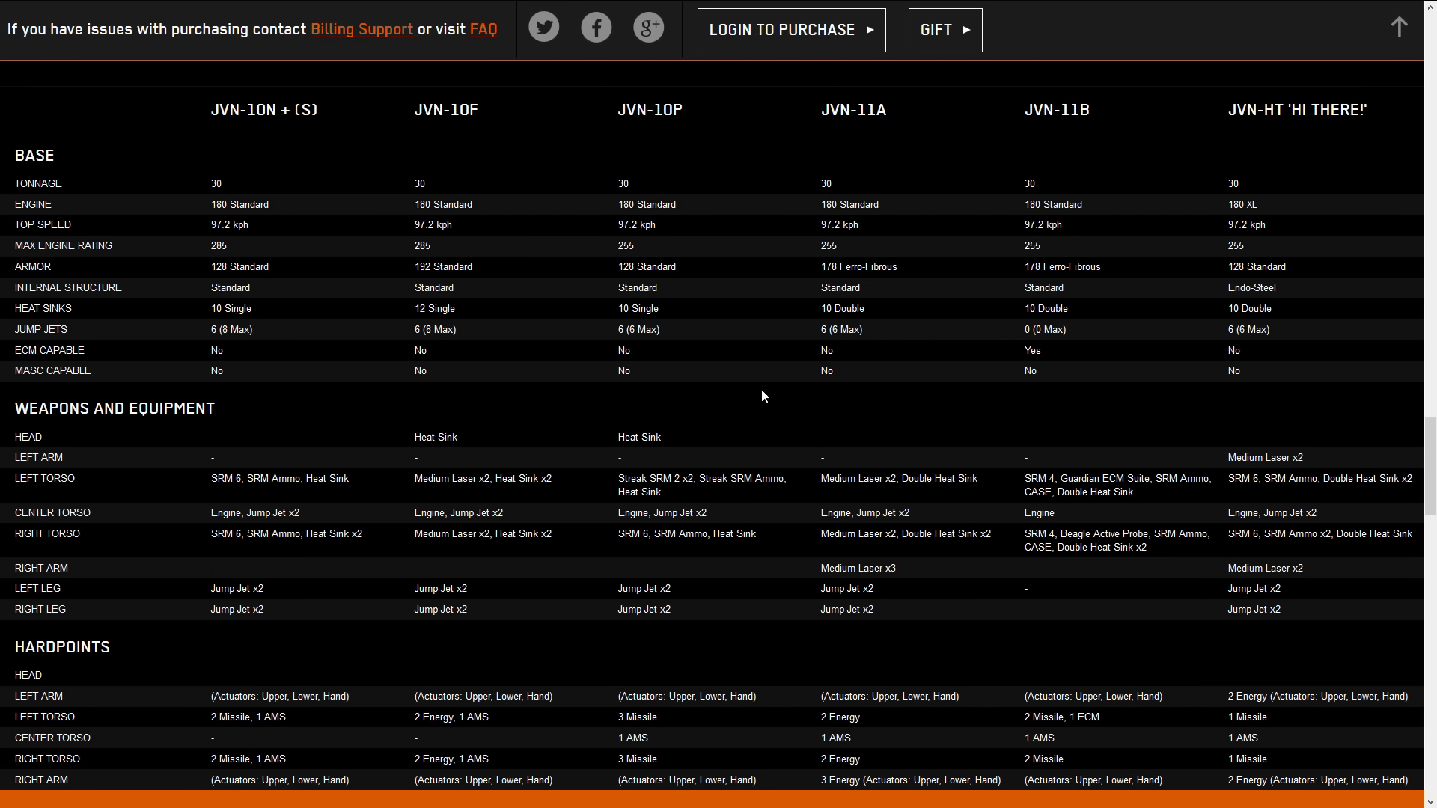
mouse_move(249, 132)
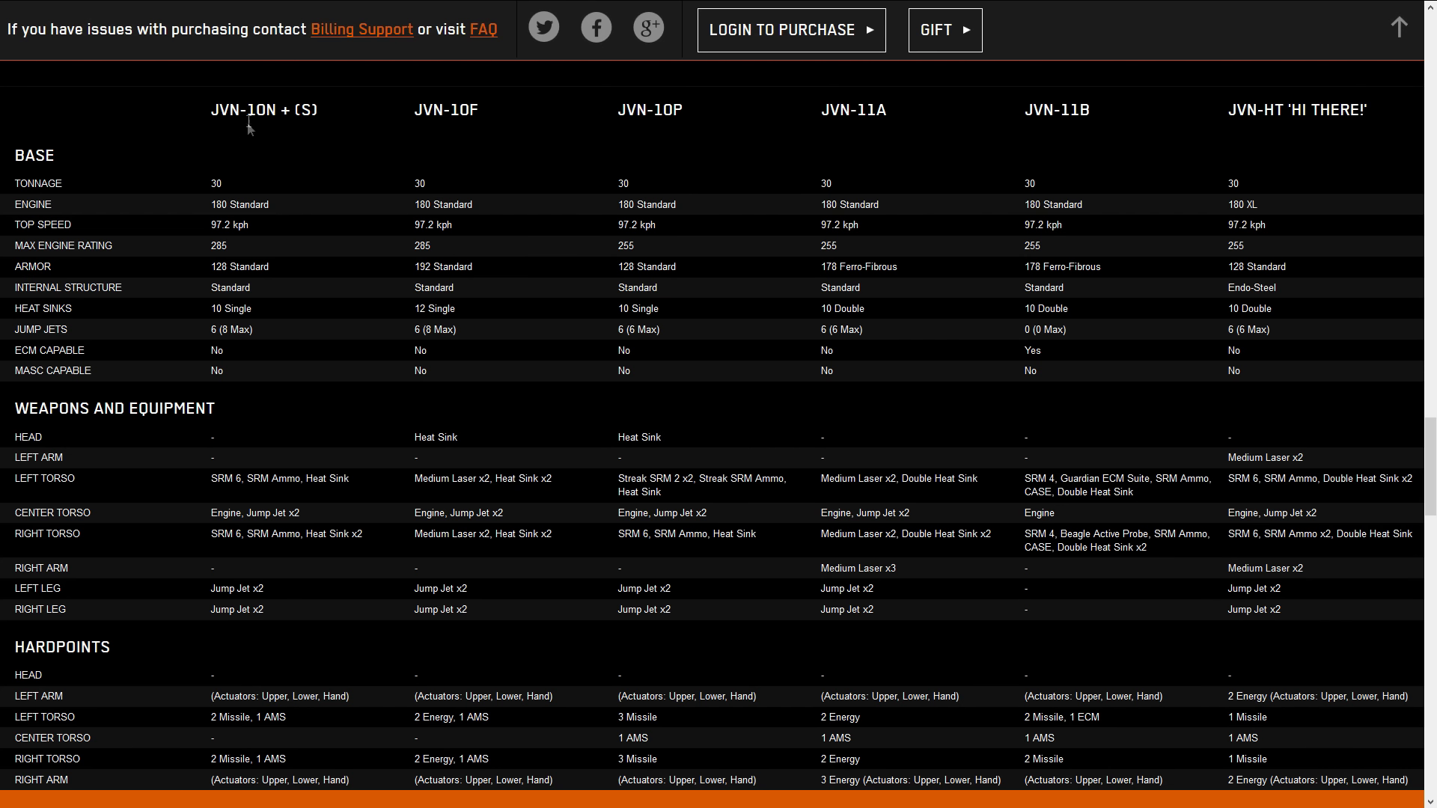
mouse_move(199, 730)
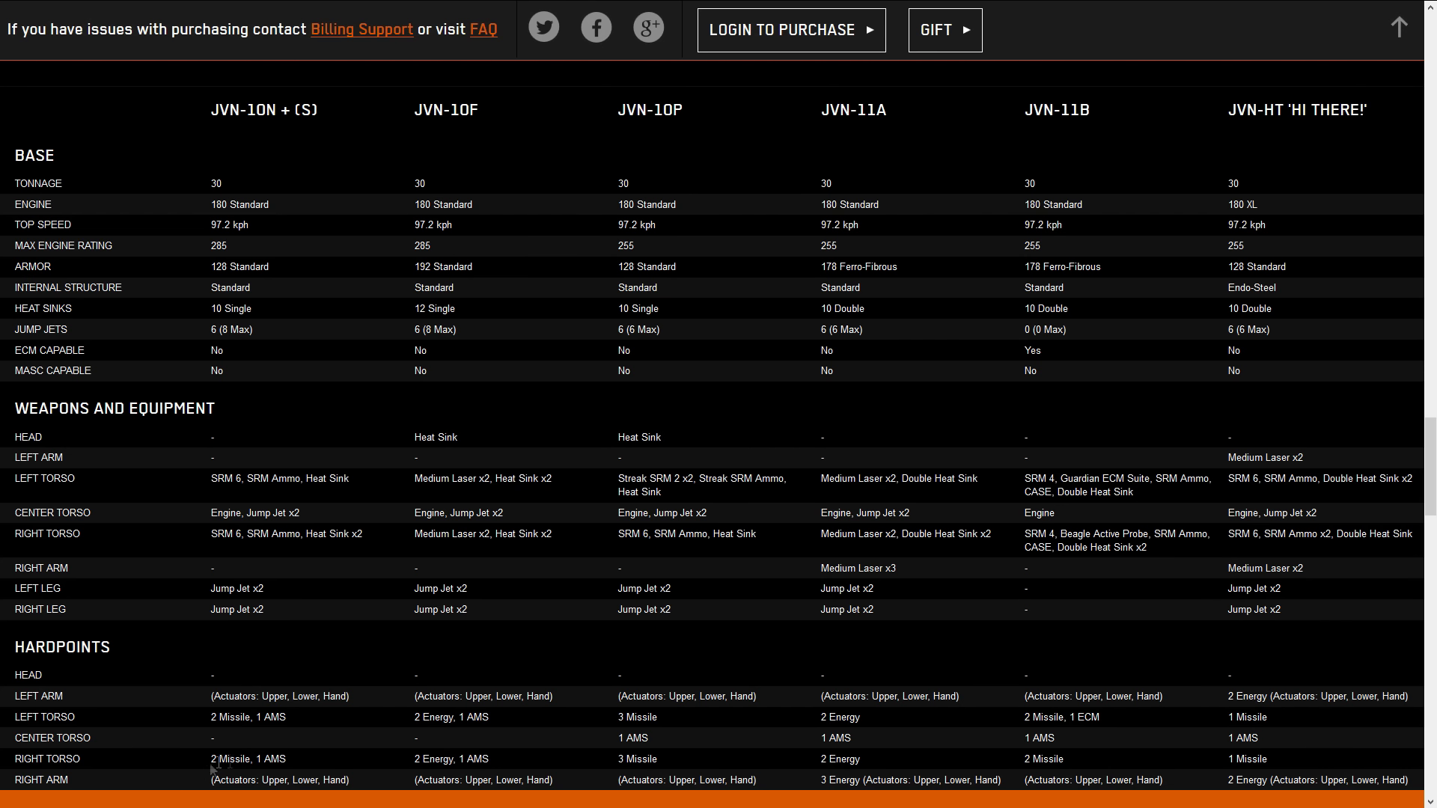
mouse_move(326, 762)
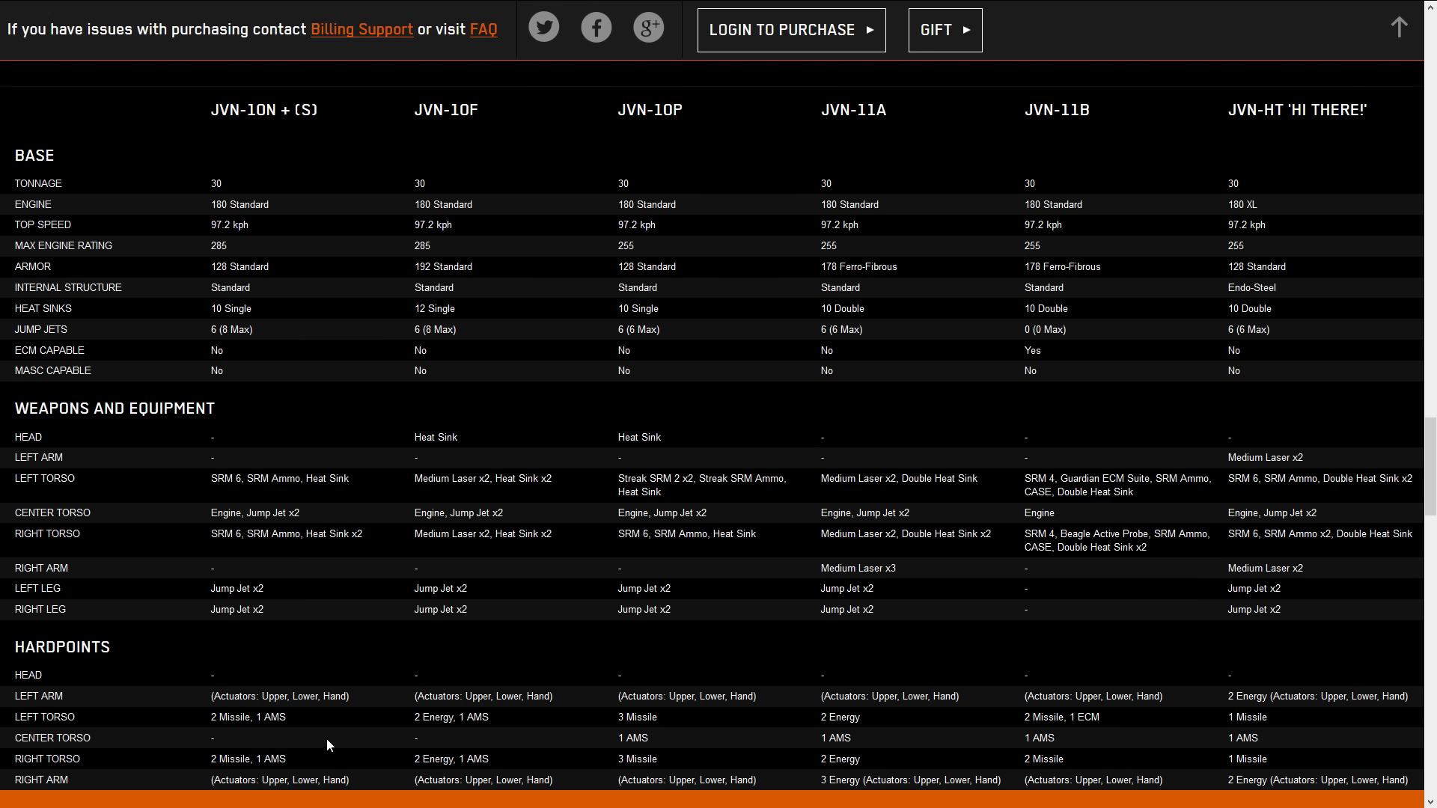
mouse_move(351, 740)
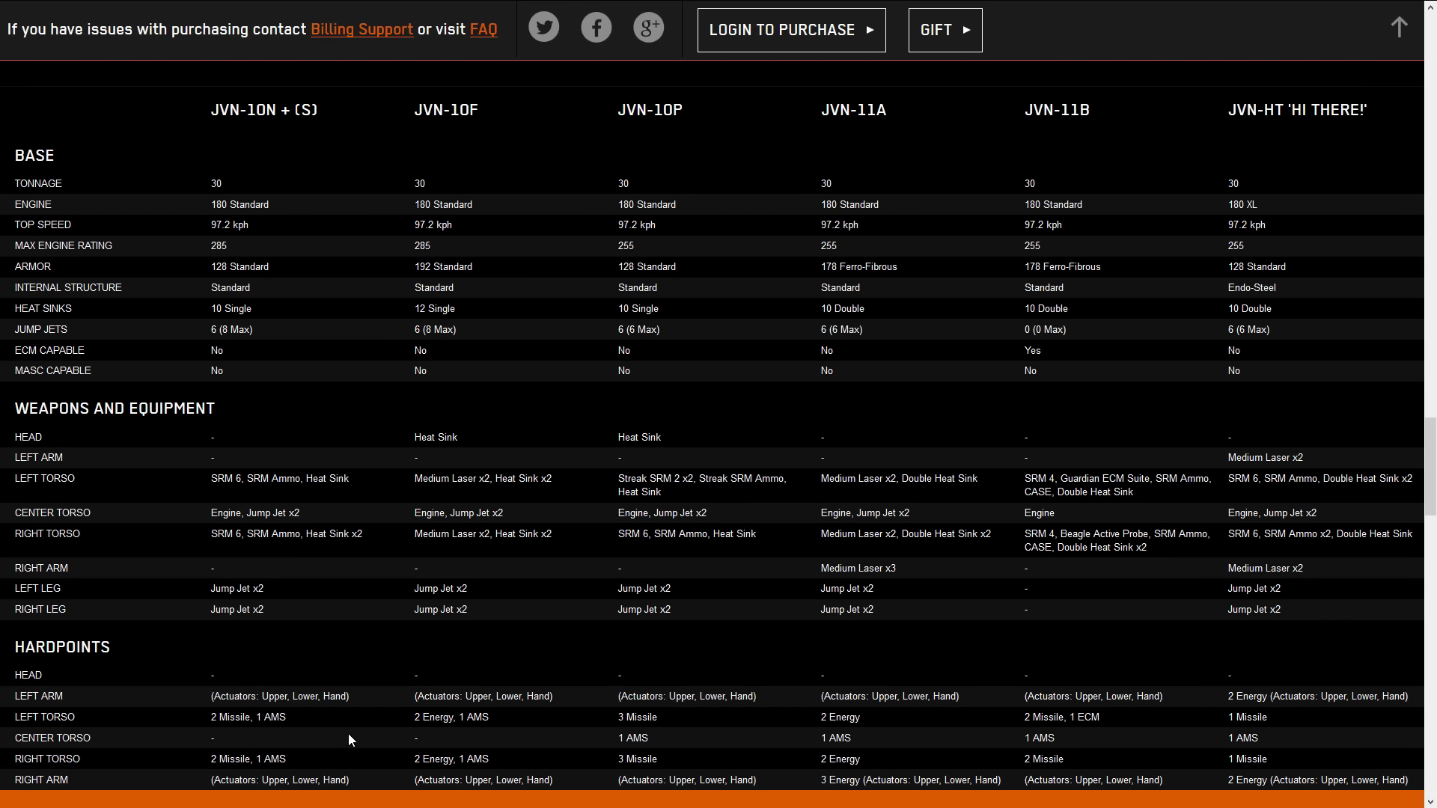
double_click(464, 111)
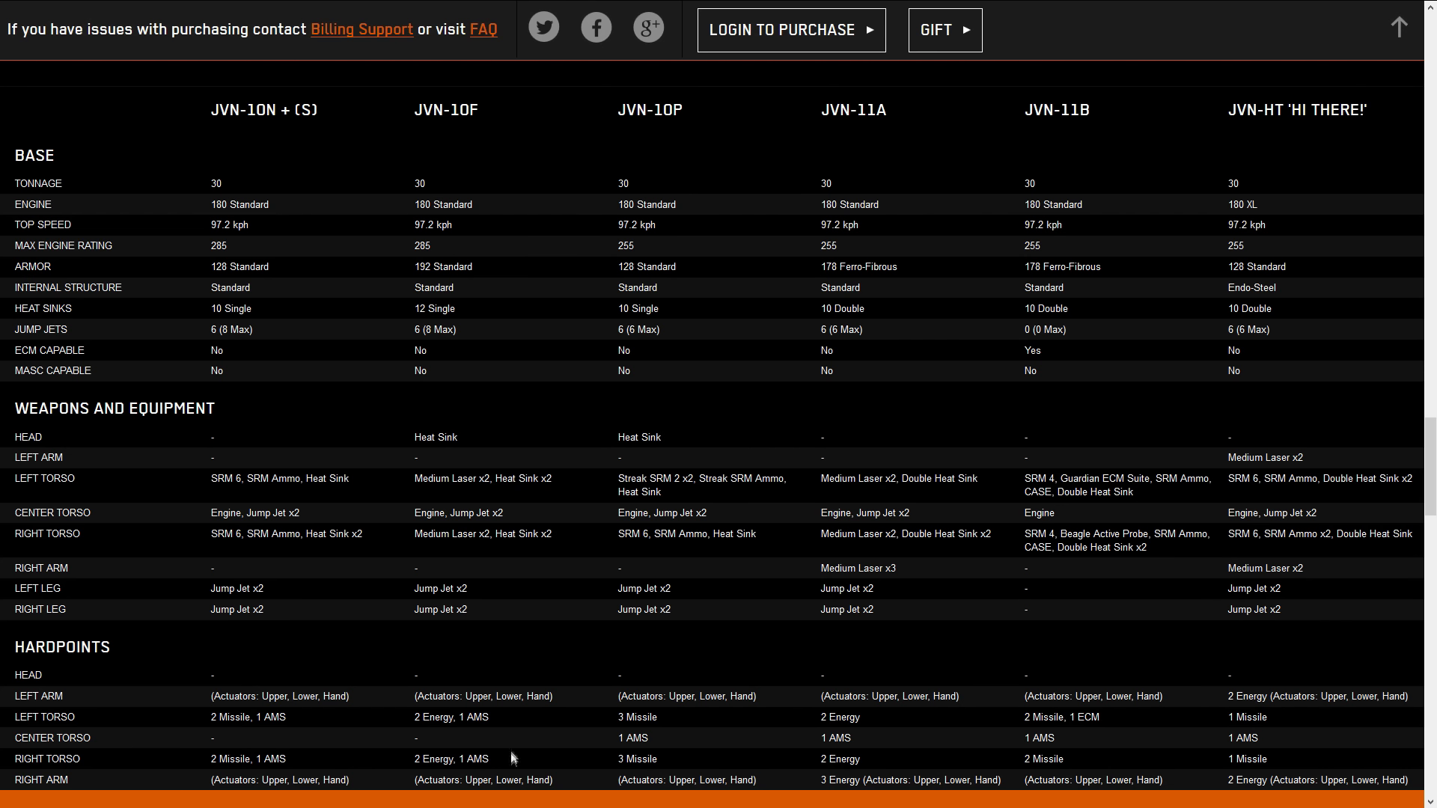
mouse_move(656, 135)
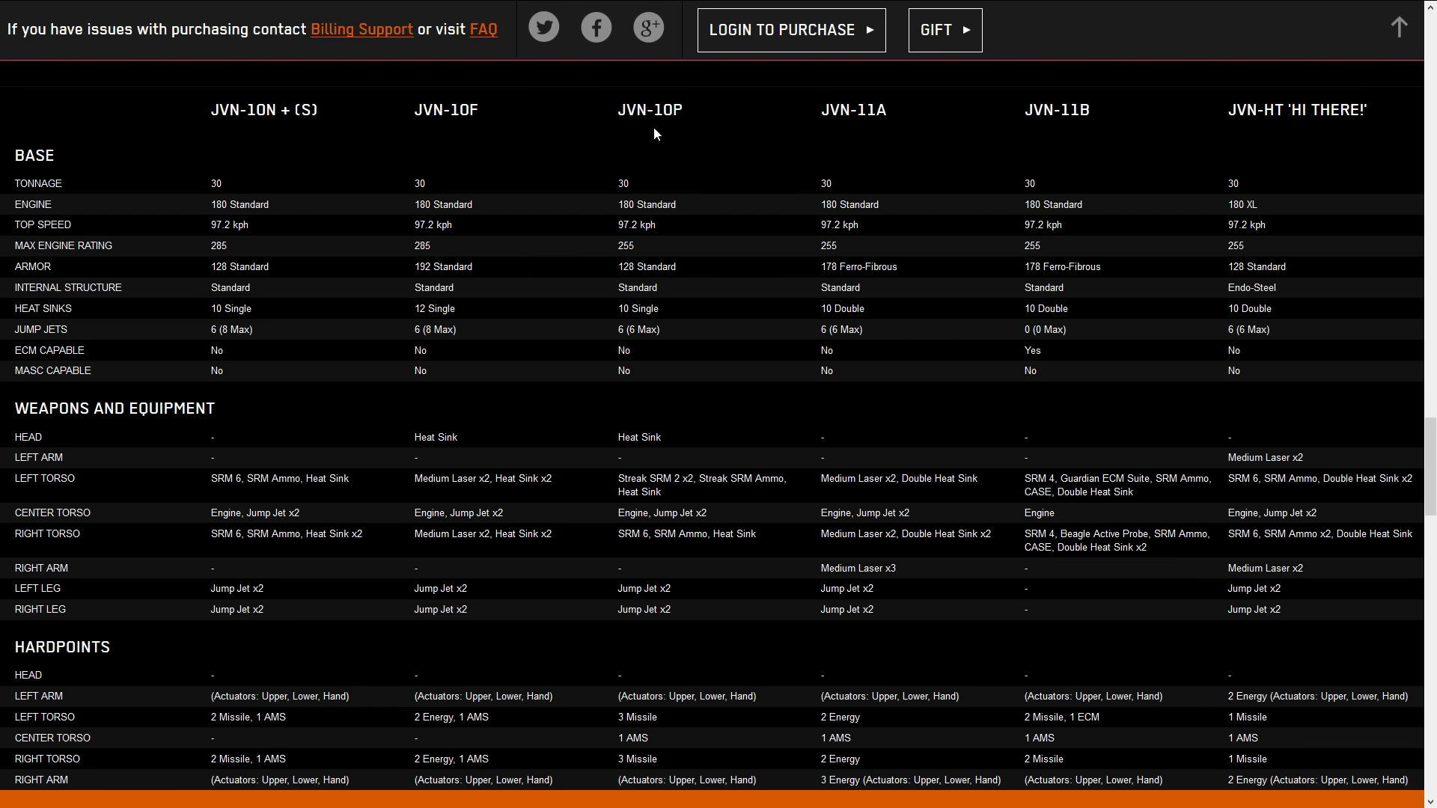
mouse_move(689, 120)
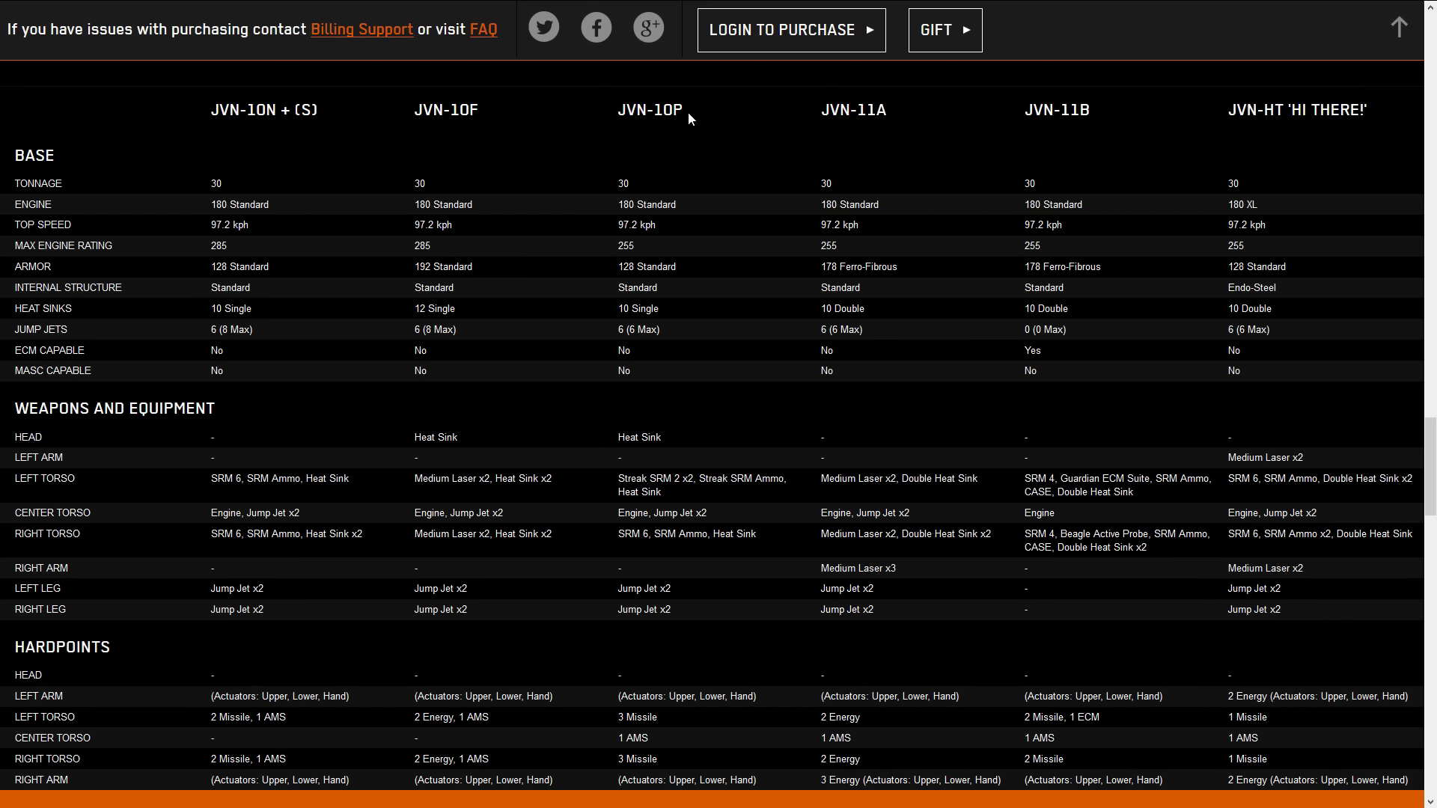
mouse_move(619, 723)
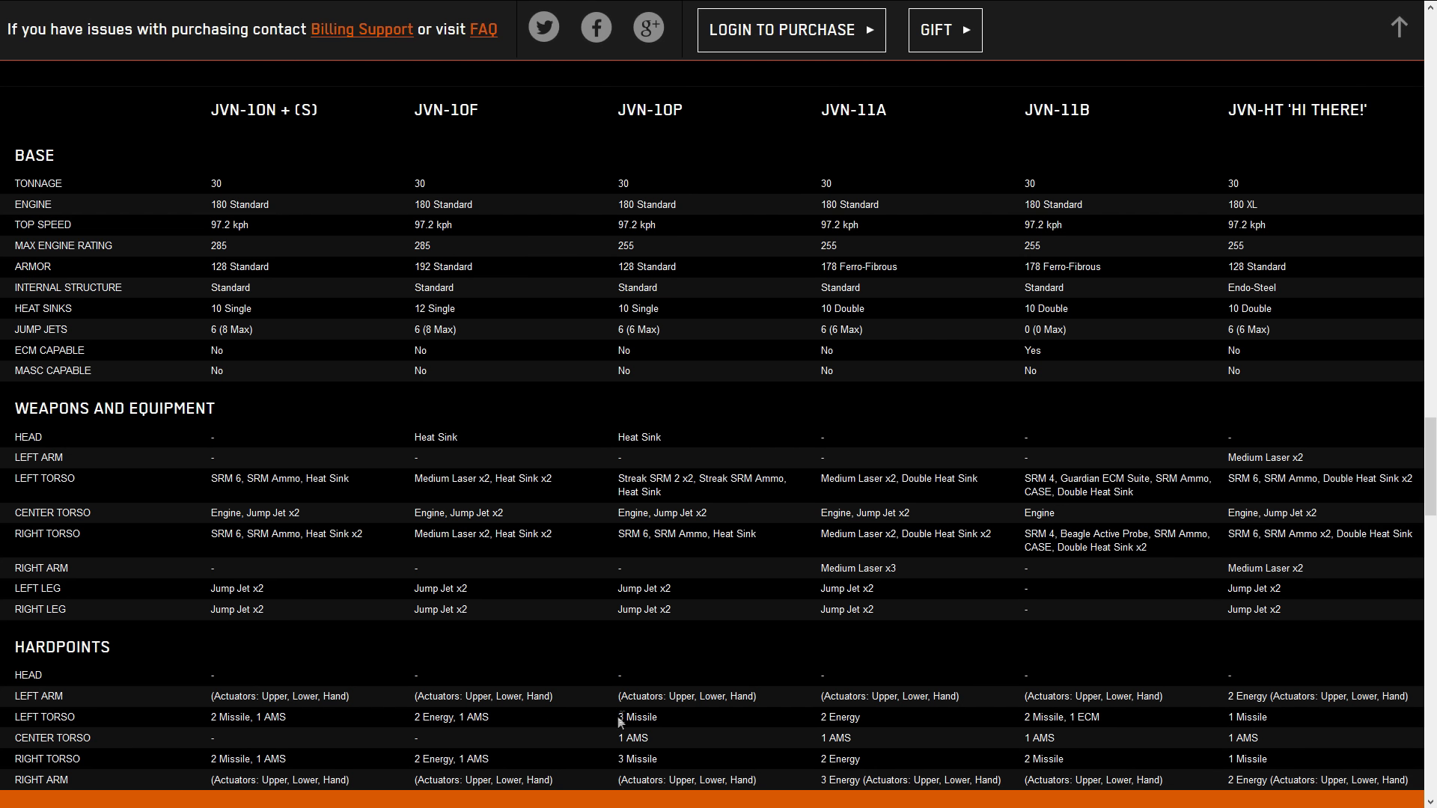
mouse_move(703, 751)
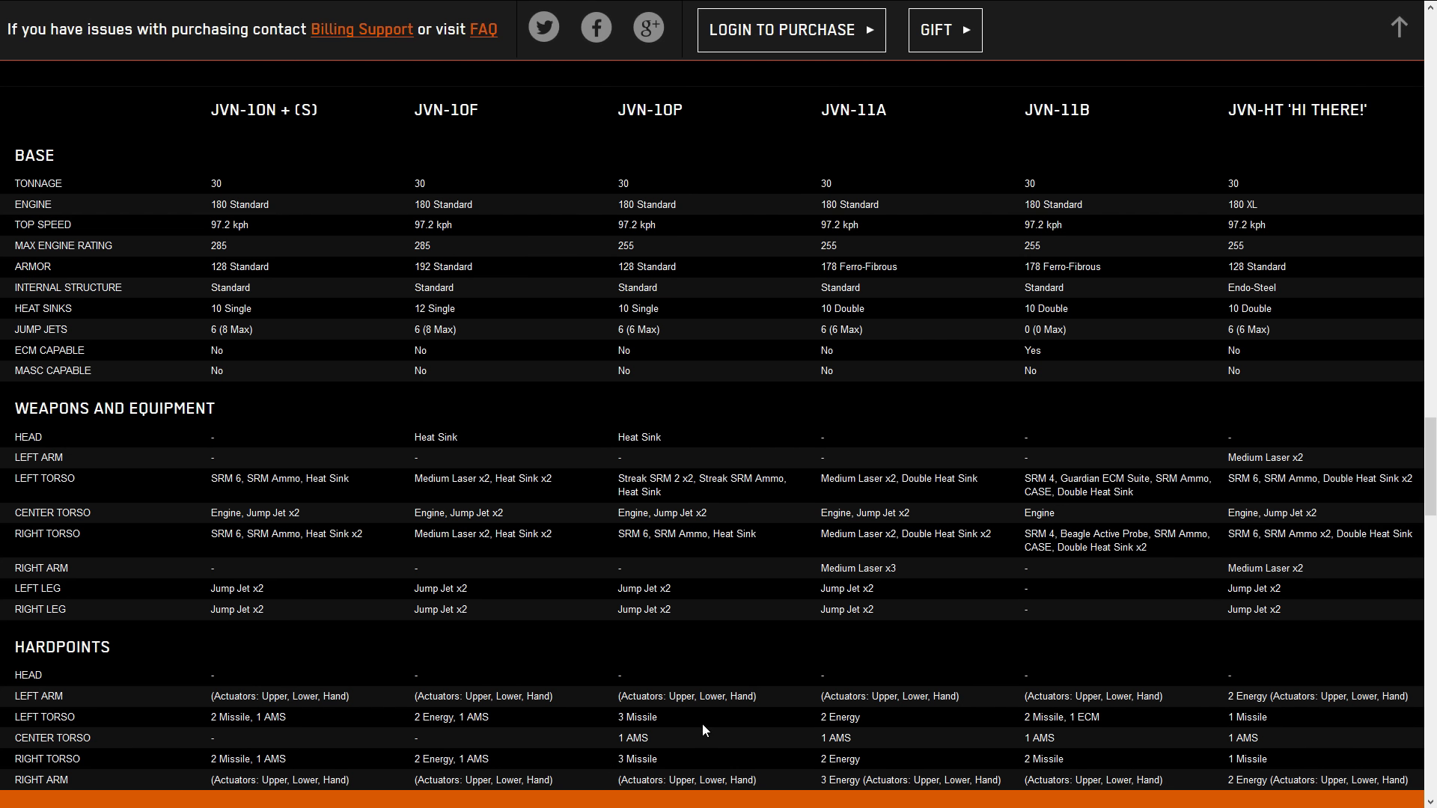
mouse_move(671, 744)
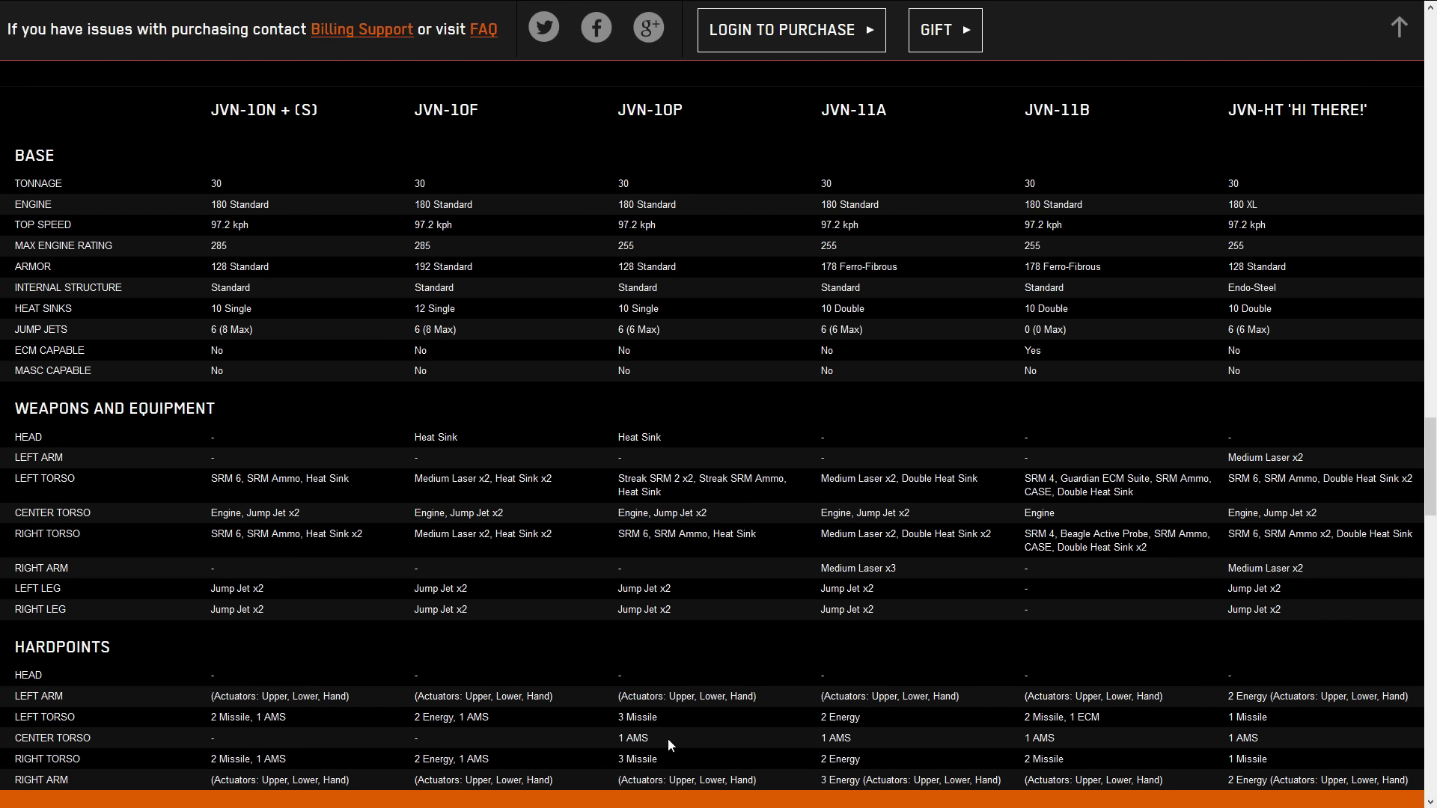
mouse_move(930, 130)
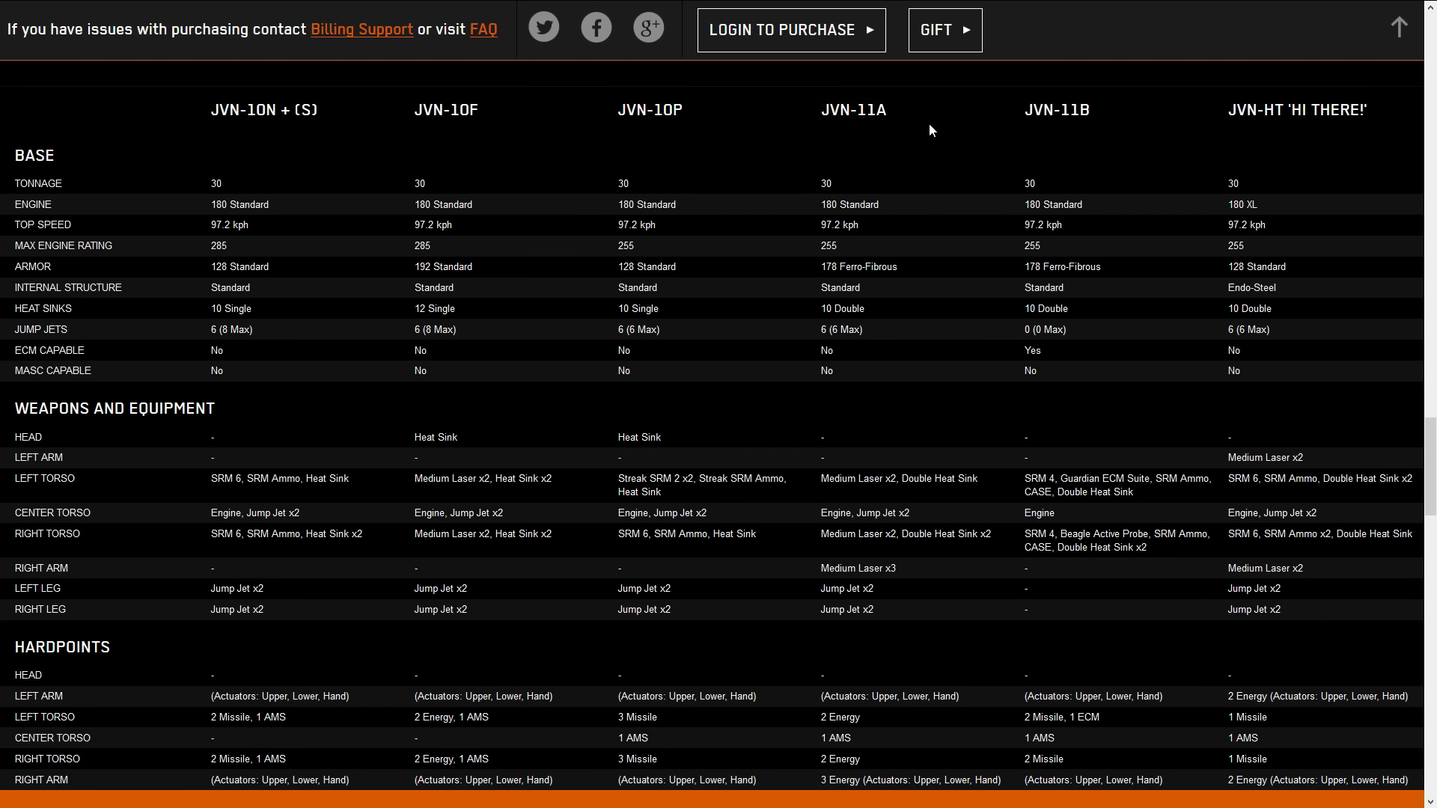
mouse_move(816, 723)
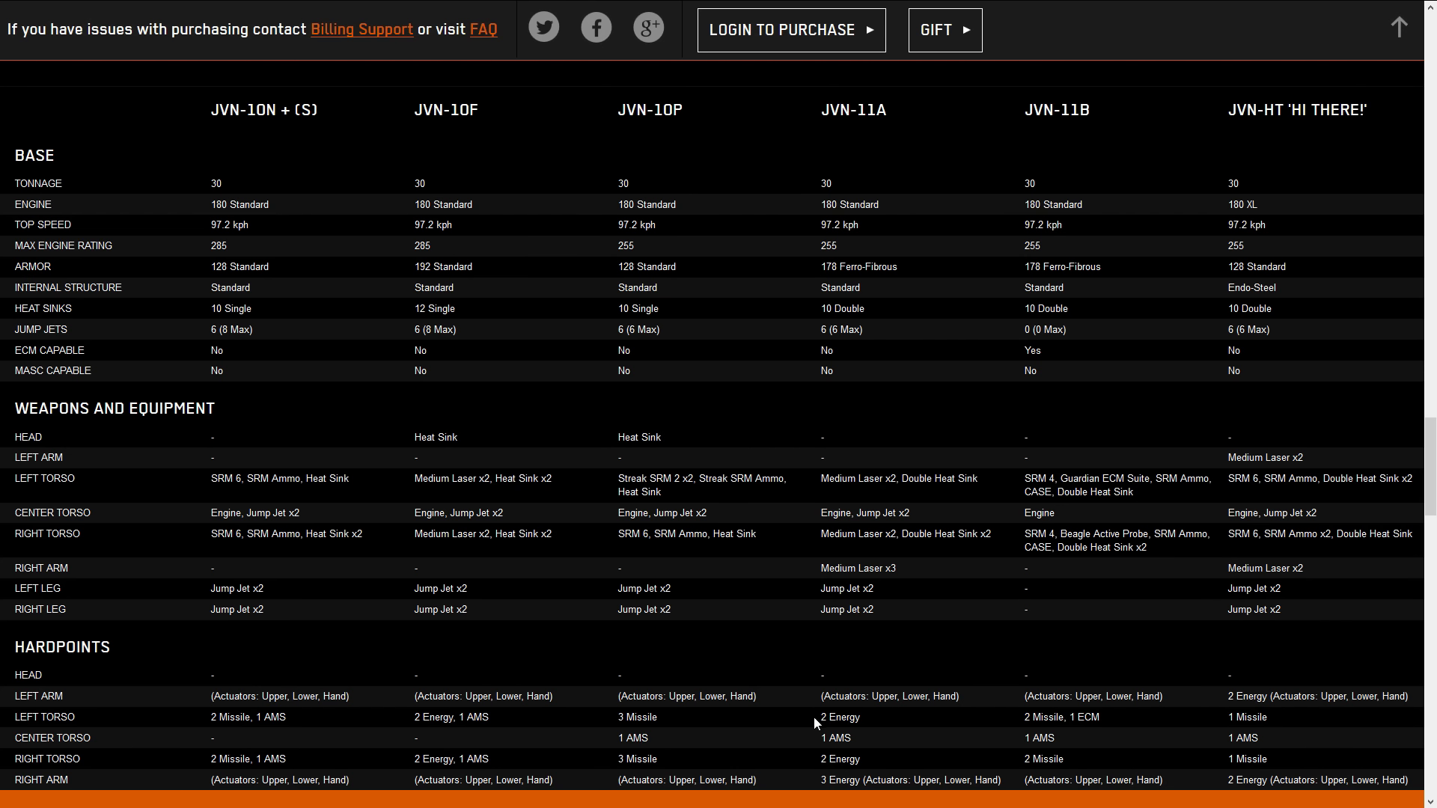
double_click(839, 718)
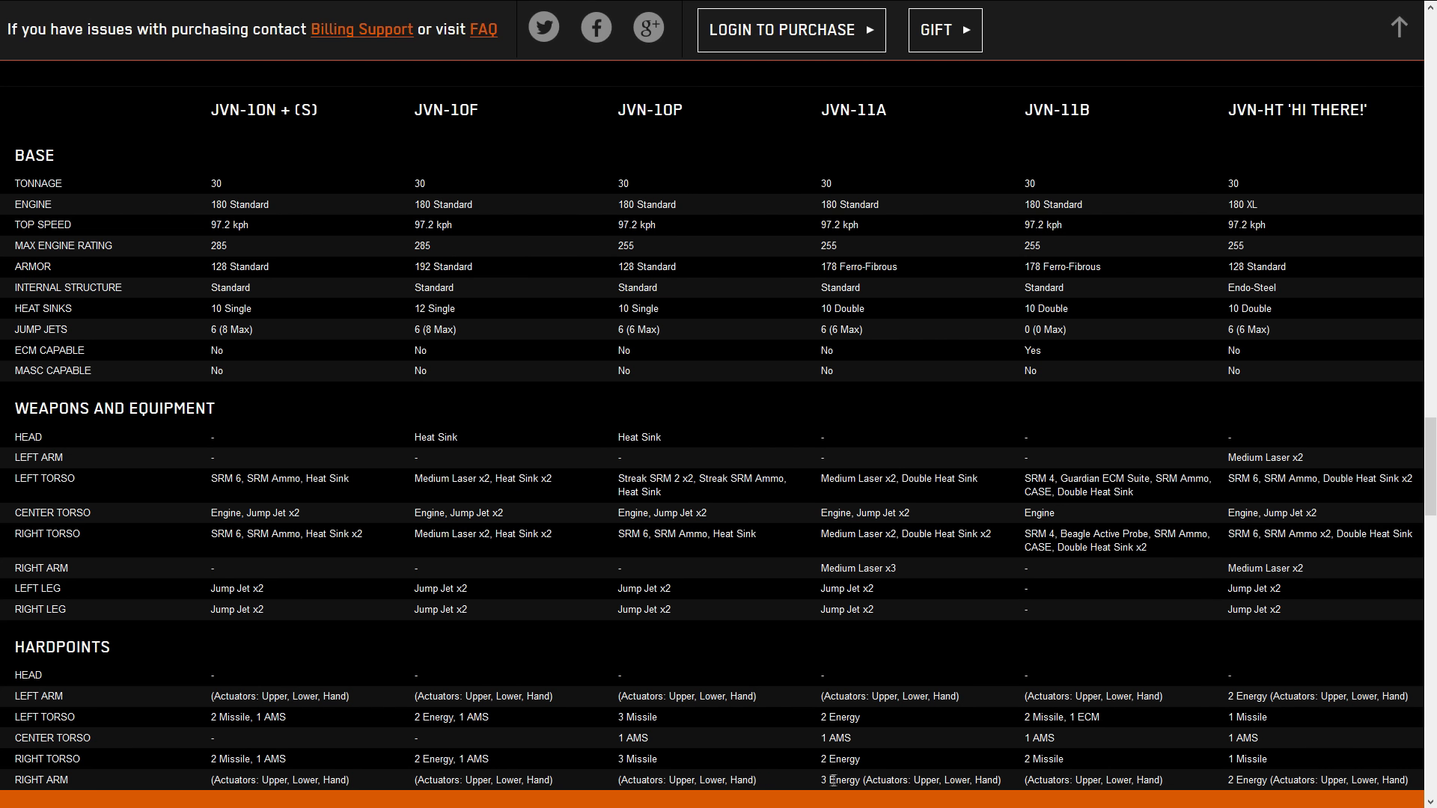
mouse_move(918, 754)
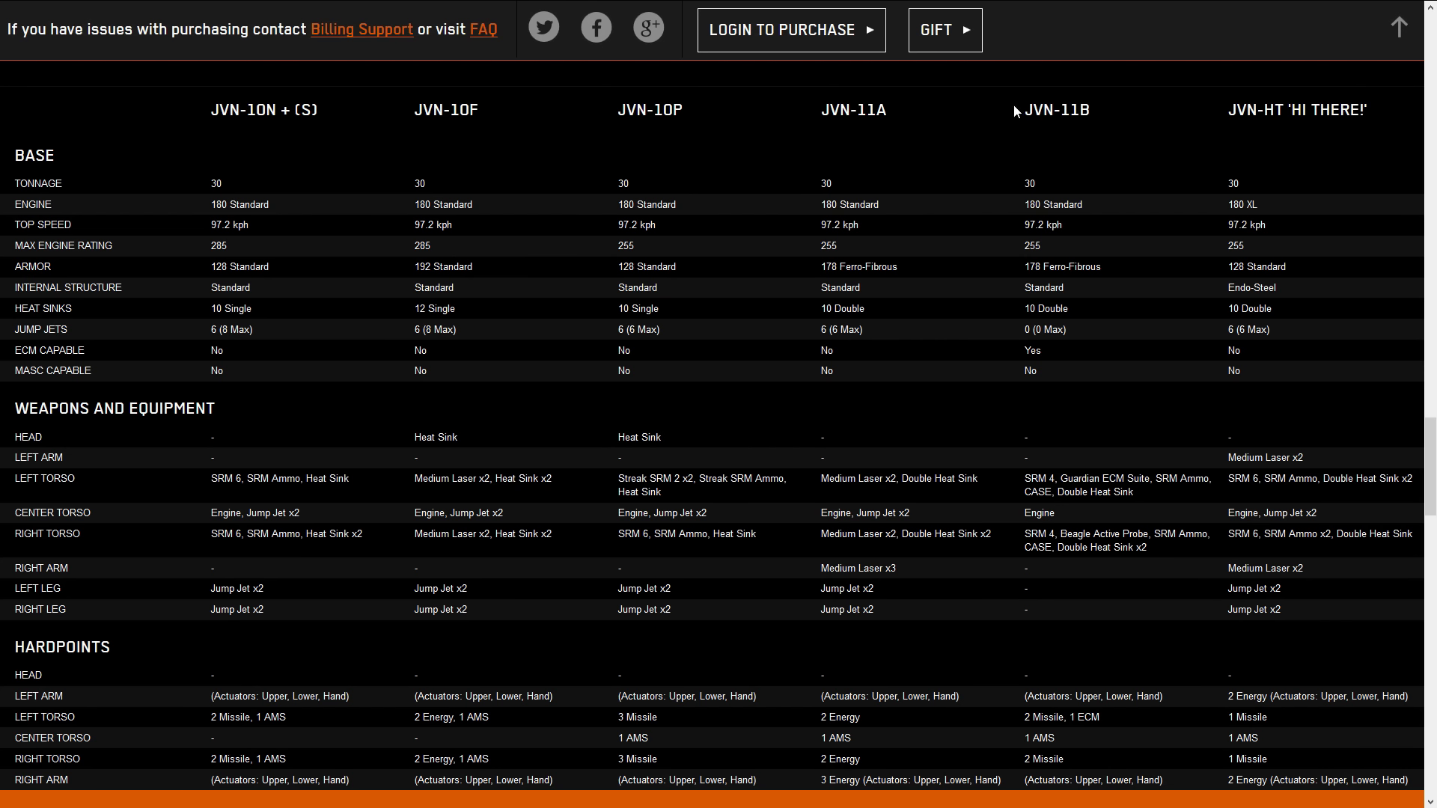
mouse_move(1035, 569)
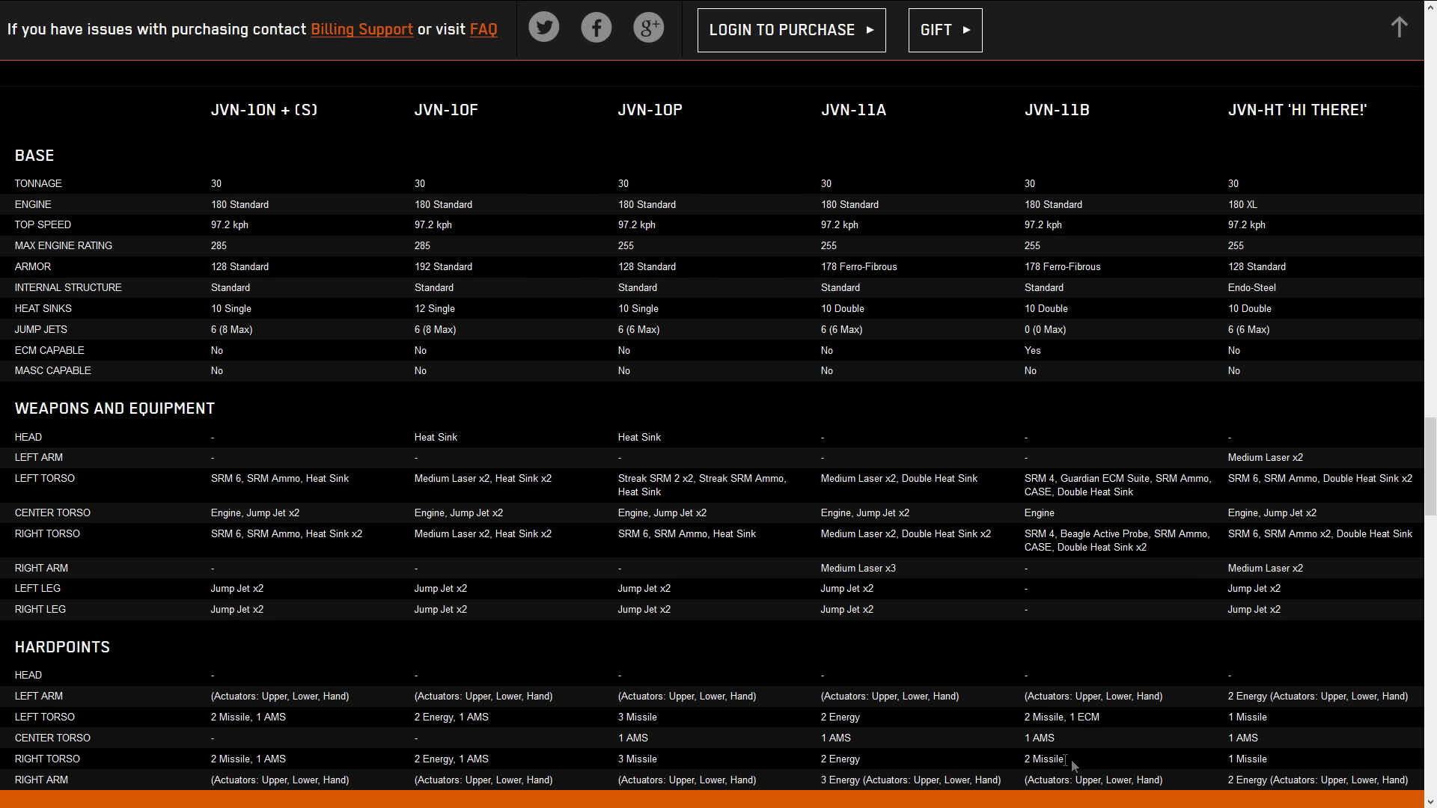
mouse_move(1095, 768)
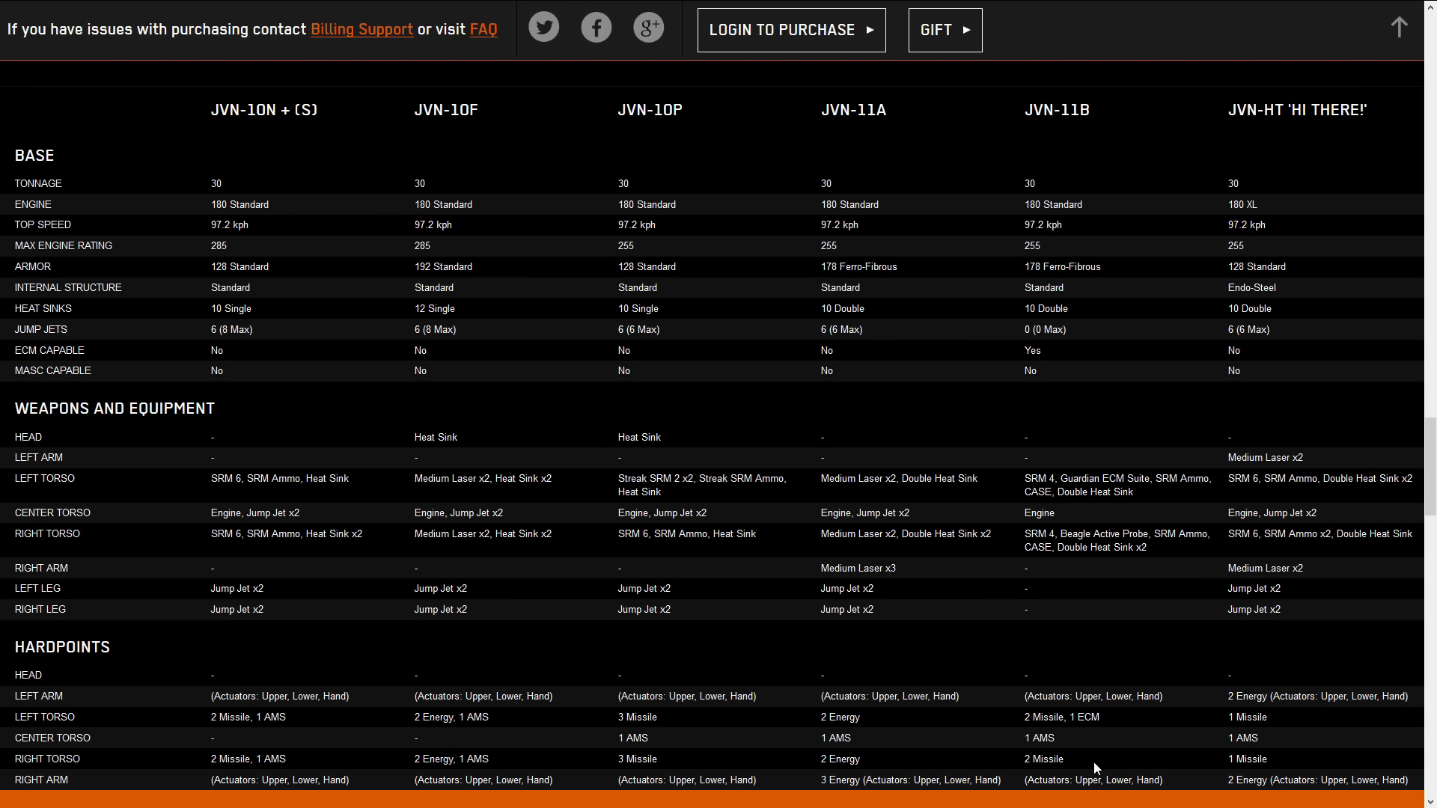
mouse_move(1098, 745)
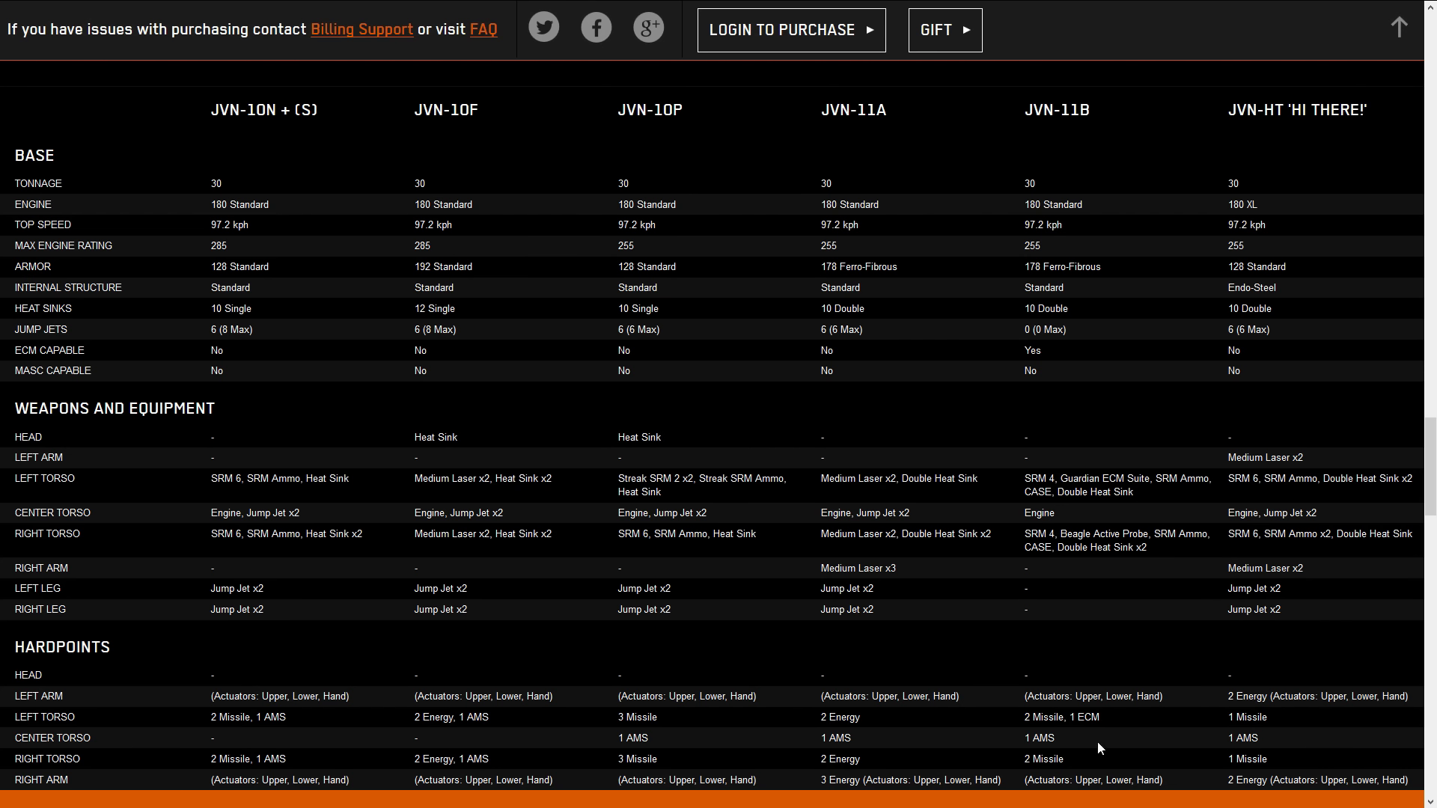
mouse_move(282, 135)
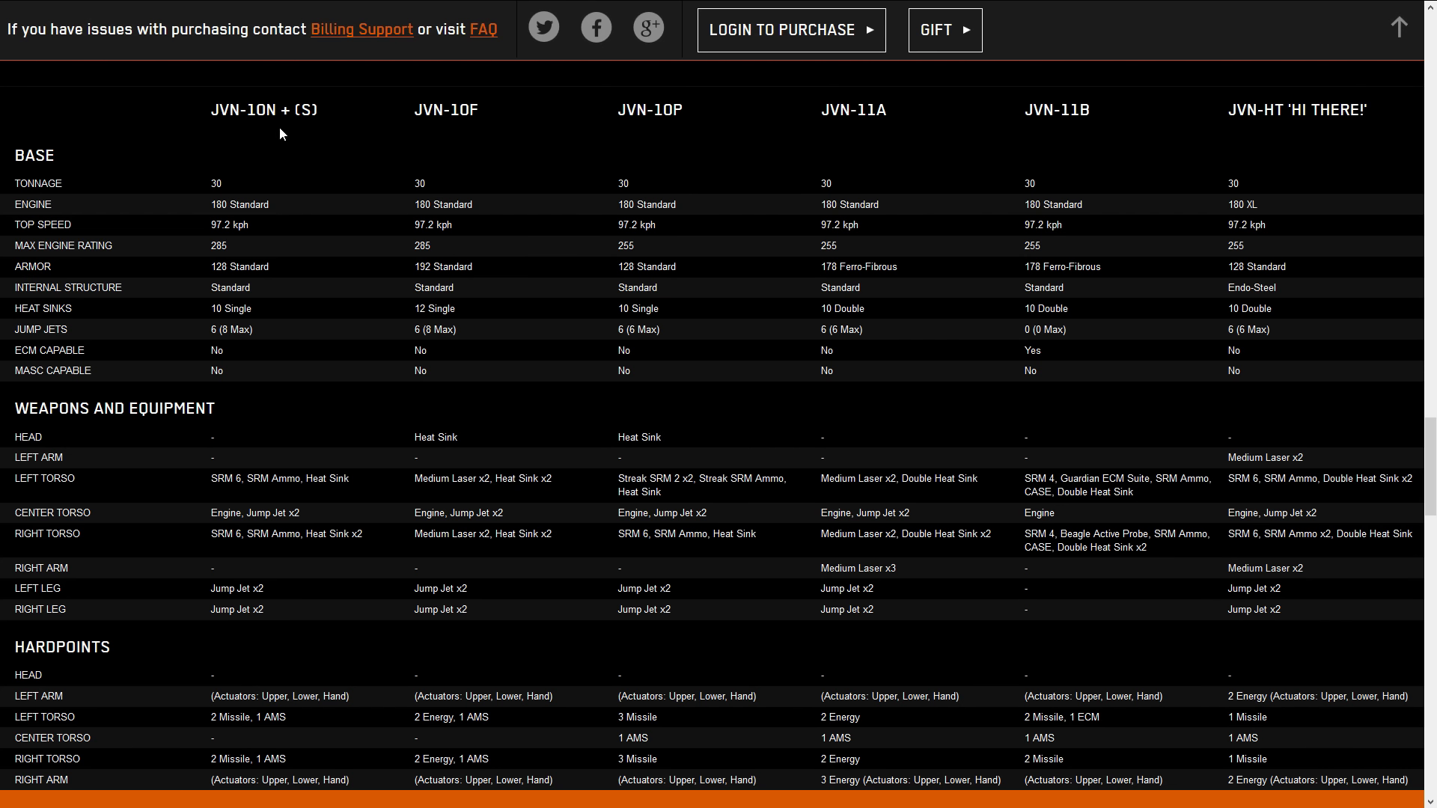
mouse_move(965, 735)
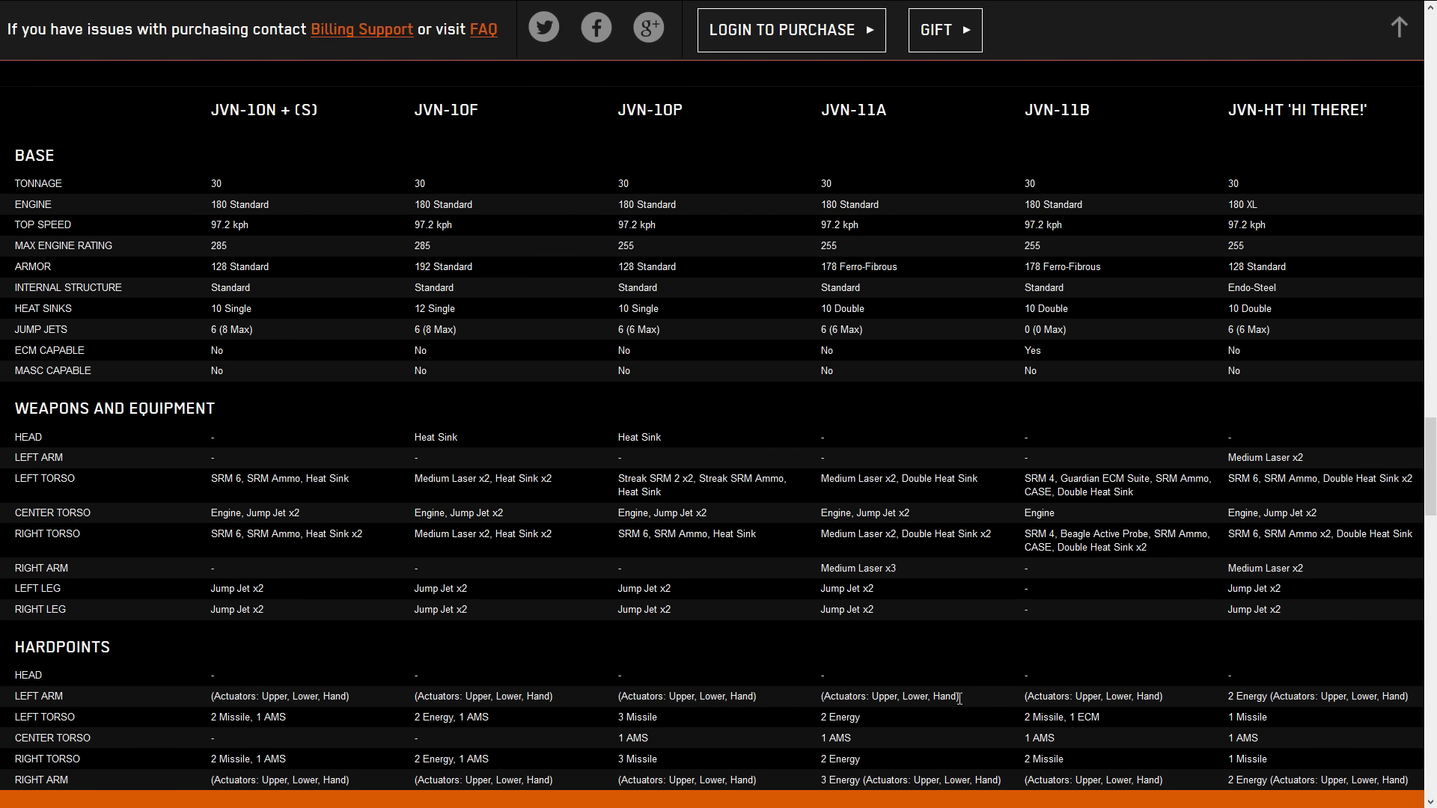
mouse_move(1071, 372)
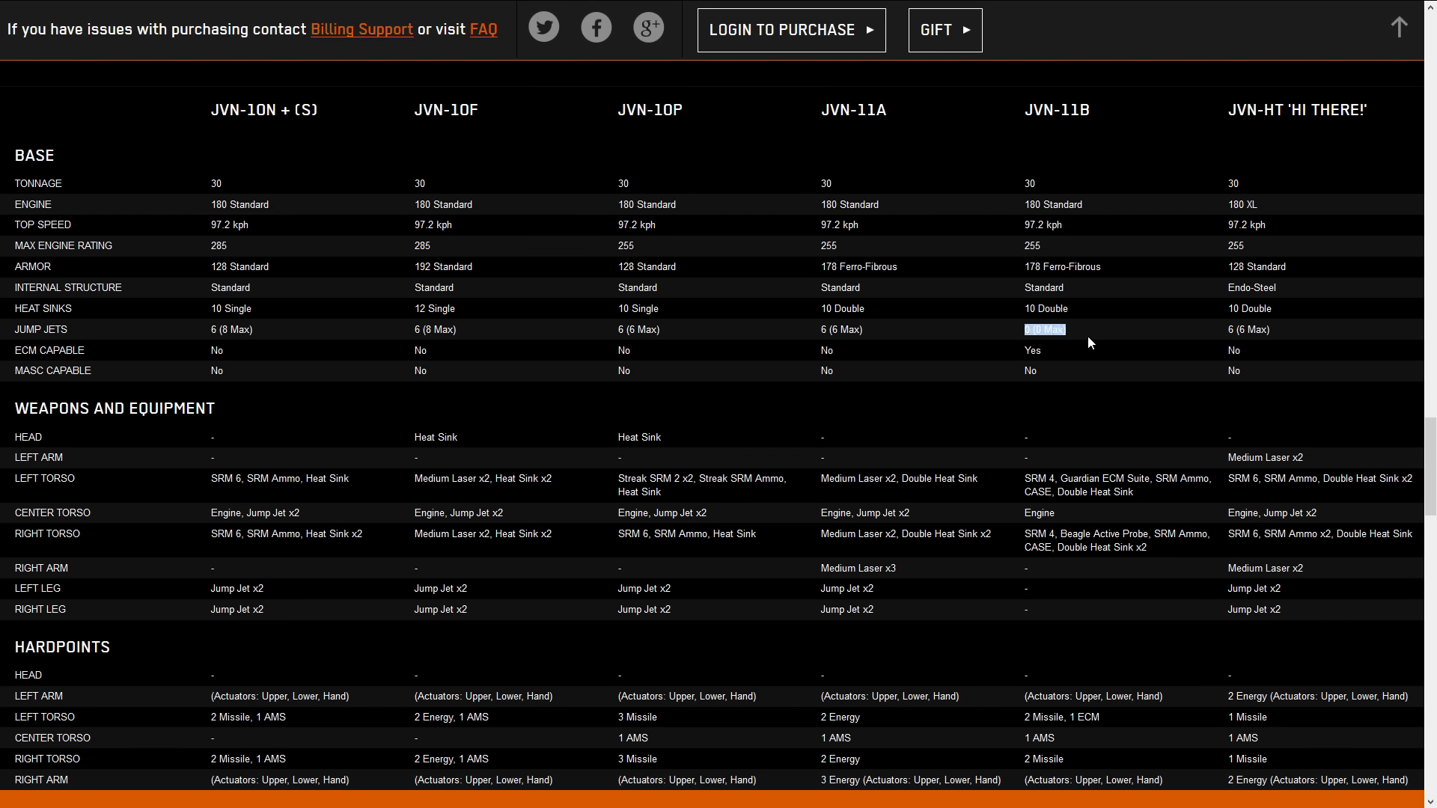
mouse_move(1100, 344)
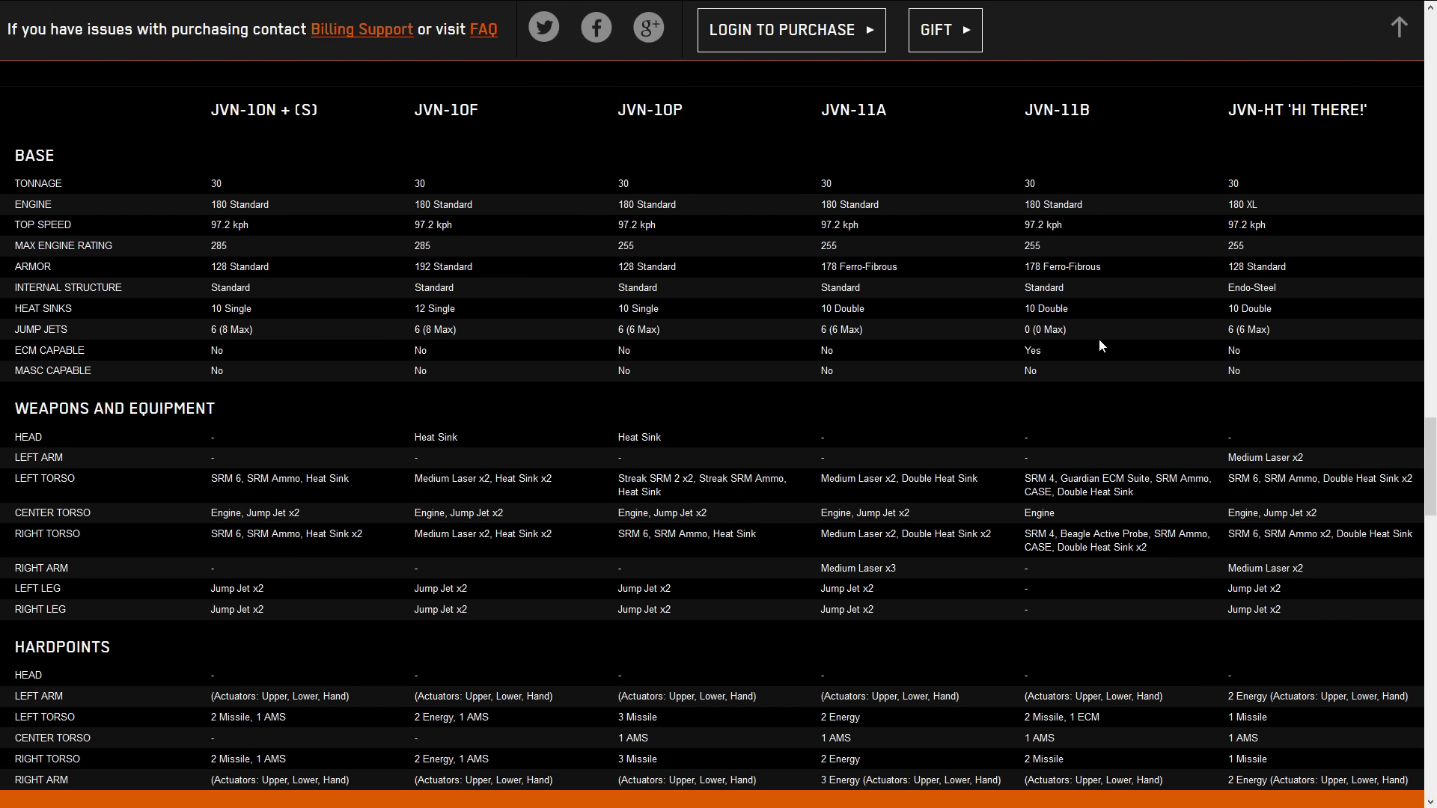
mouse_move(1061, 758)
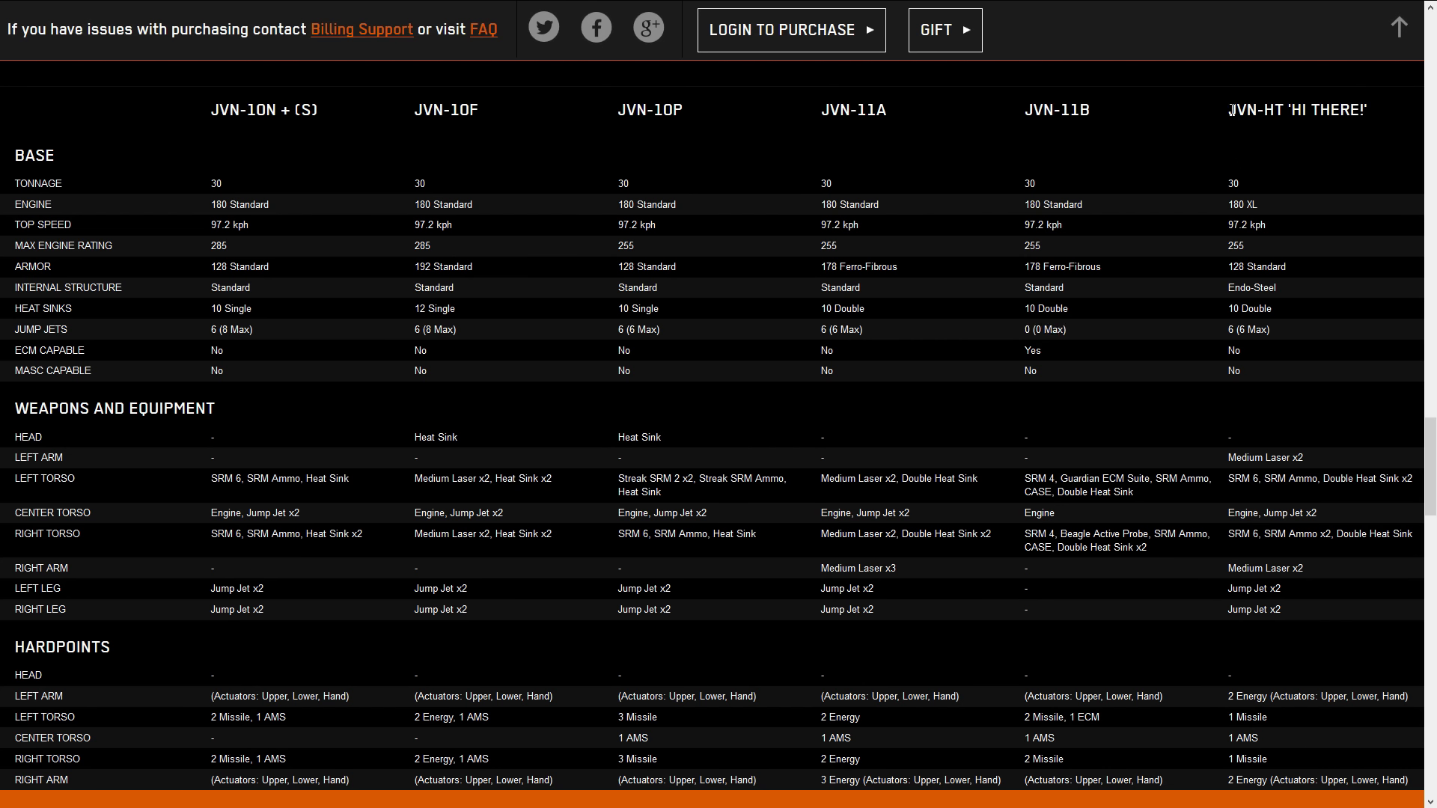
double_click(1292, 111)
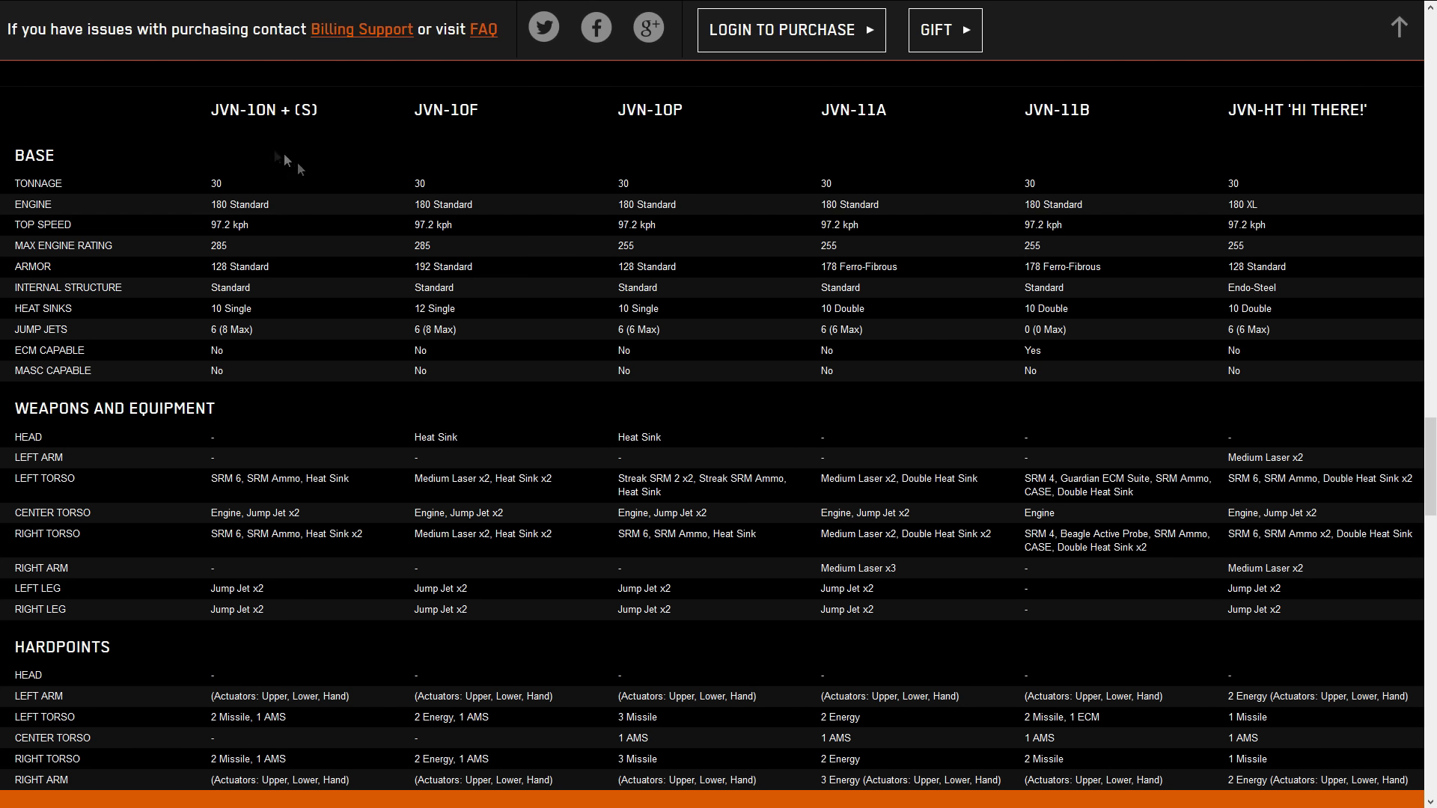
mouse_move(340, 117)
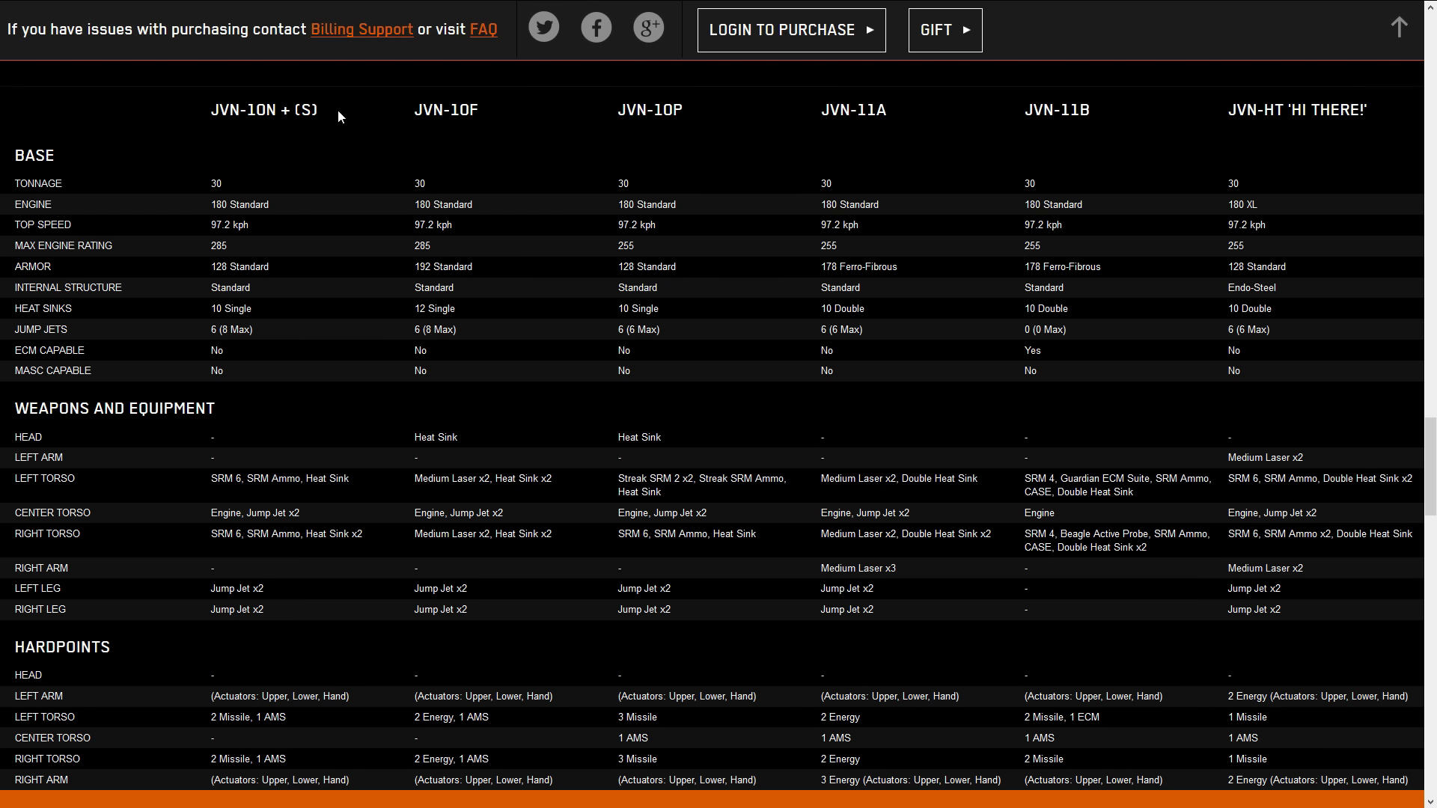
mouse_move(508, 128)
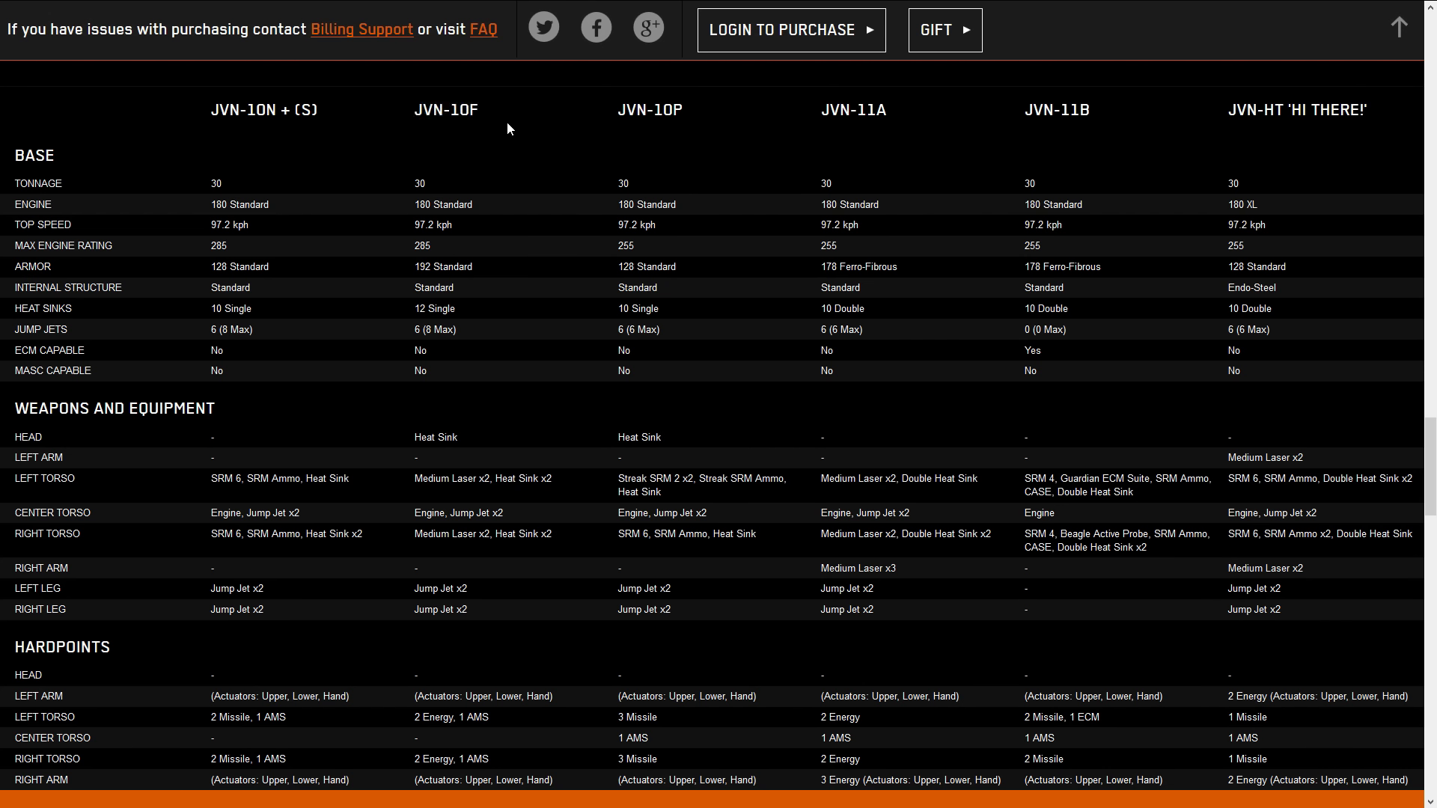
mouse_move(380, 765)
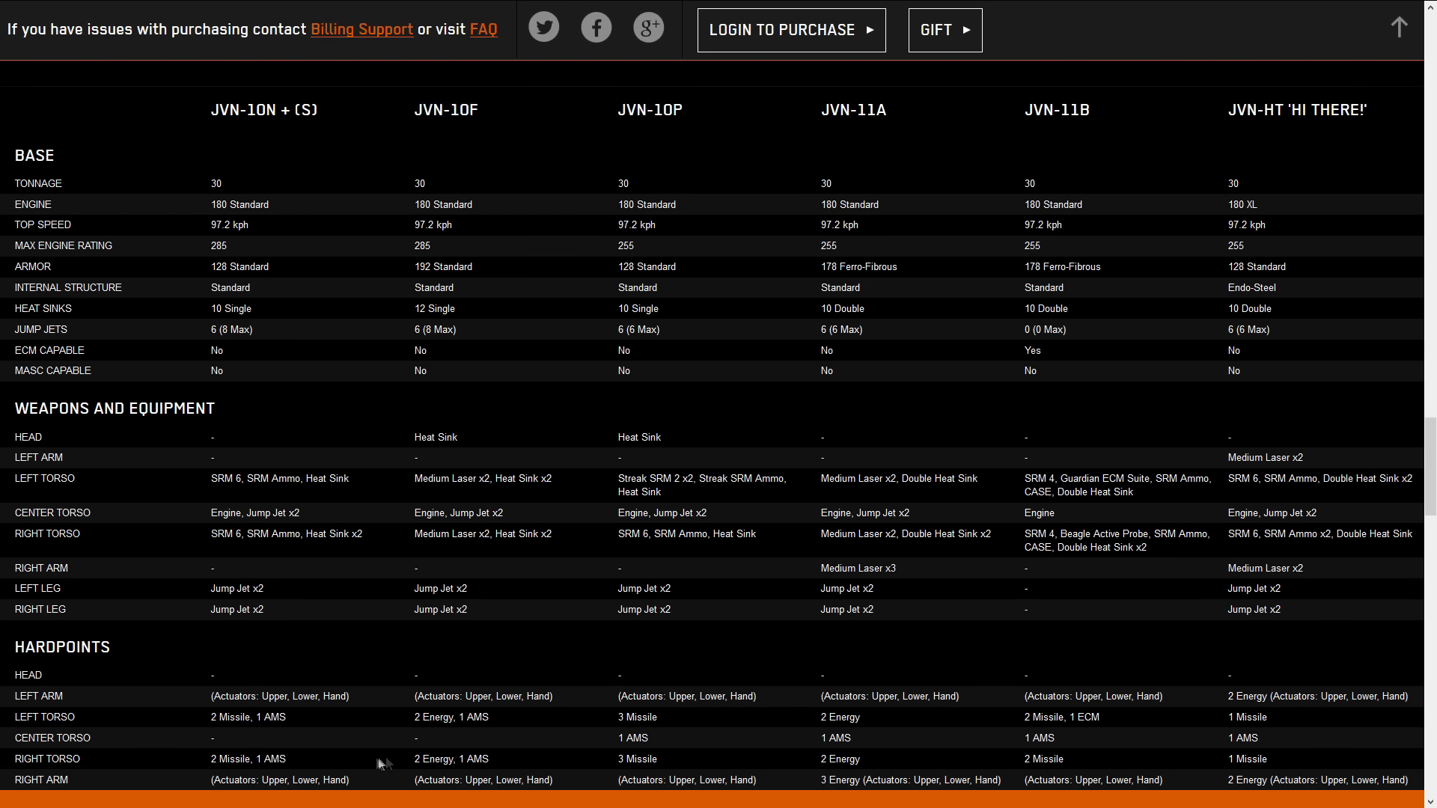
mouse_move(541, 752)
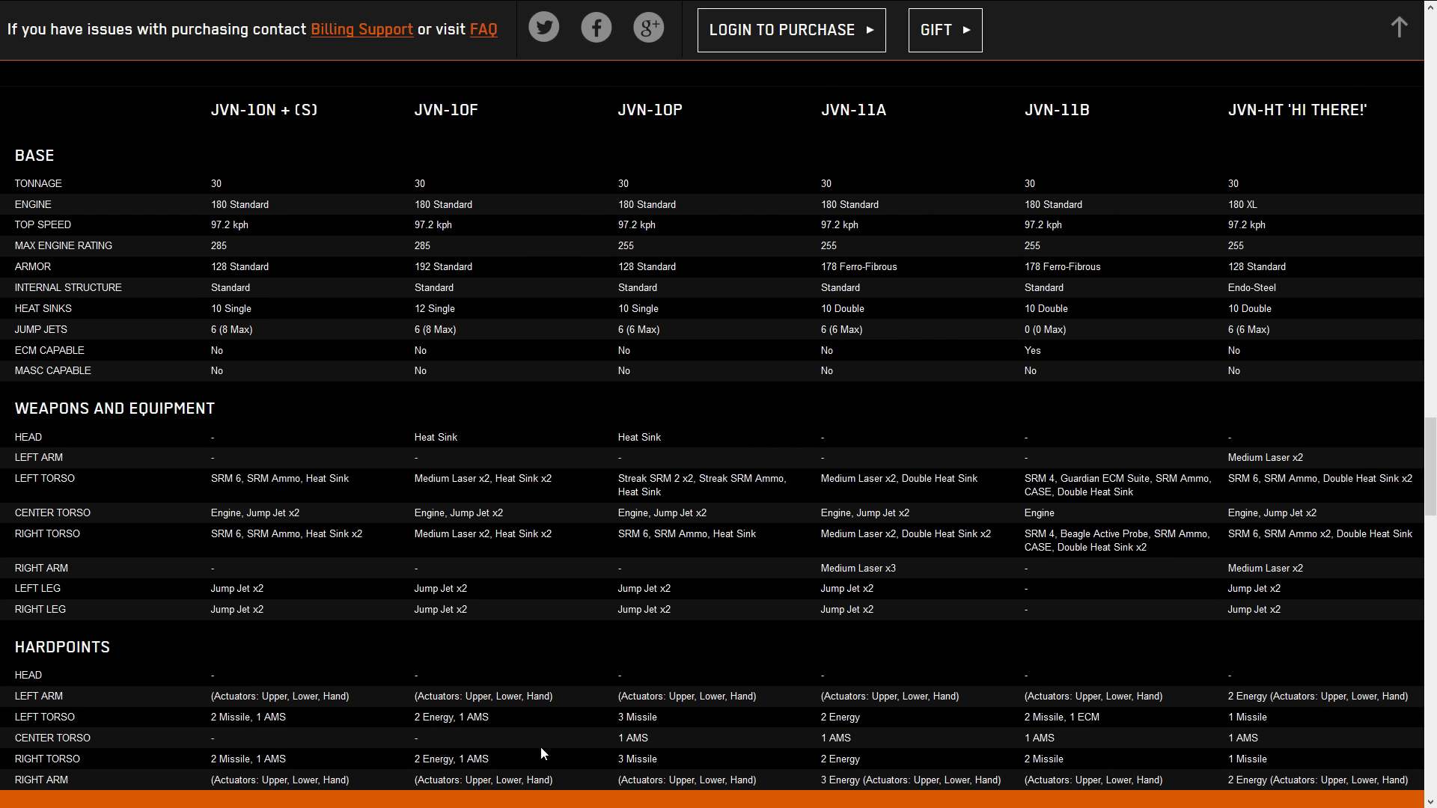
mouse_move(617, 129)
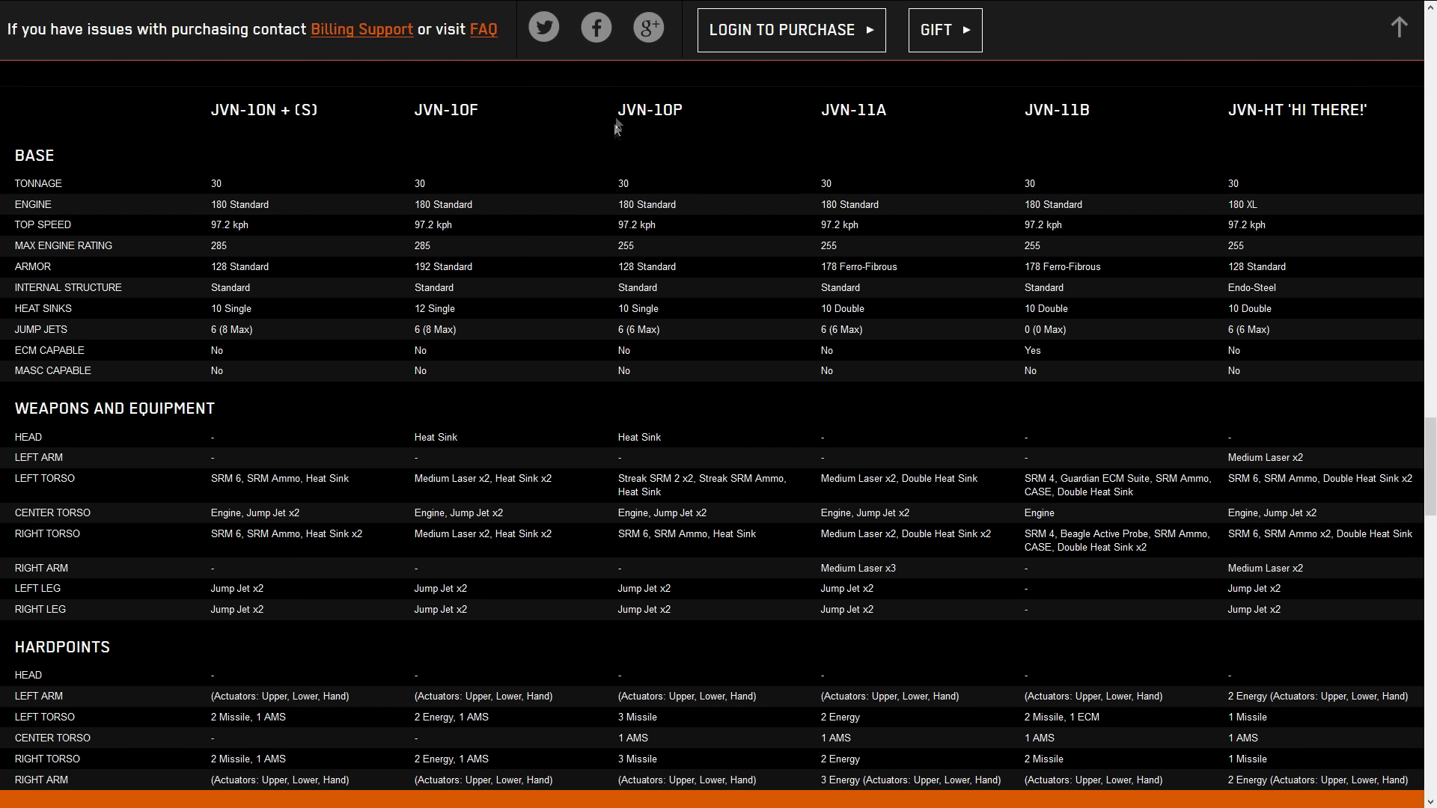
mouse_move(680, 734)
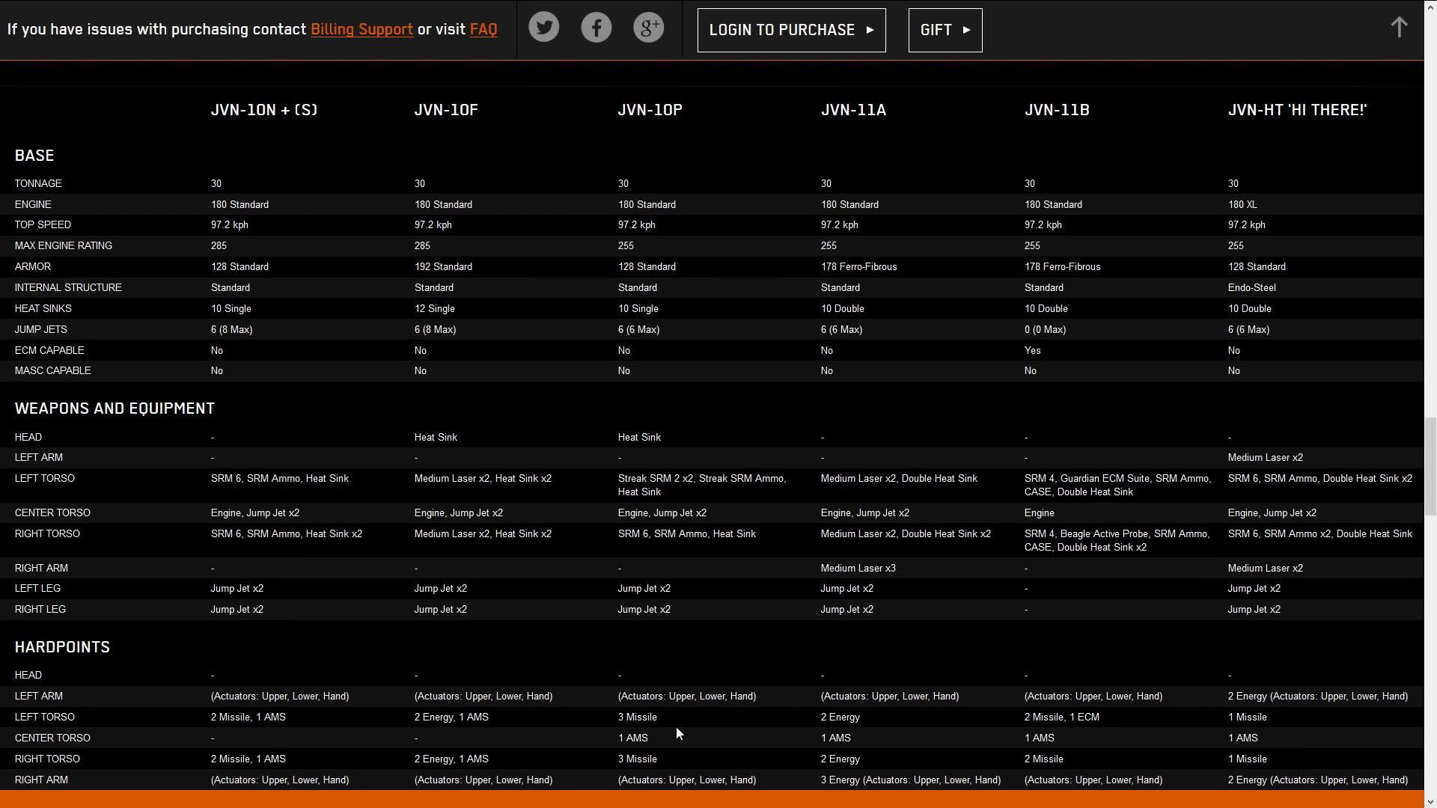
mouse_move(832, 533)
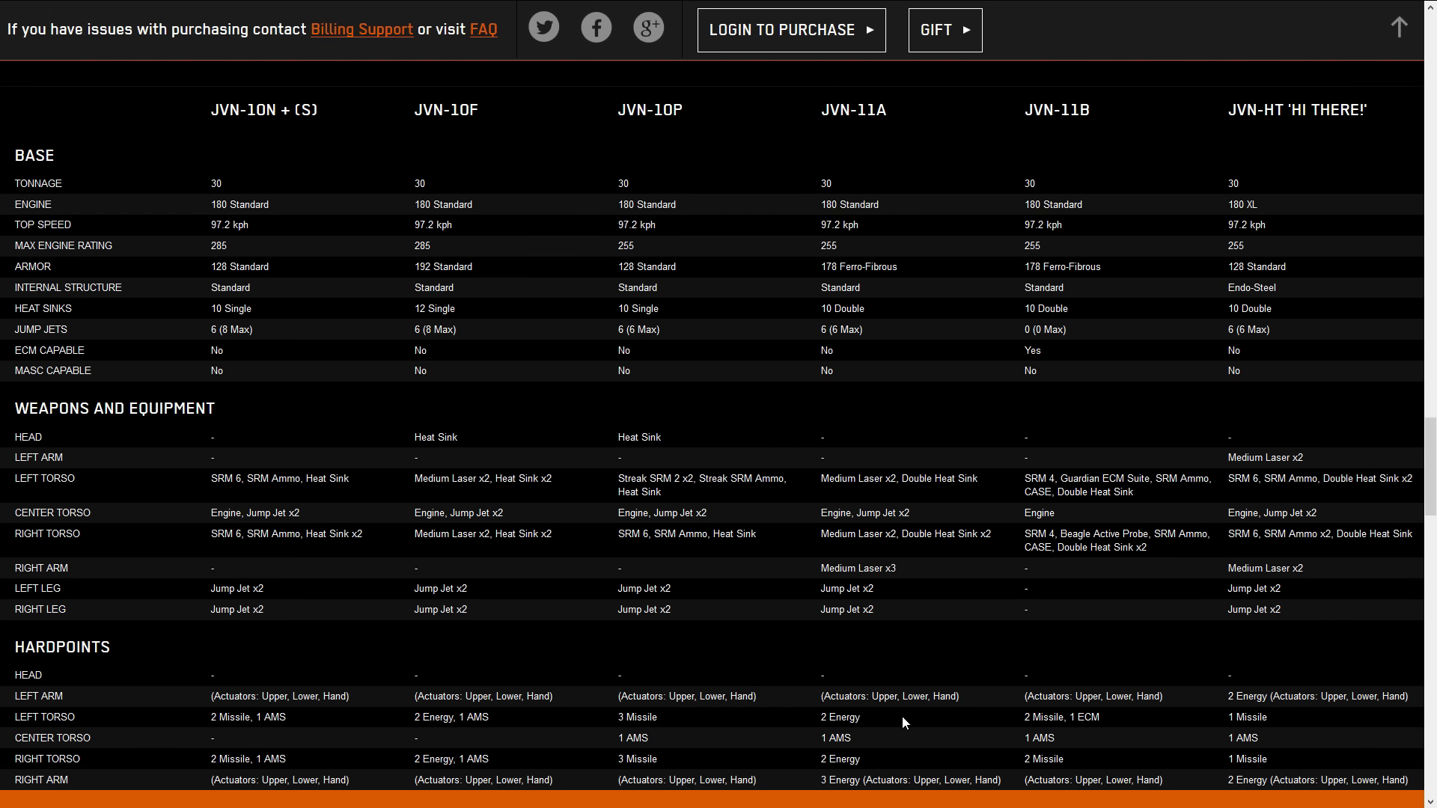
mouse_move(488, 701)
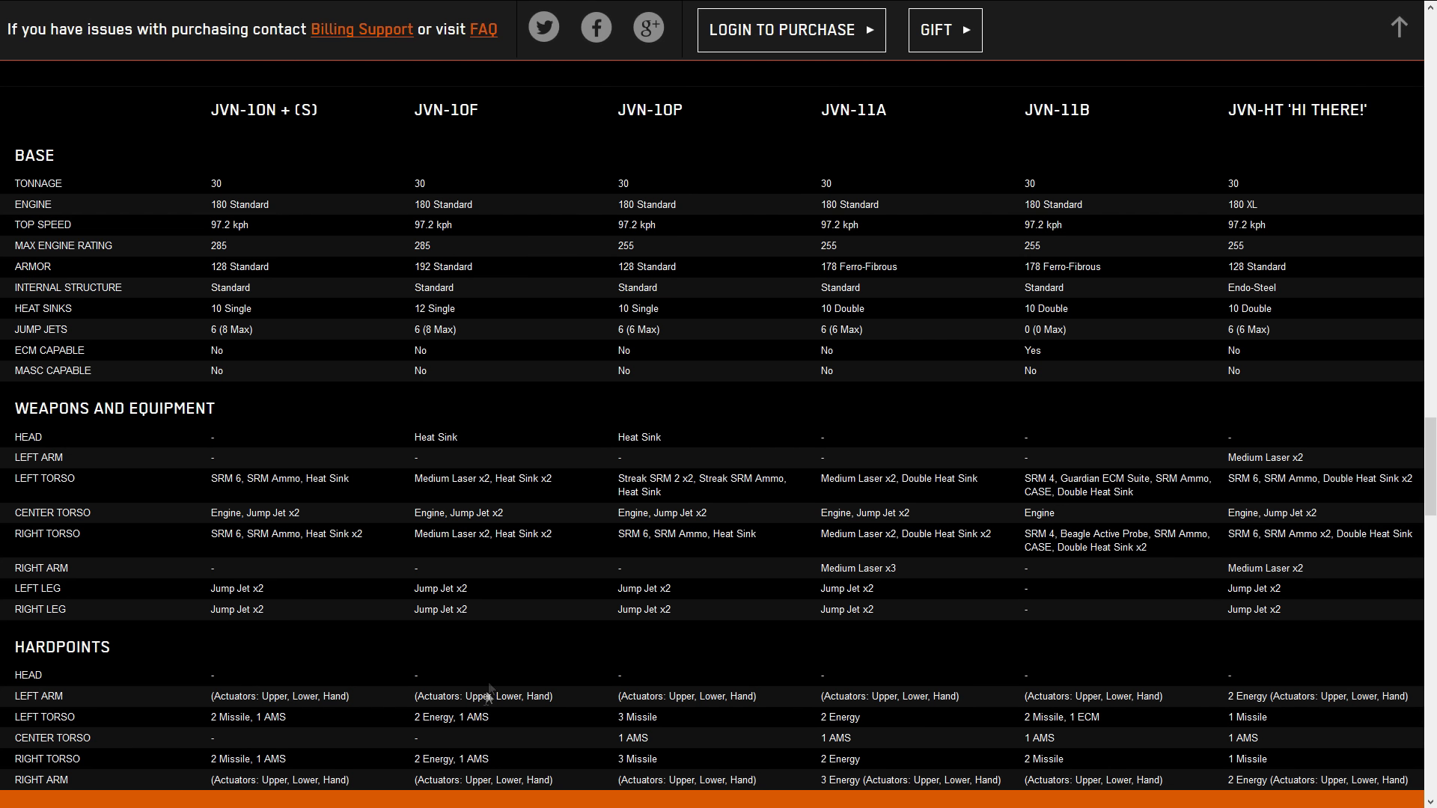
double_click(436, 759)
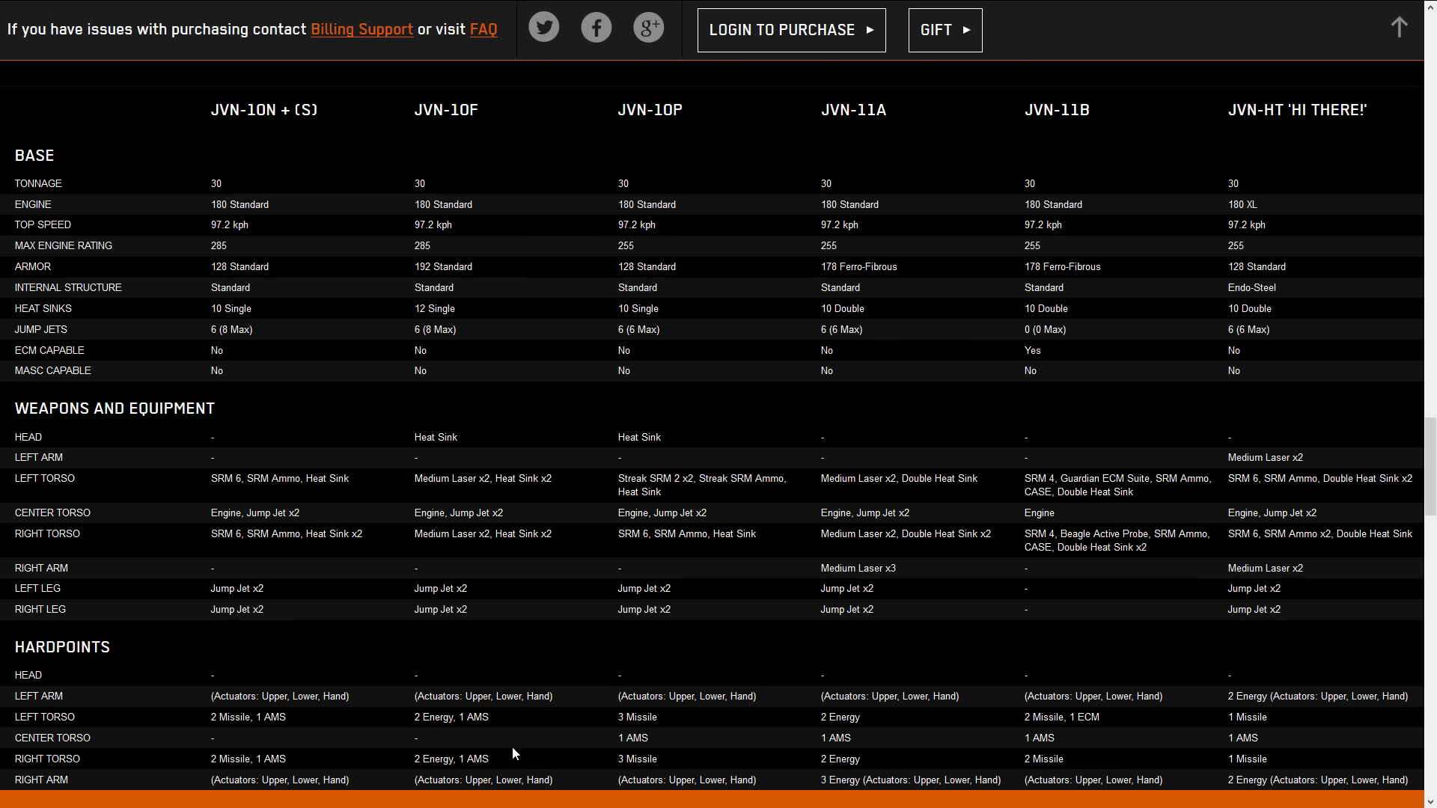
mouse_move(581, 757)
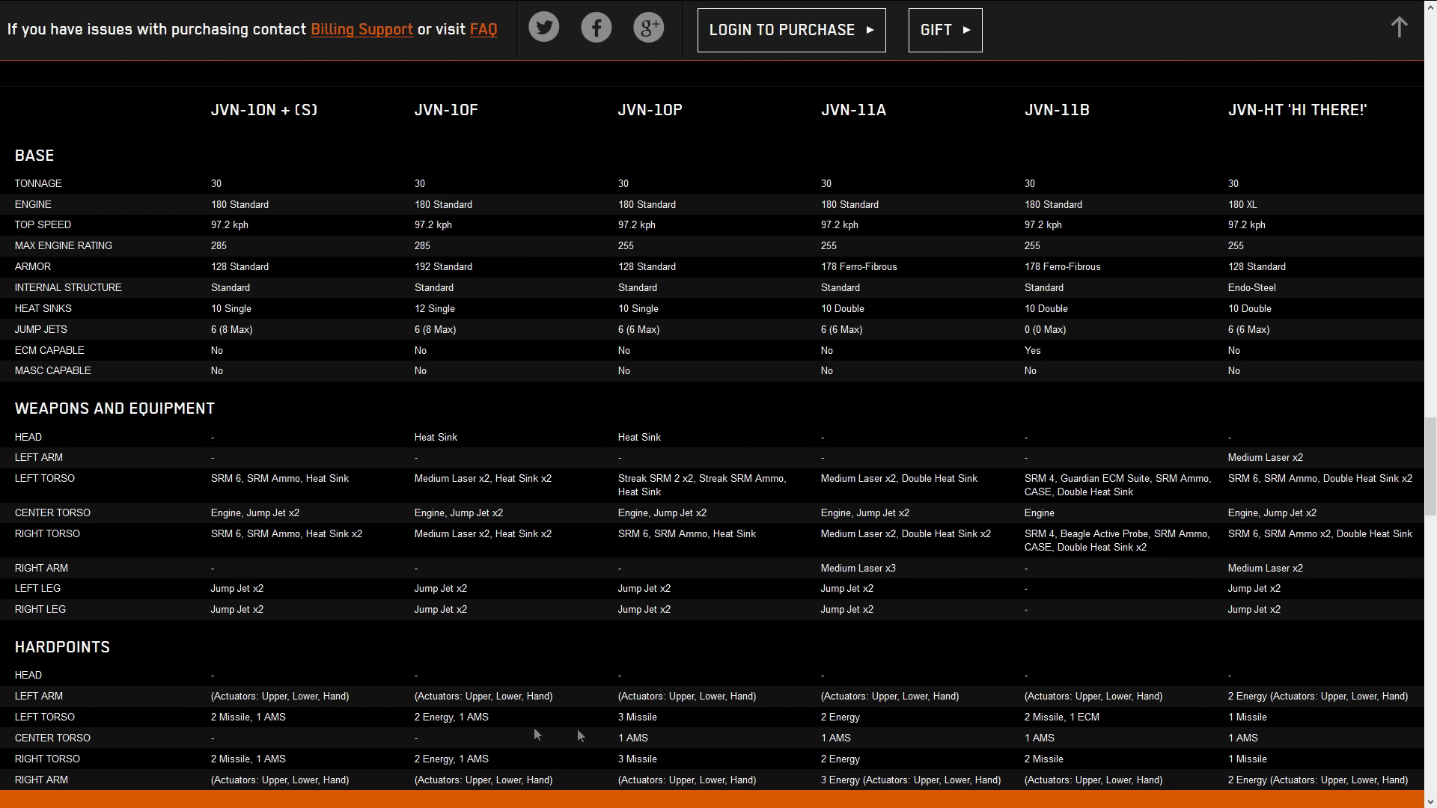
mouse_move(883, 739)
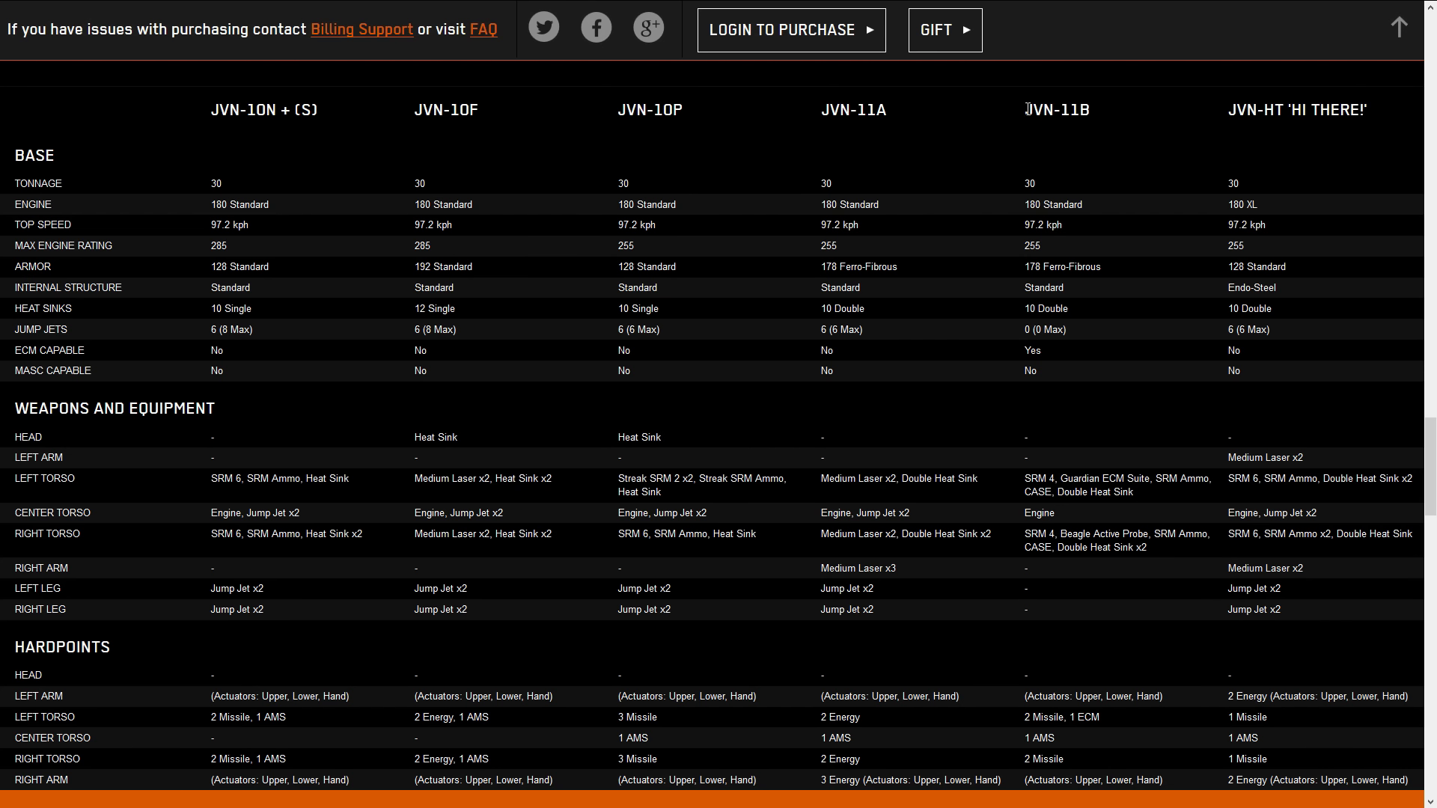
mouse_move(1026, 724)
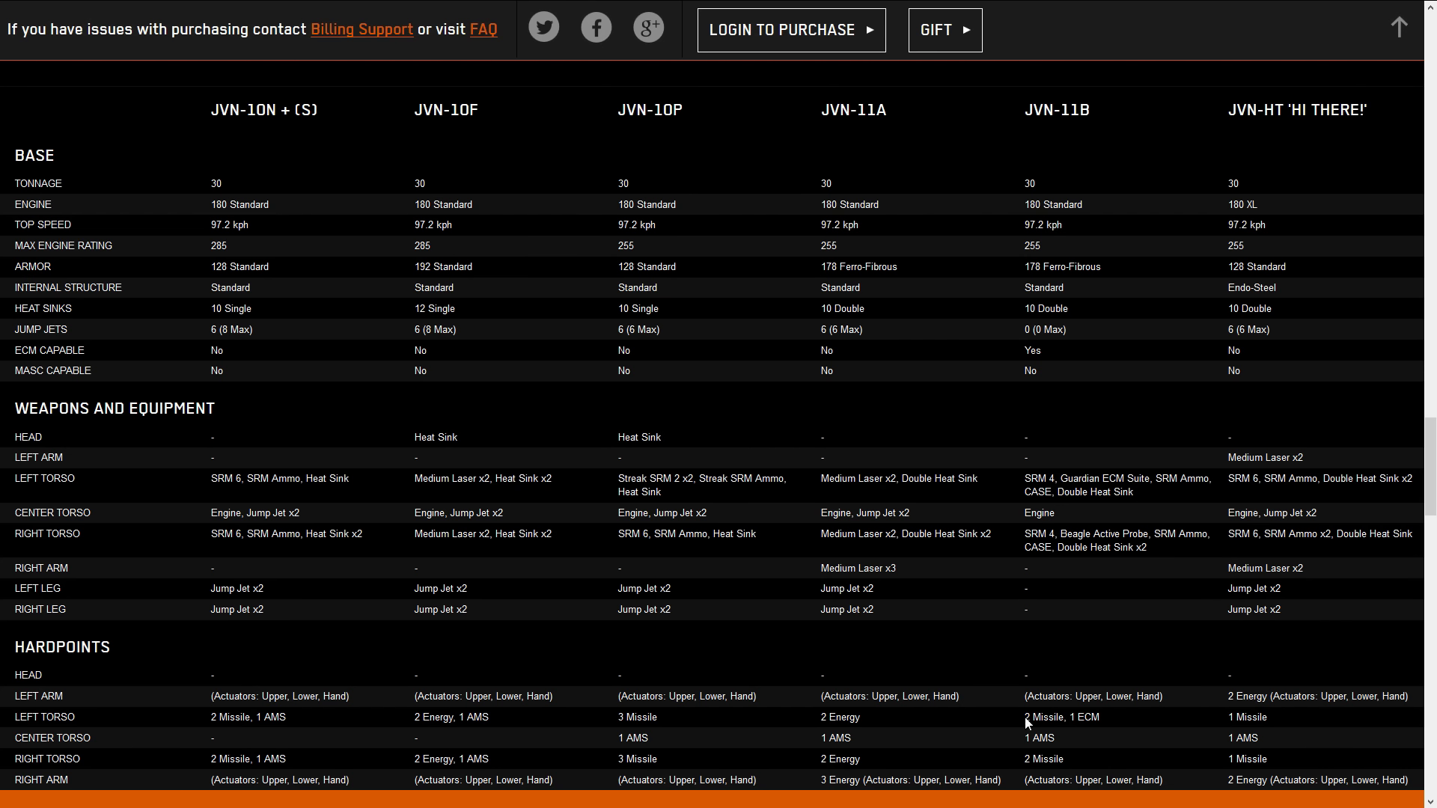
mouse_move(1129, 723)
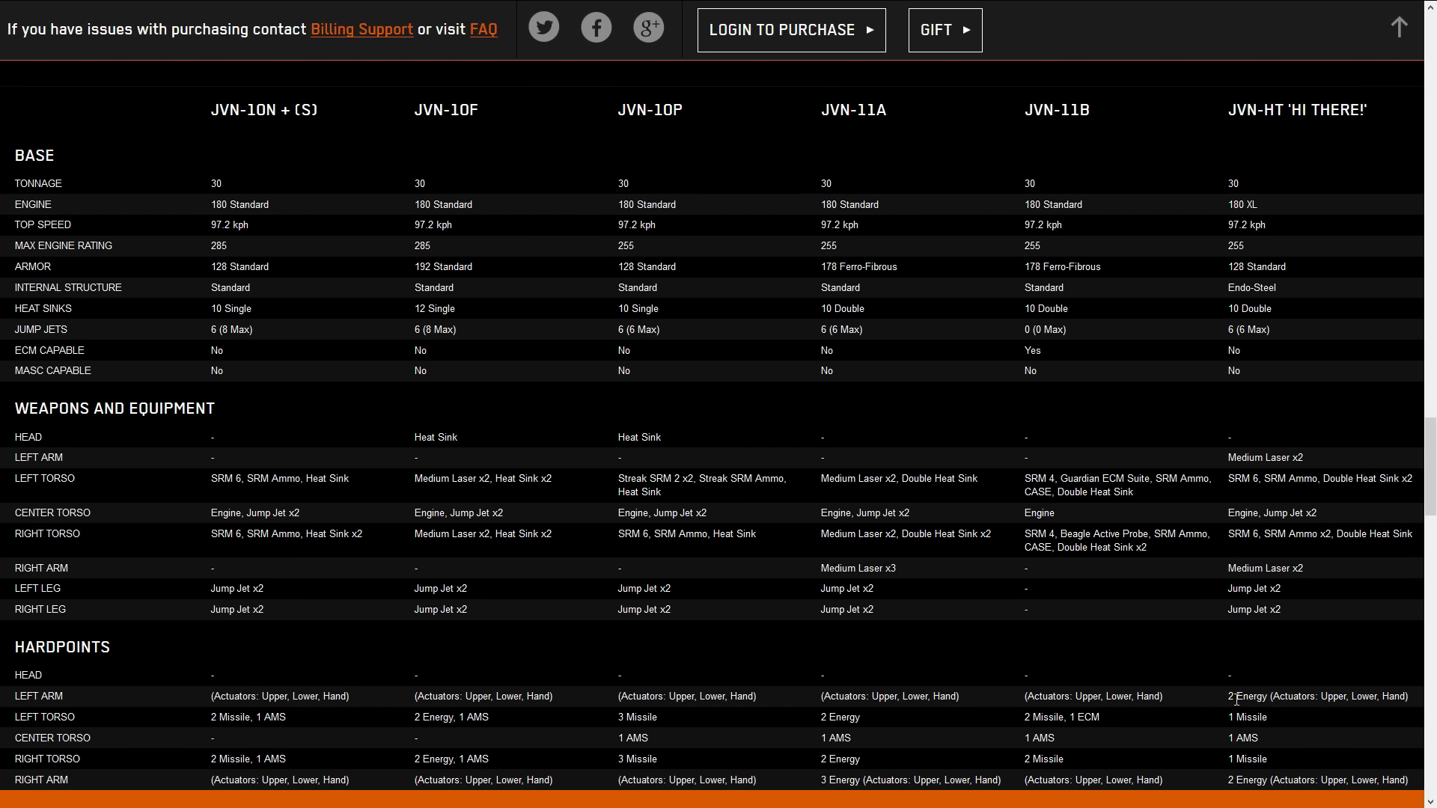
mouse_move(1296, 728)
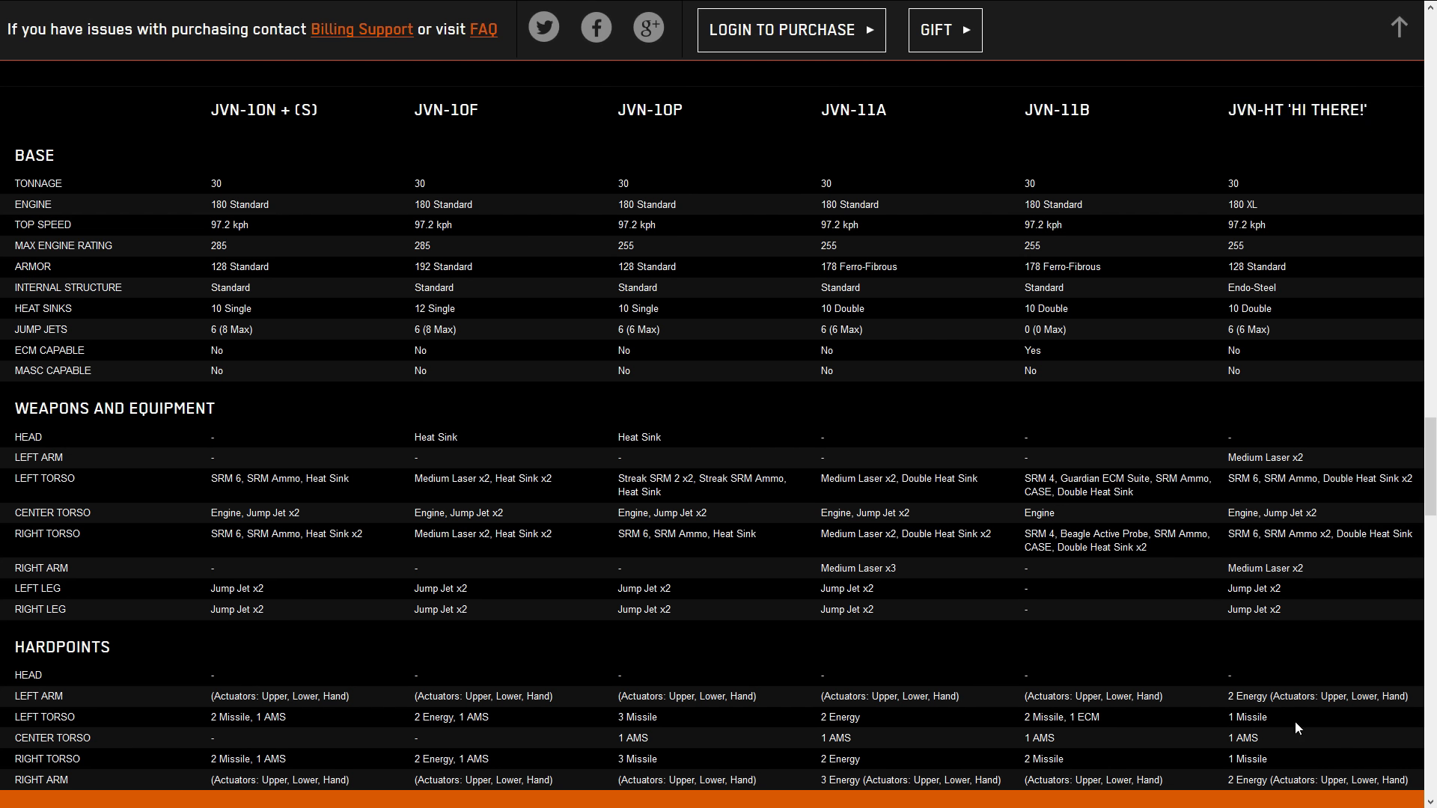
mouse_move(691, 631)
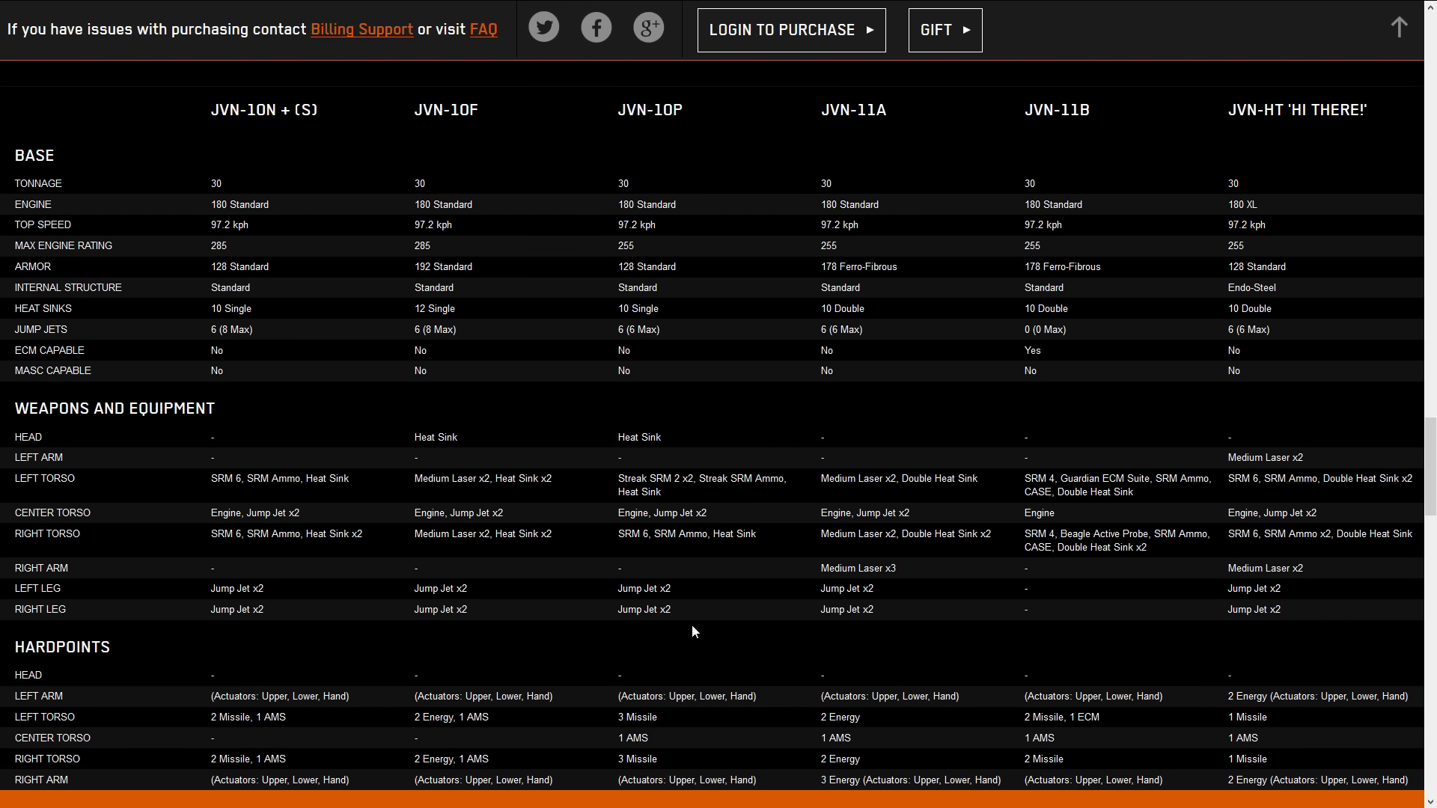
mouse_move(464, 685)
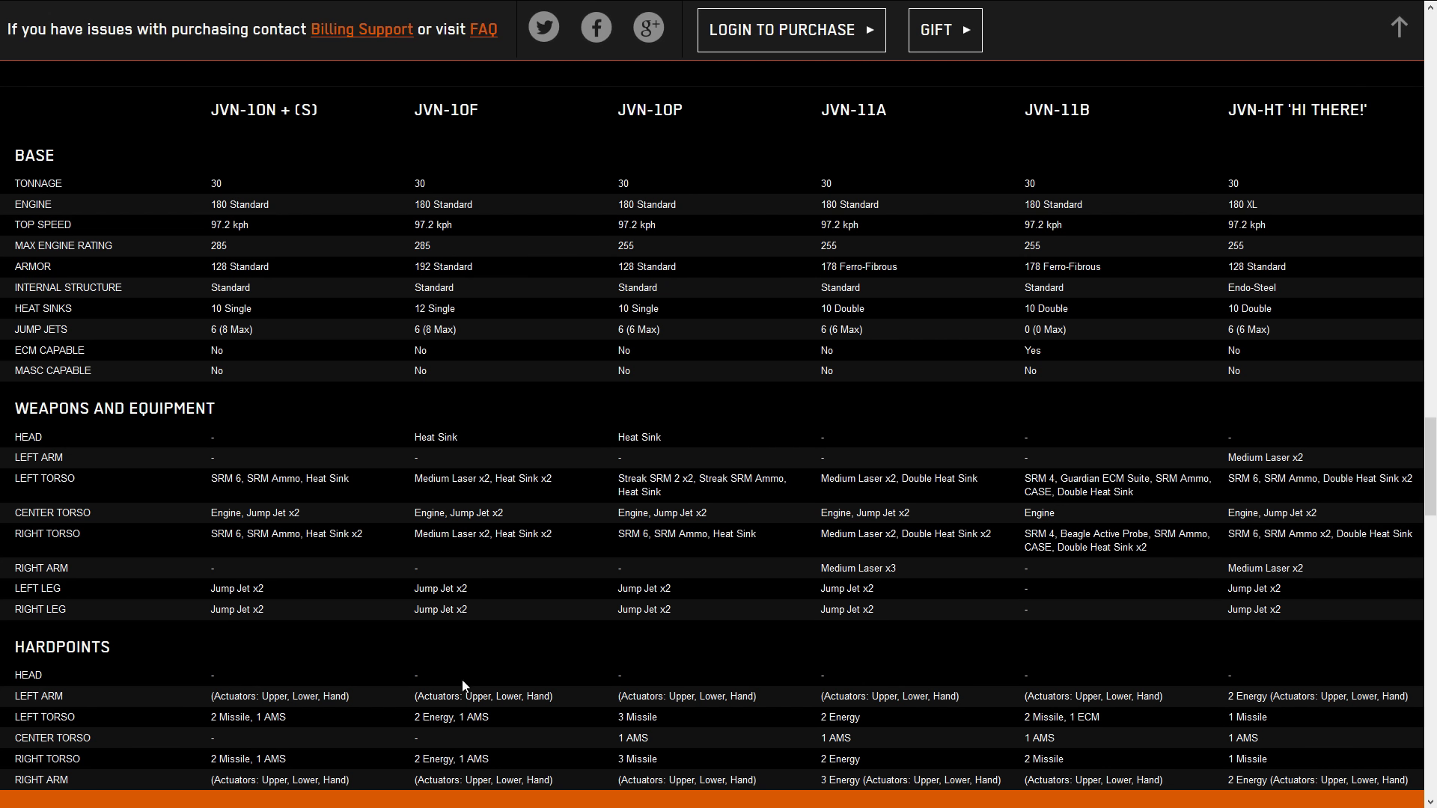
mouse_move(540, 724)
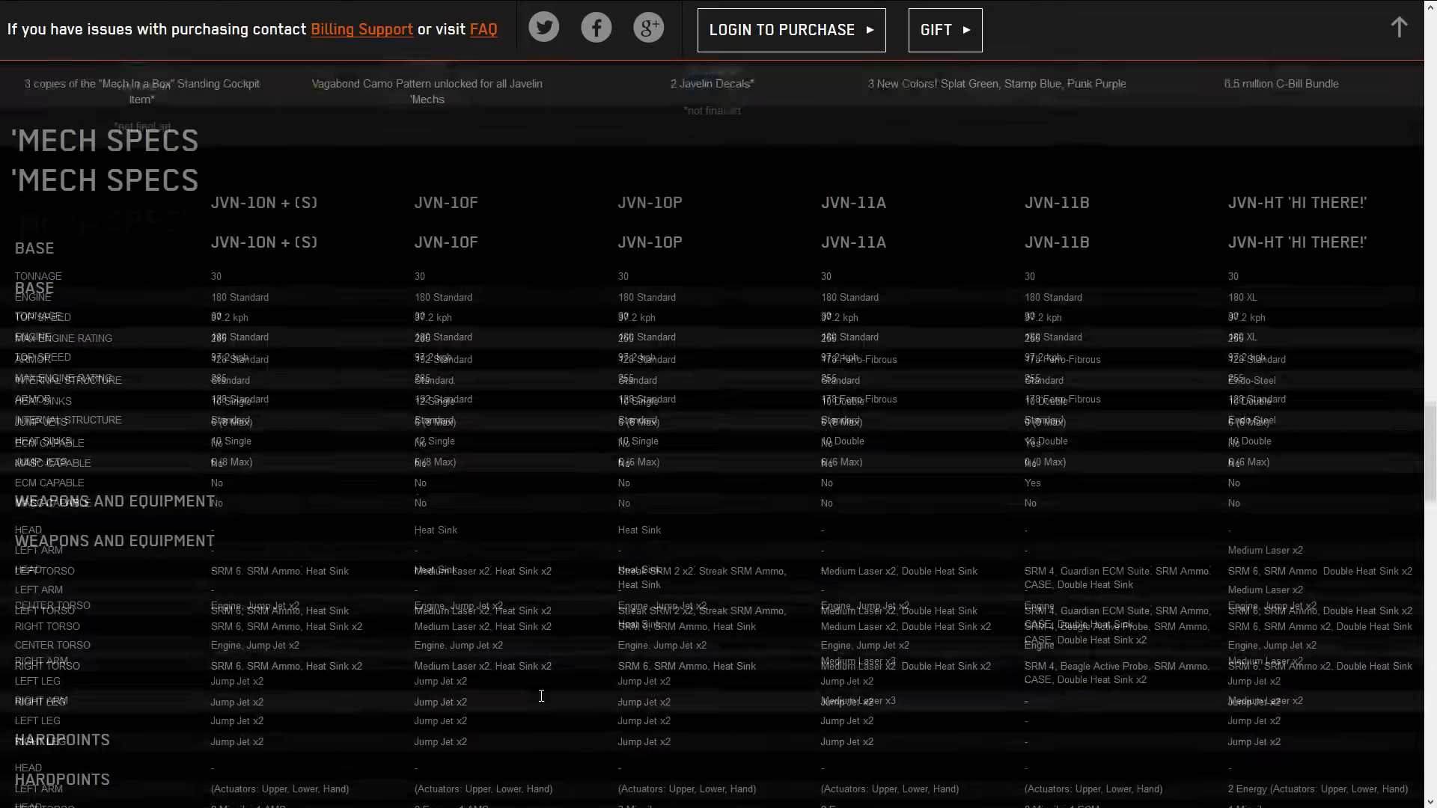
Show the Javelin Hero 'Hi There!' artwork in the top banner
scroll(up, 3)
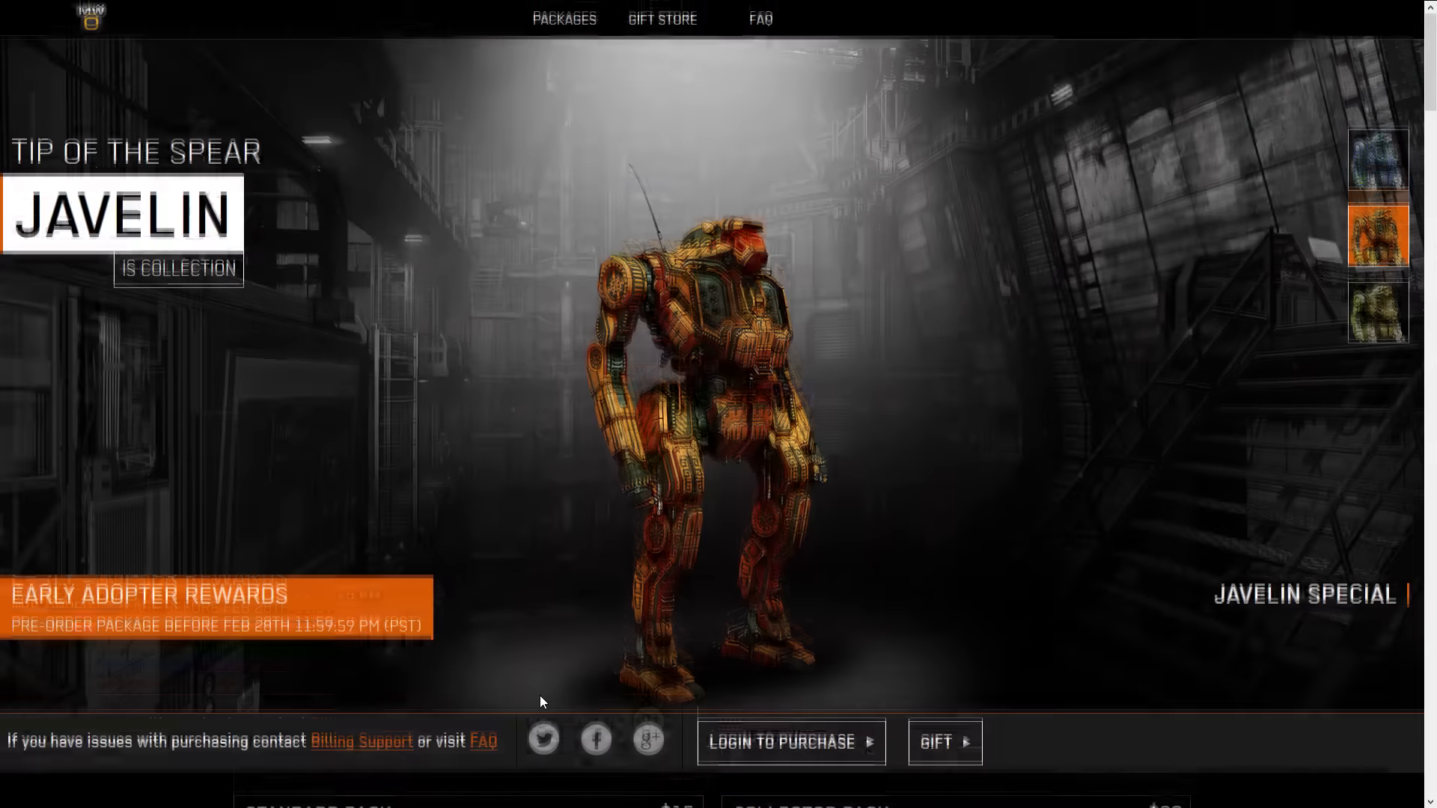
click(1378, 160)
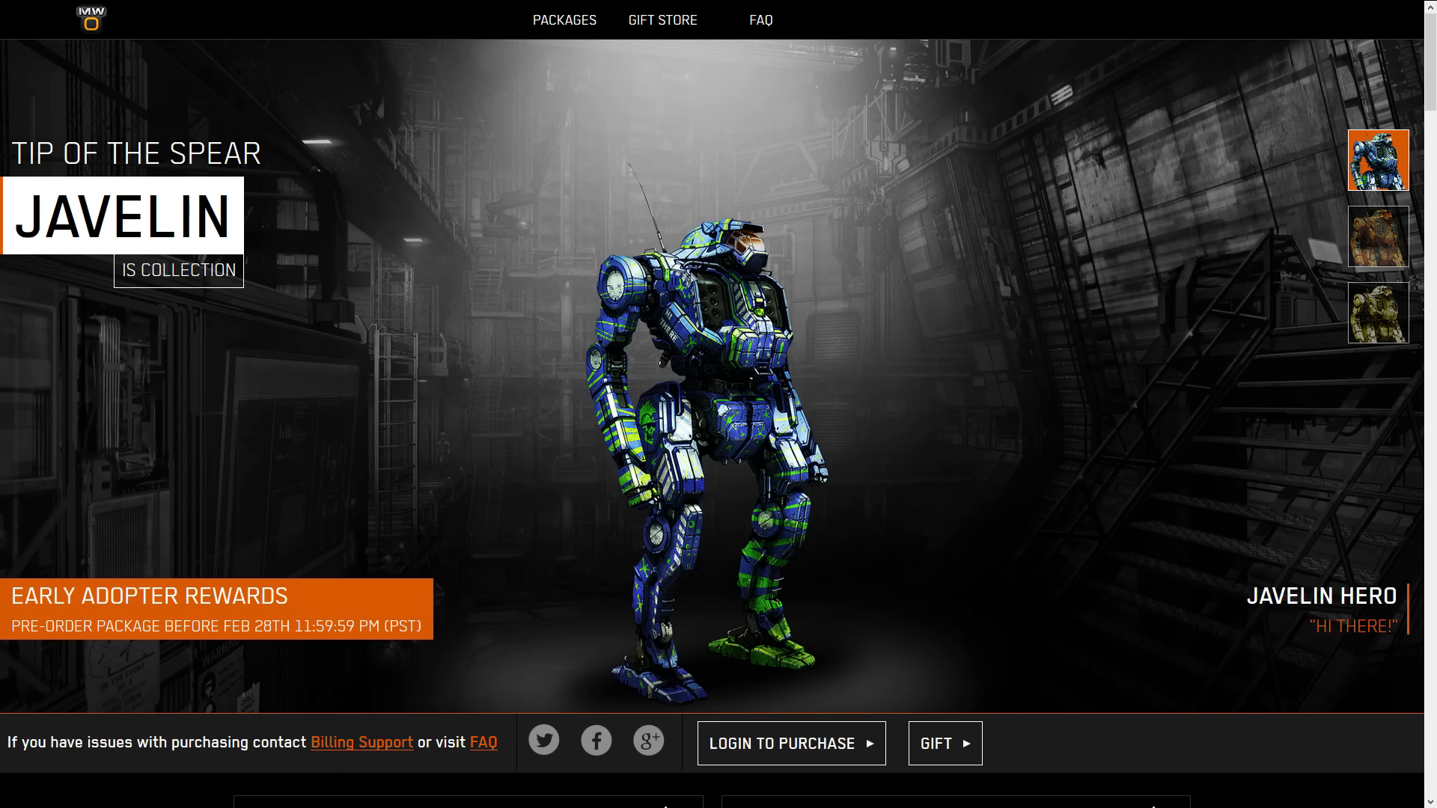
mouse_move(835, 271)
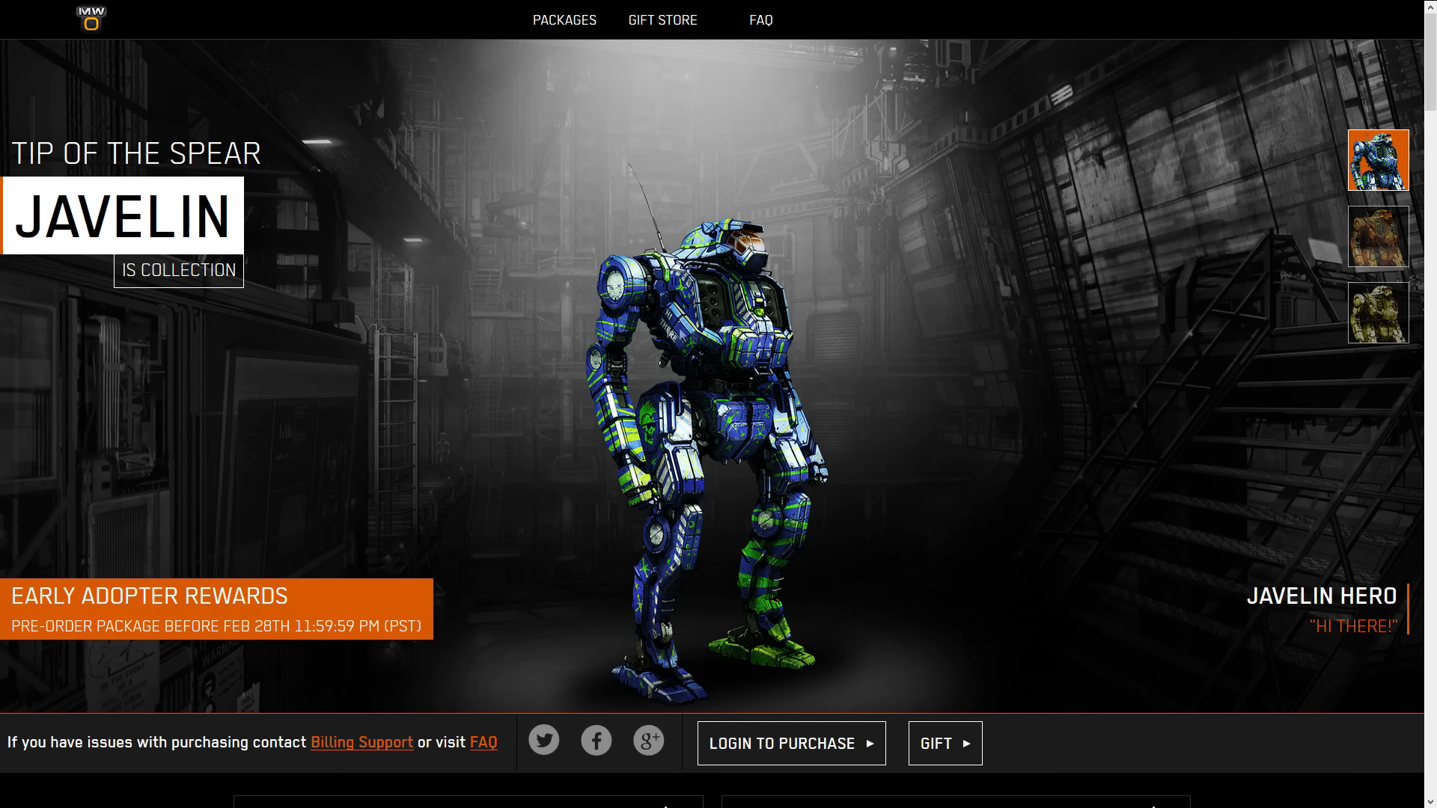
mouse_move(521, 334)
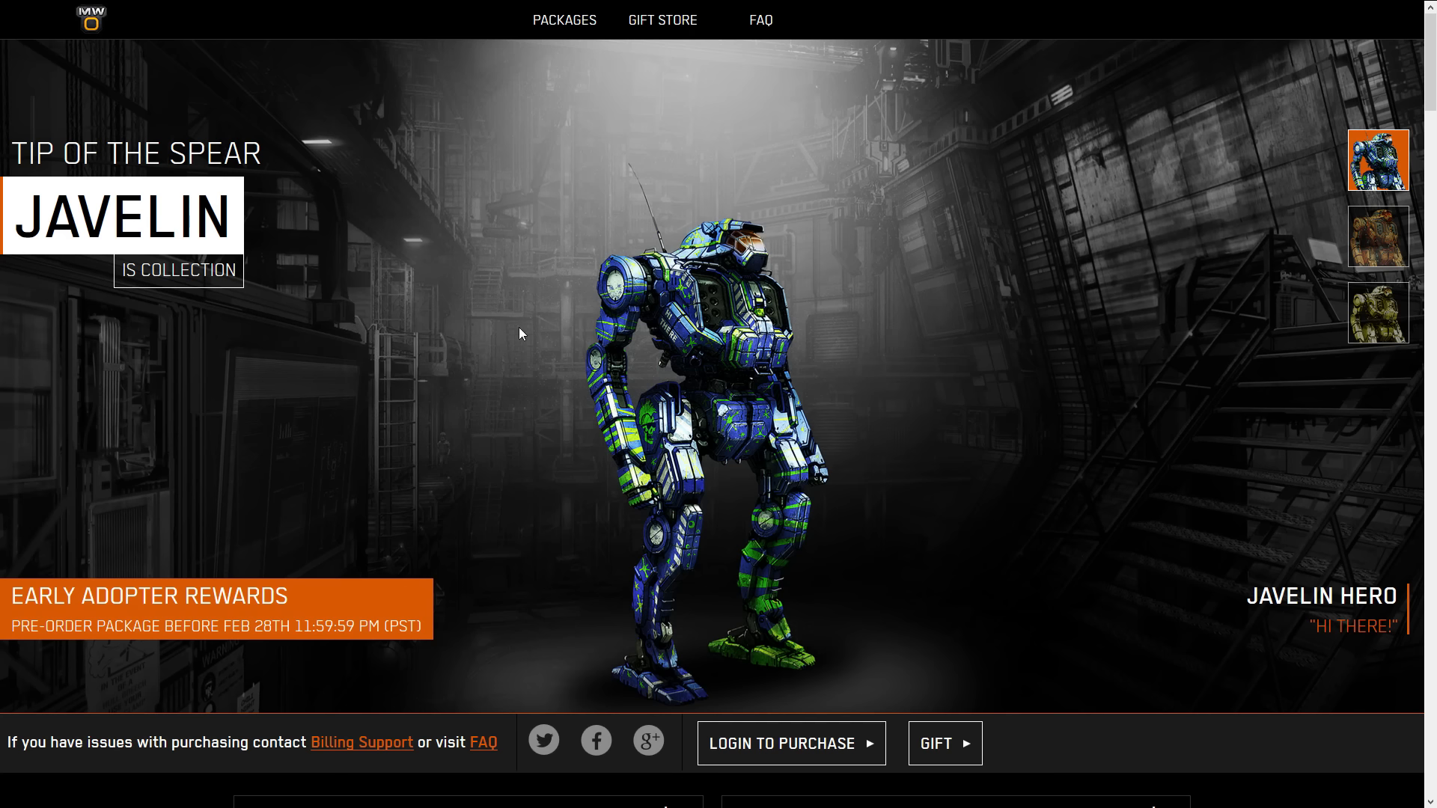
mouse_move(706, 293)
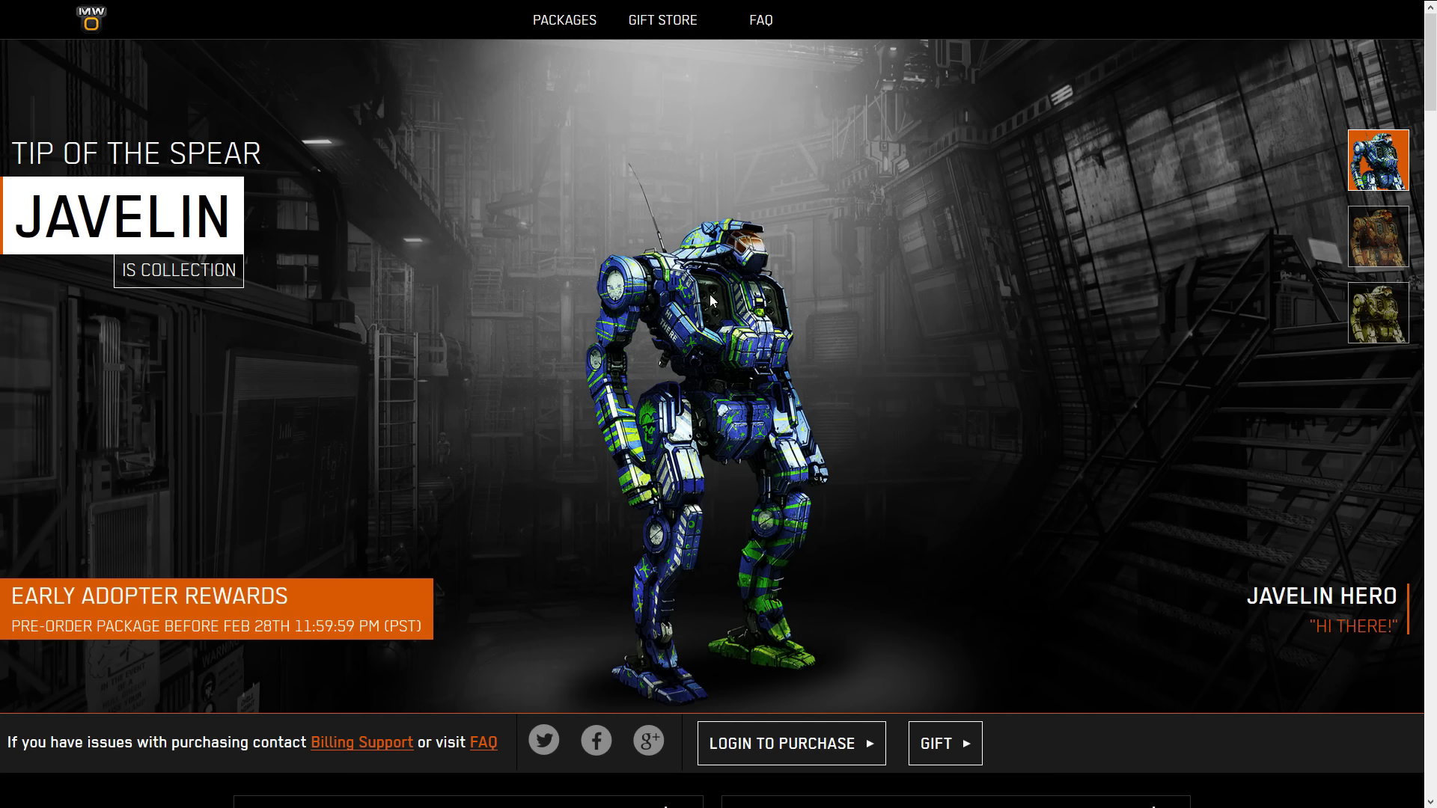
mouse_move(838, 375)
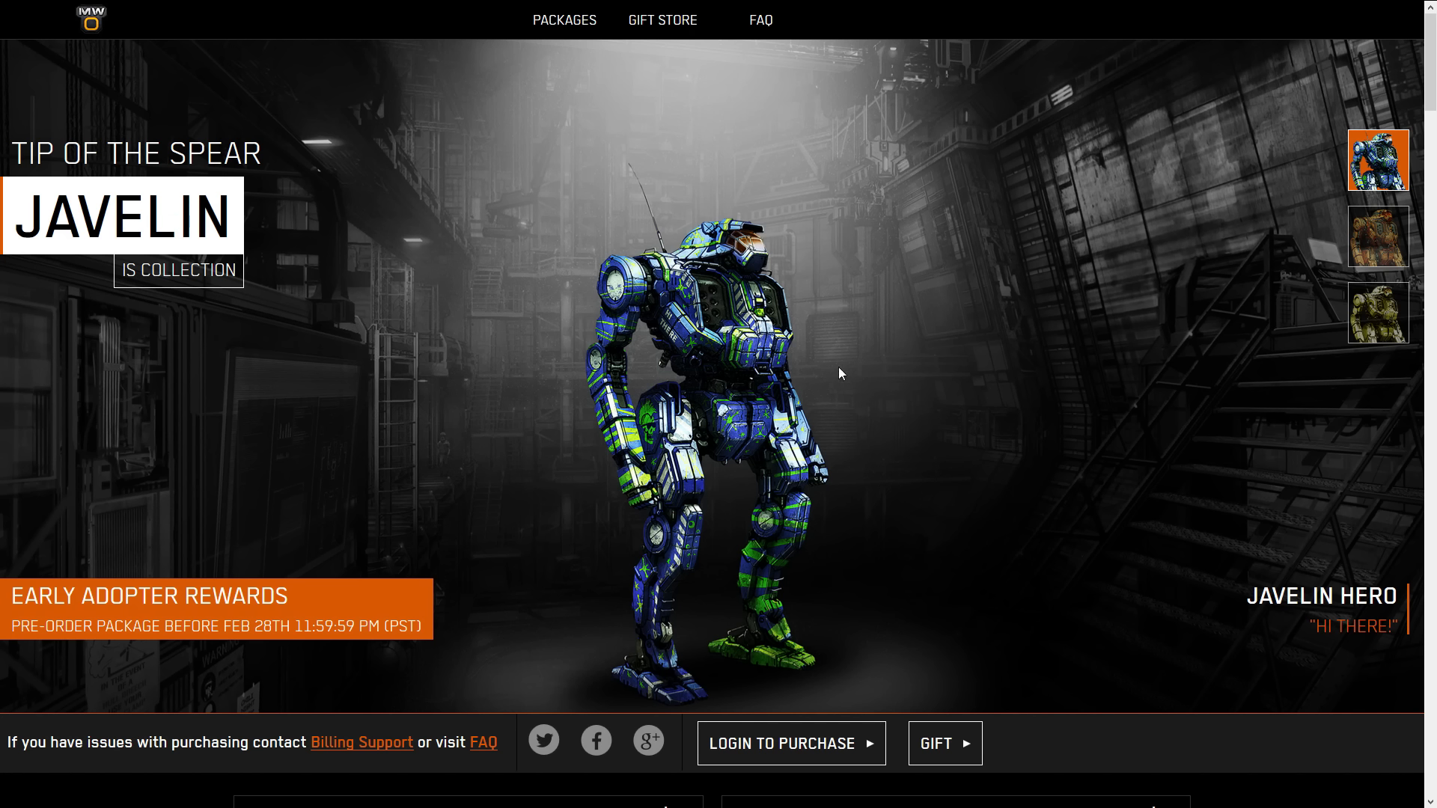
mouse_move(853, 374)
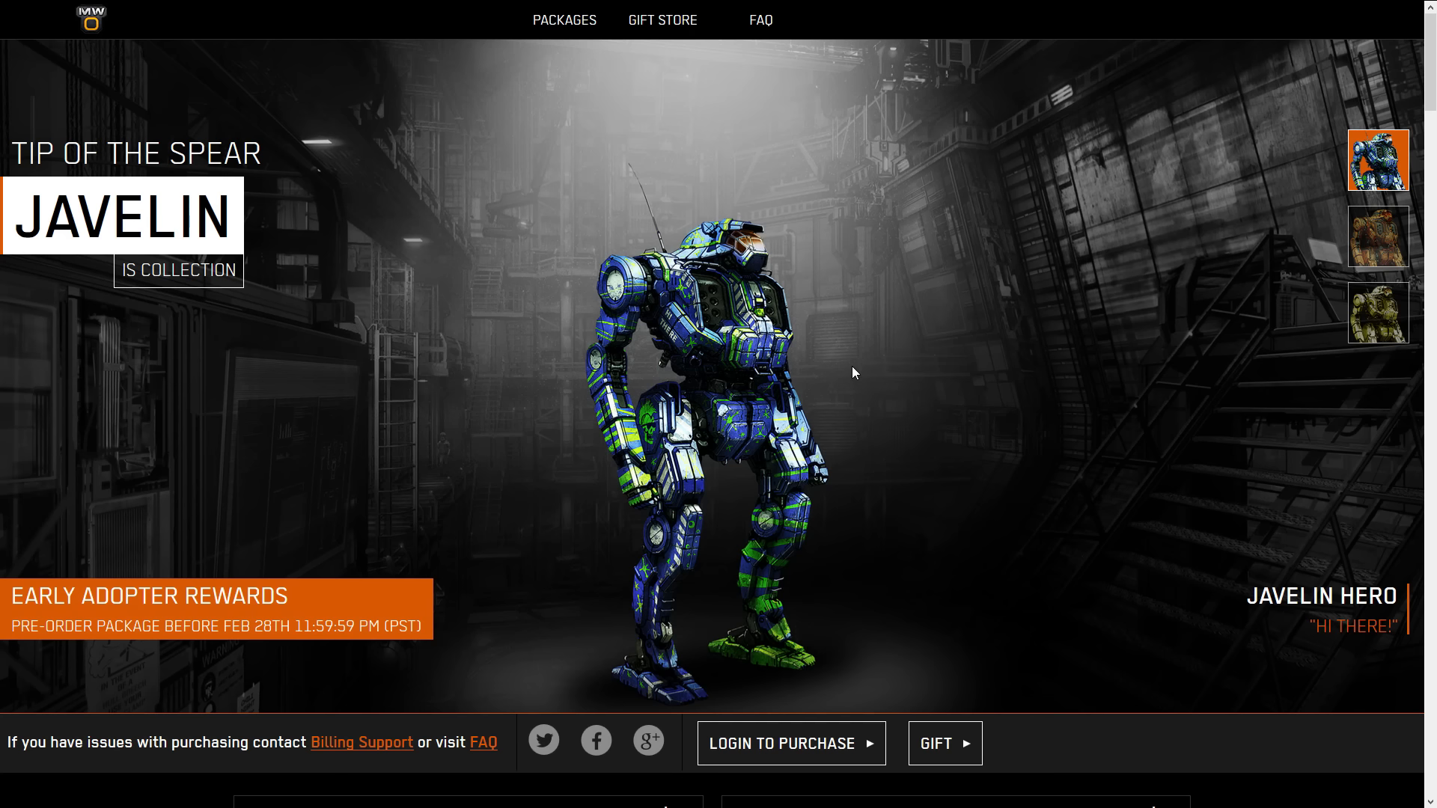
mouse_move(910, 391)
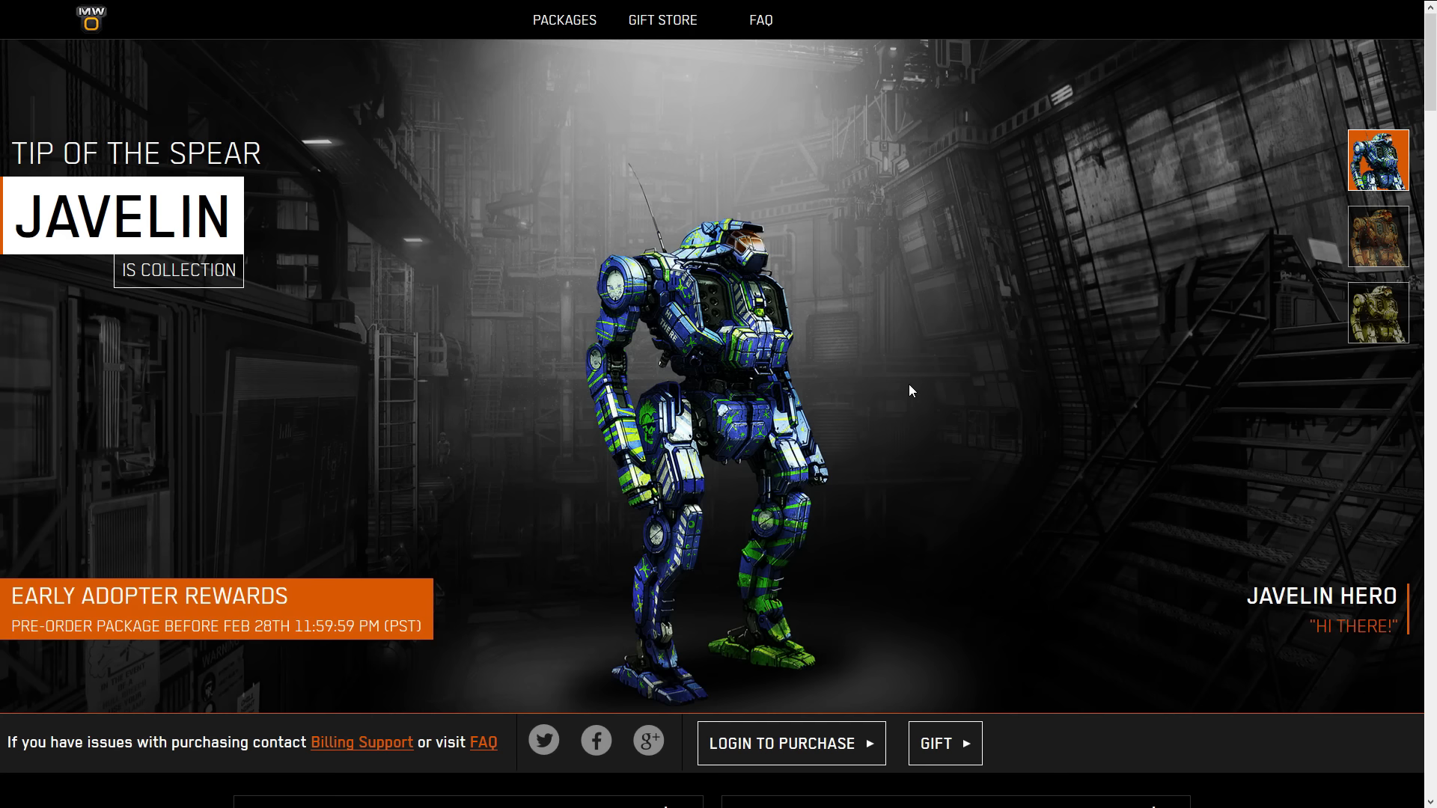
mouse_move(922, 446)
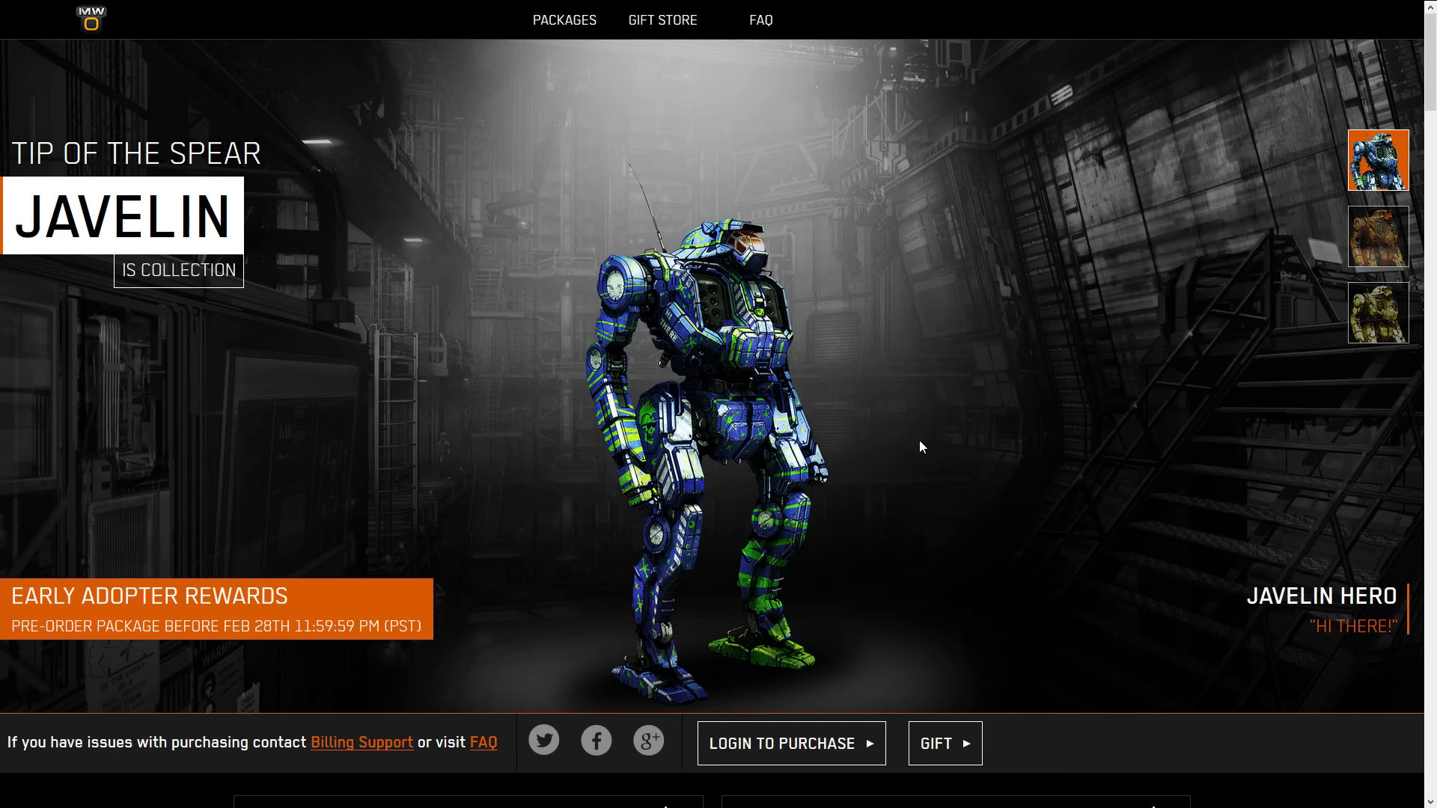
scroll(down, 3)
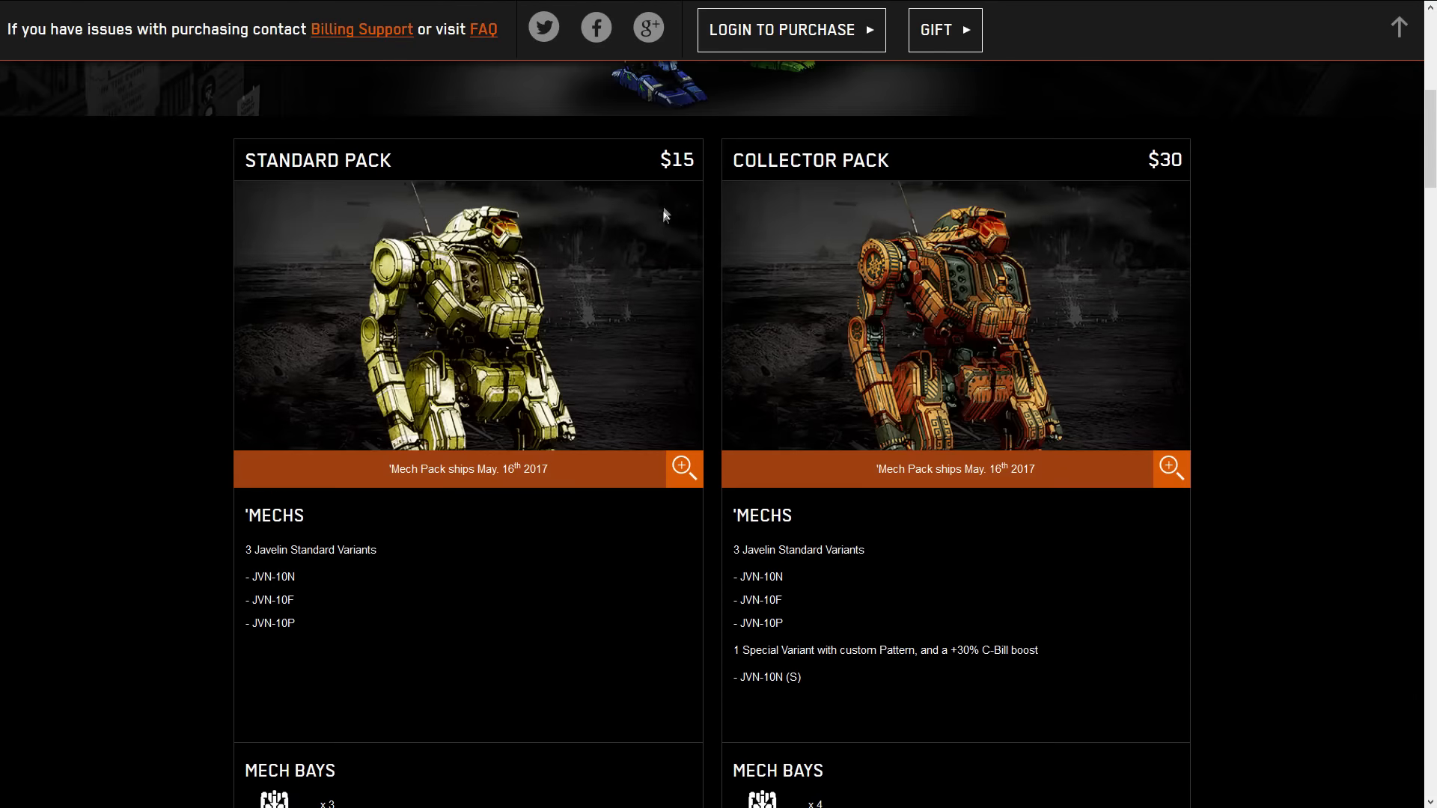
mouse_move(649, 541)
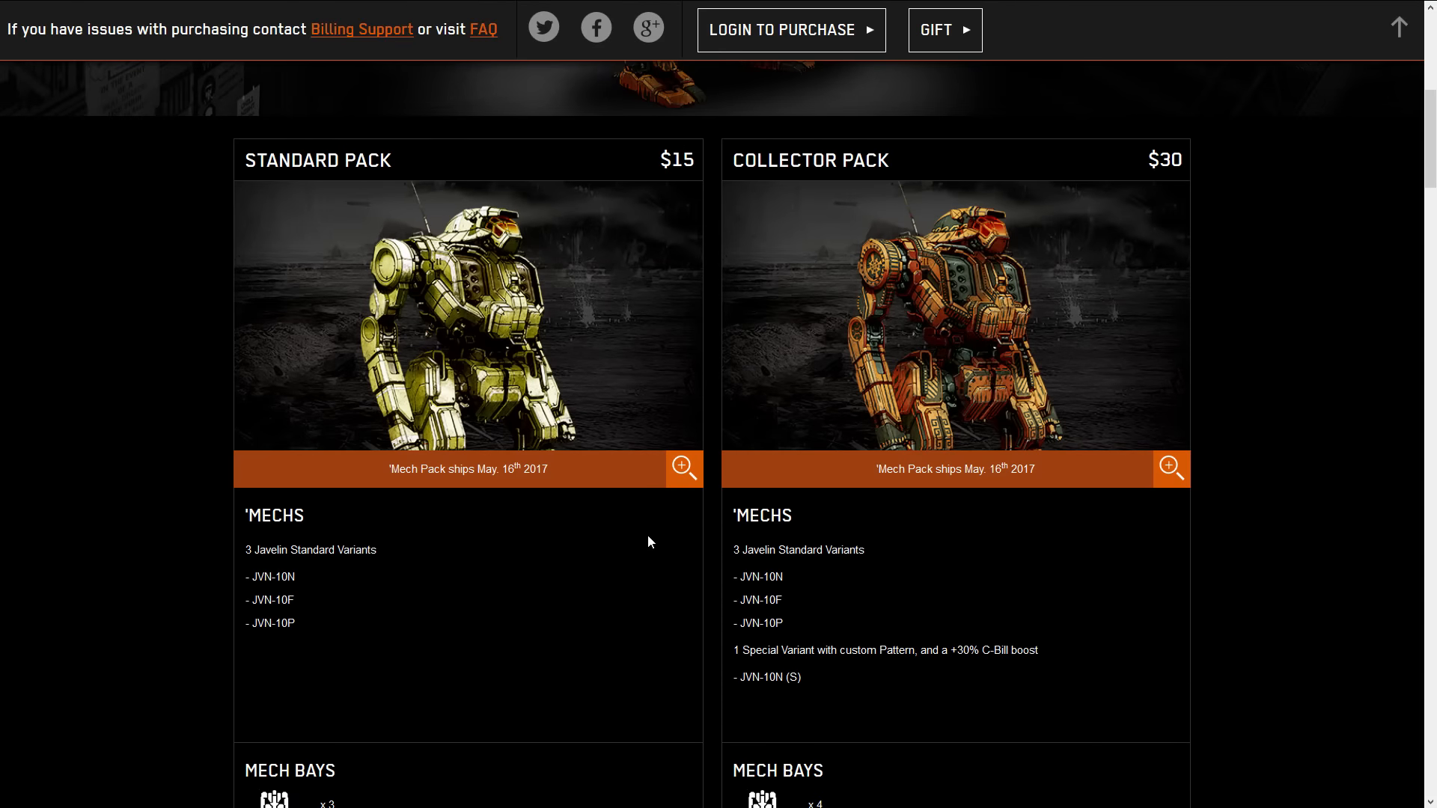
scroll(up, 3)
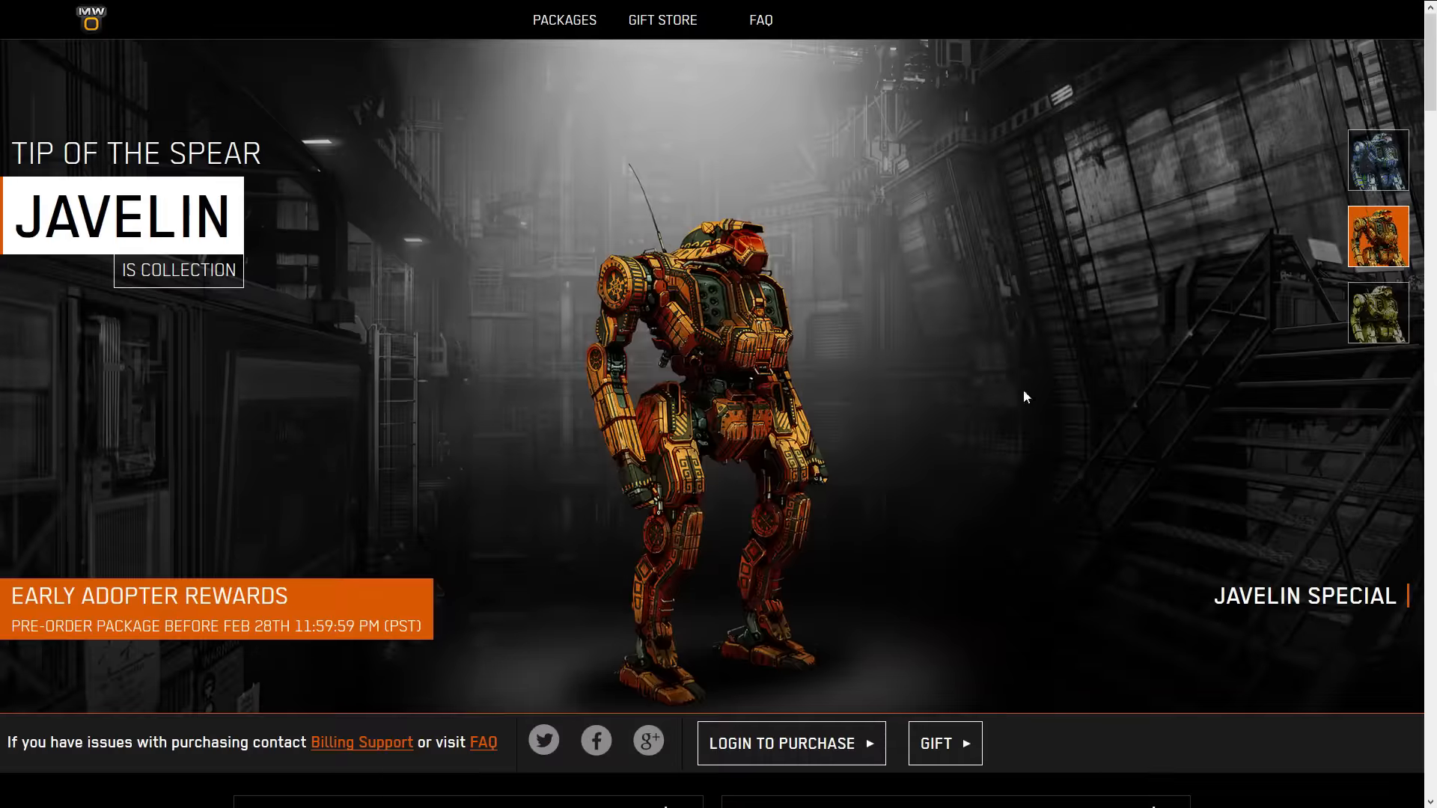
click(1377, 159)
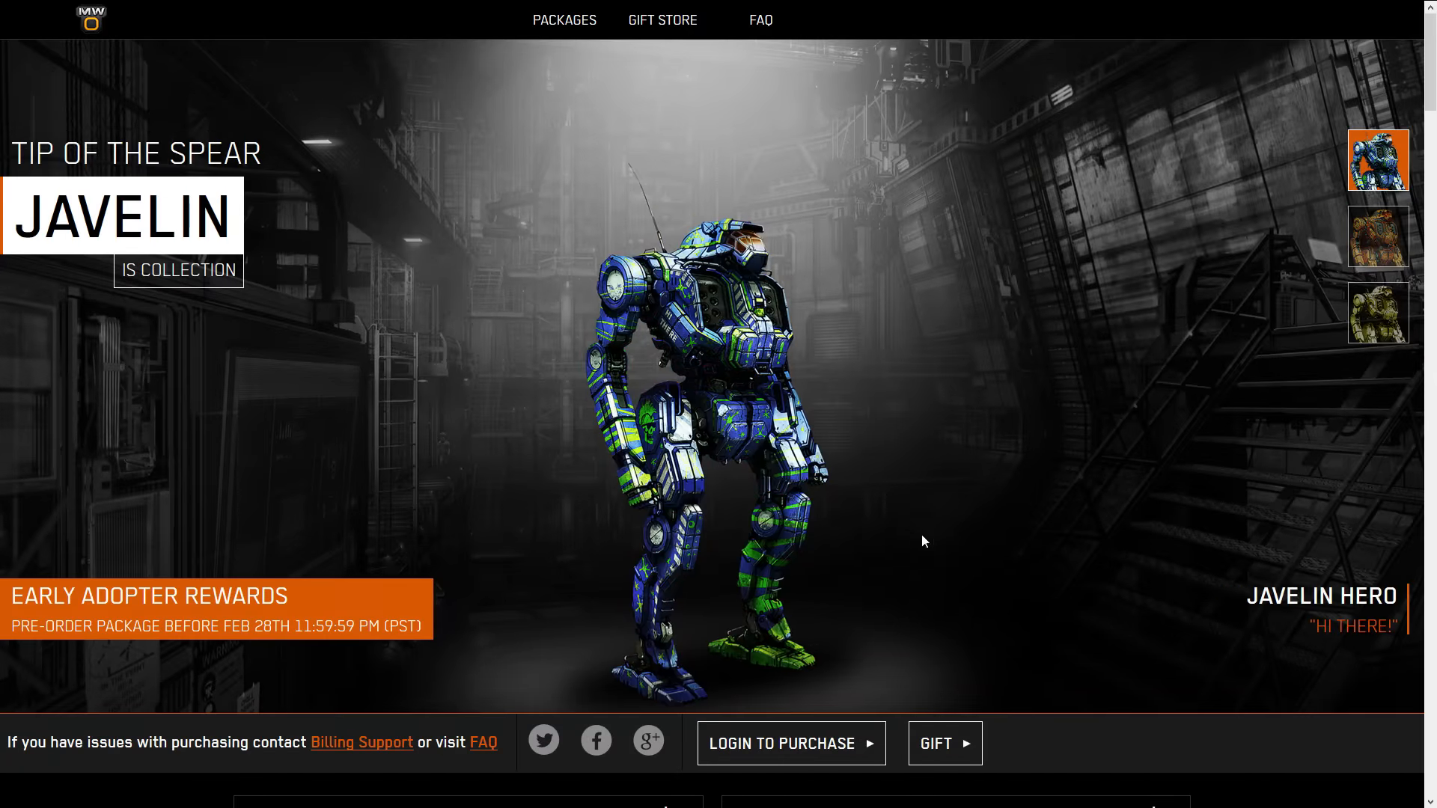